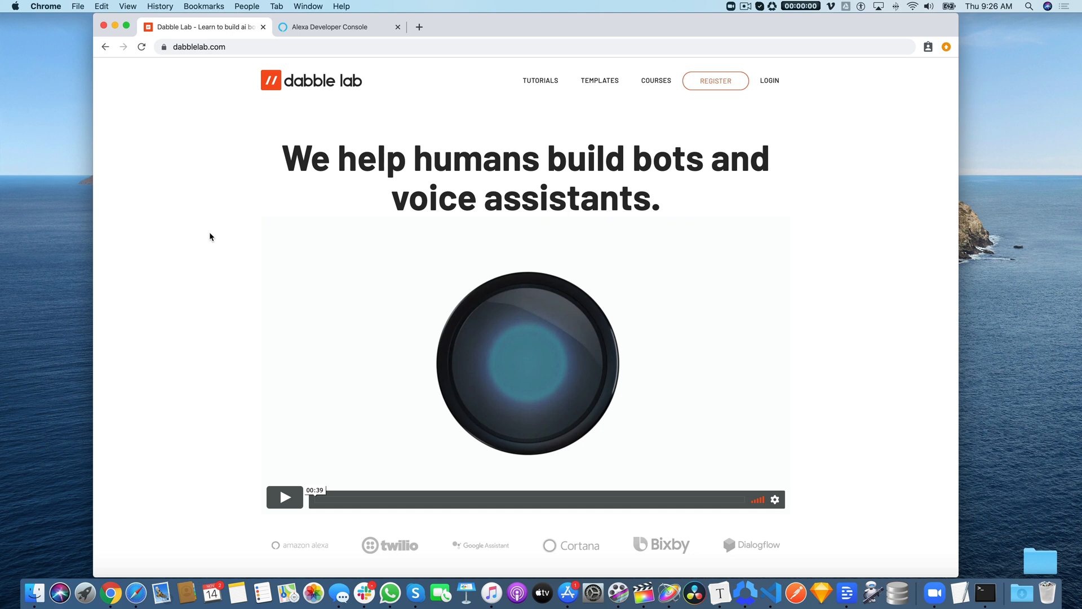
mouse_move(204, 129)
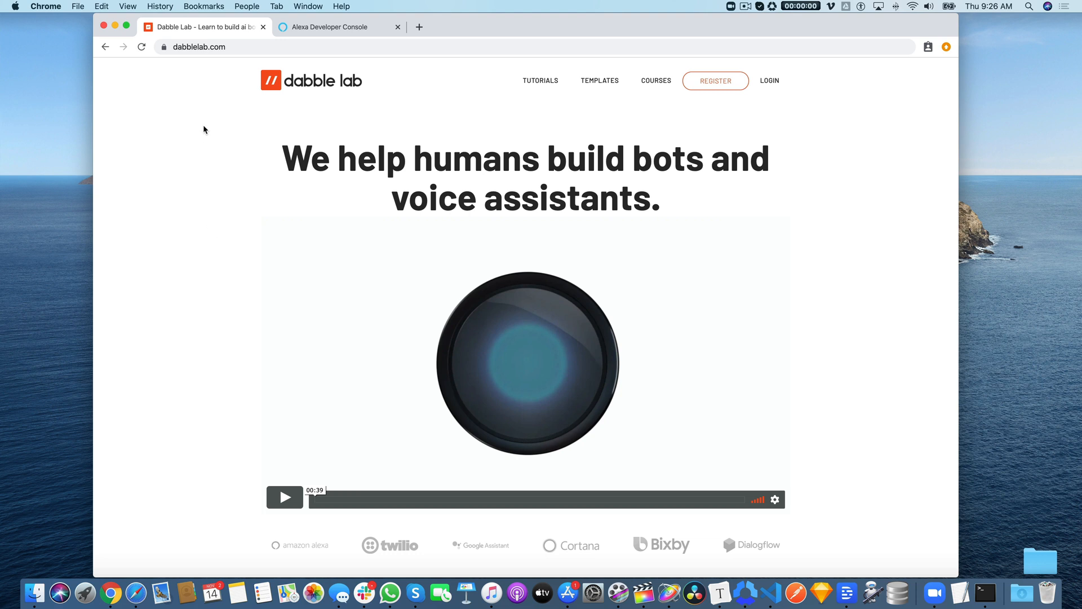
mouse_move(590, 91)
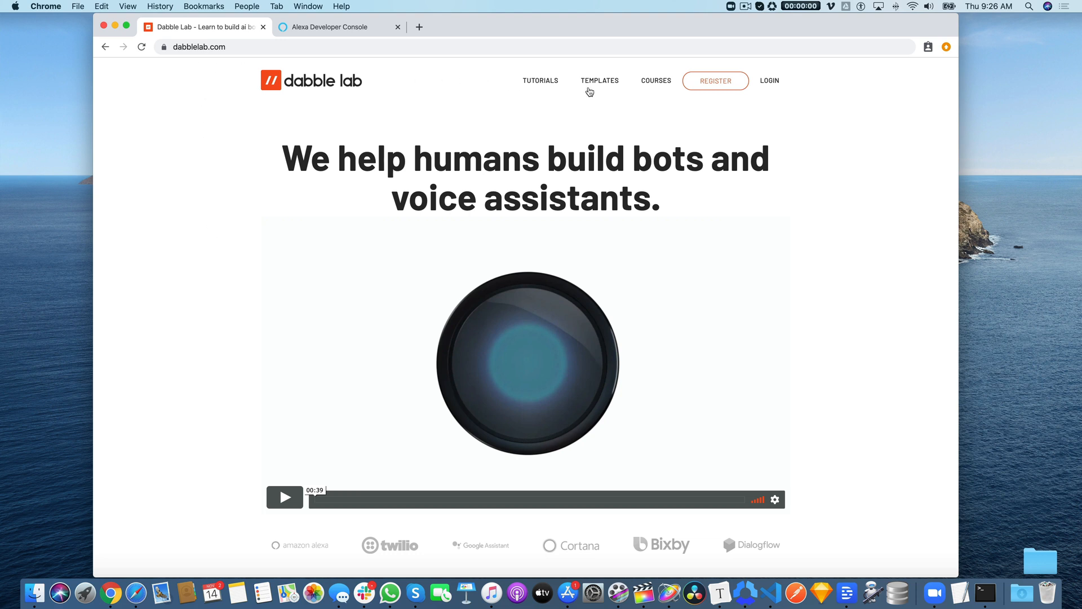
Open Dabble Lab's Templates page listing the fifteen Alexa skill templates
left_click(599, 80)
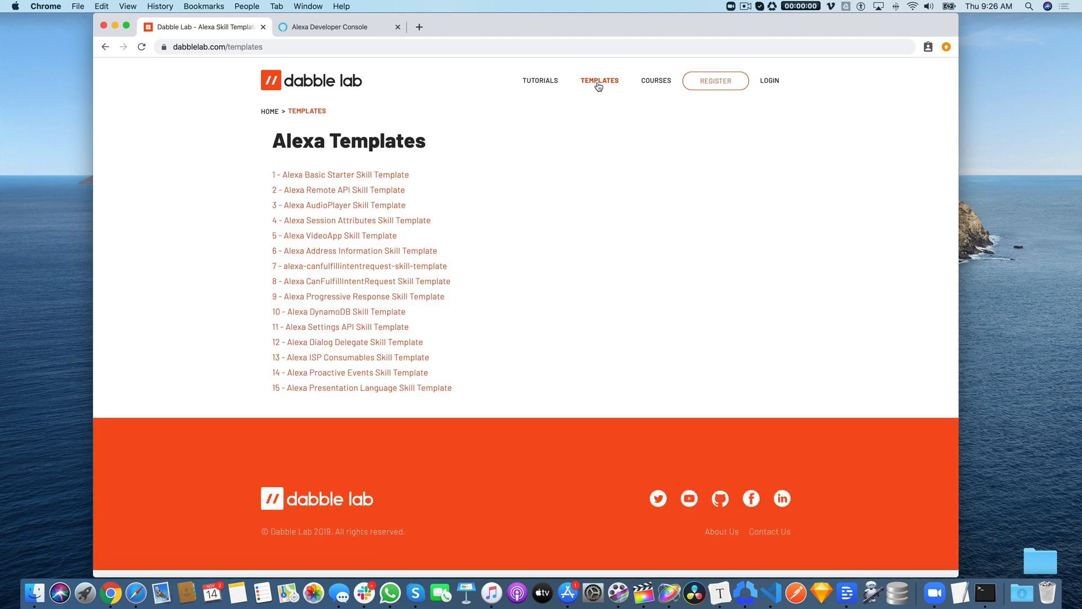
mouse_move(540, 139)
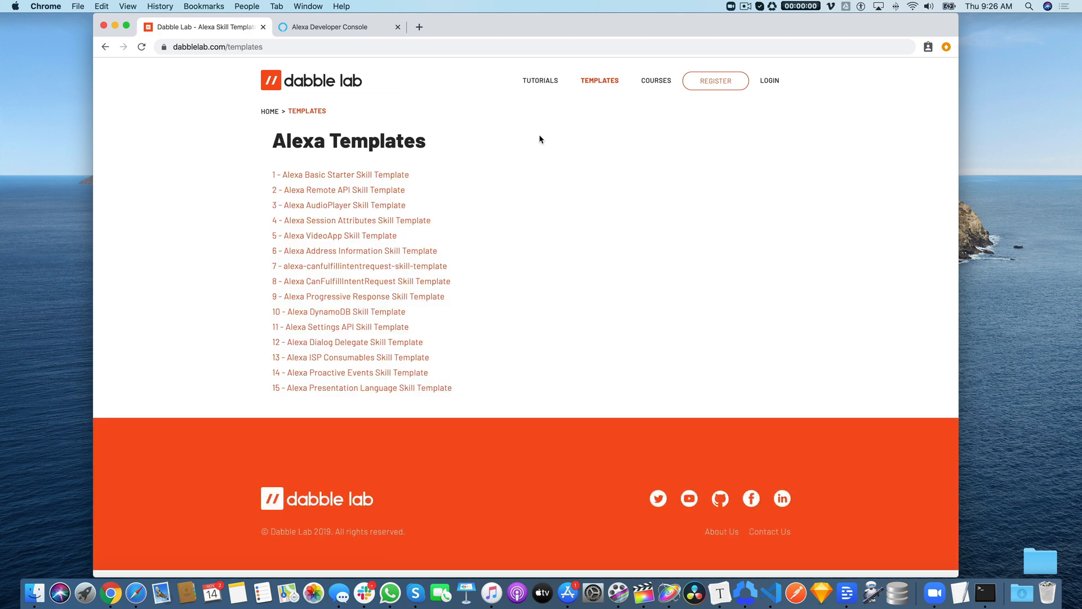
mouse_move(327, 394)
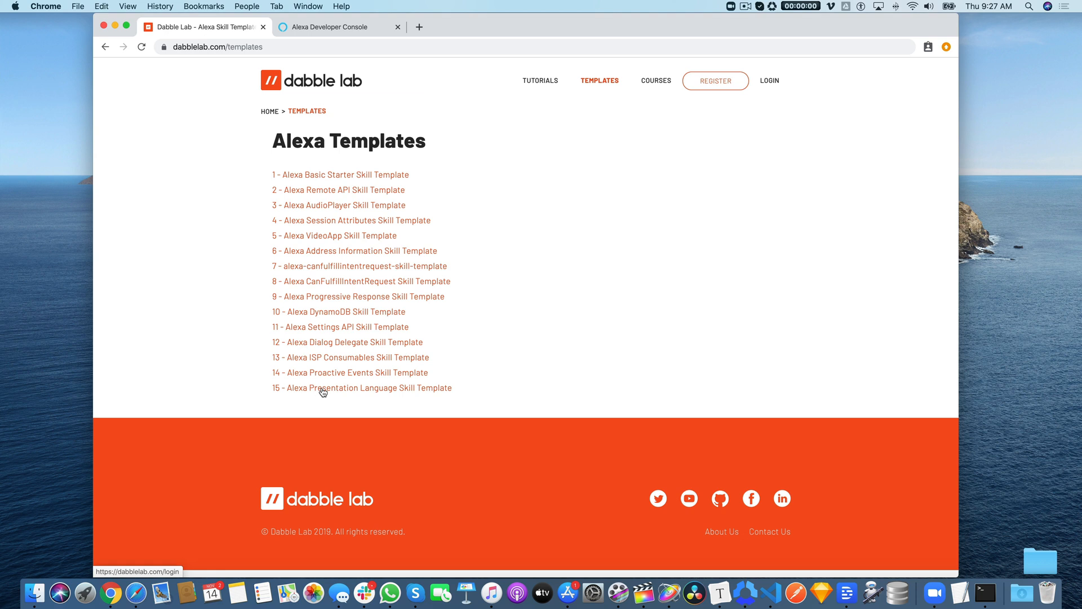
left_click(769, 80)
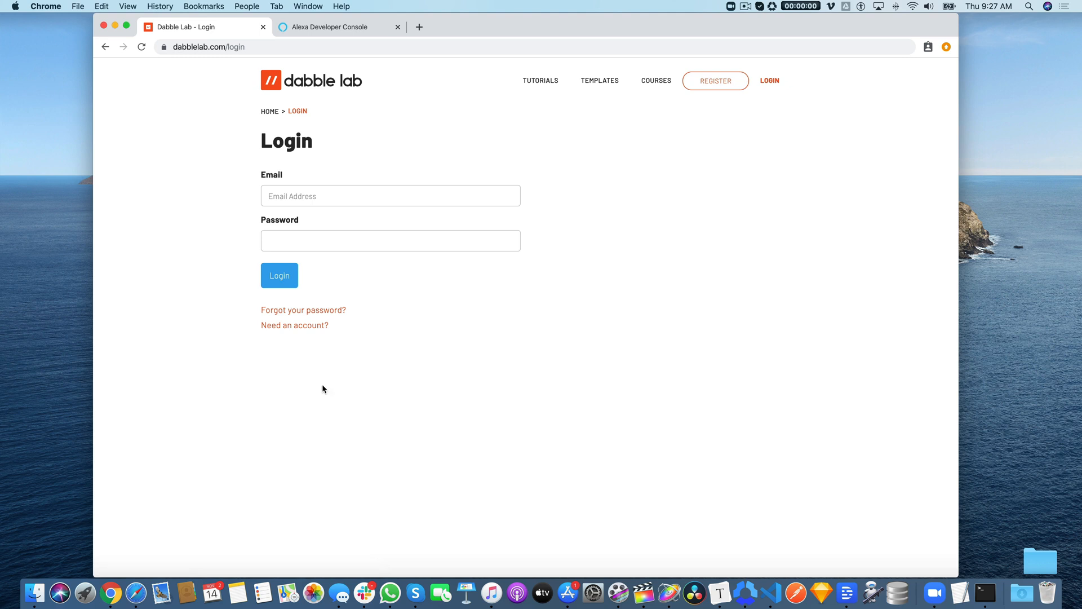
mouse_move(293, 331)
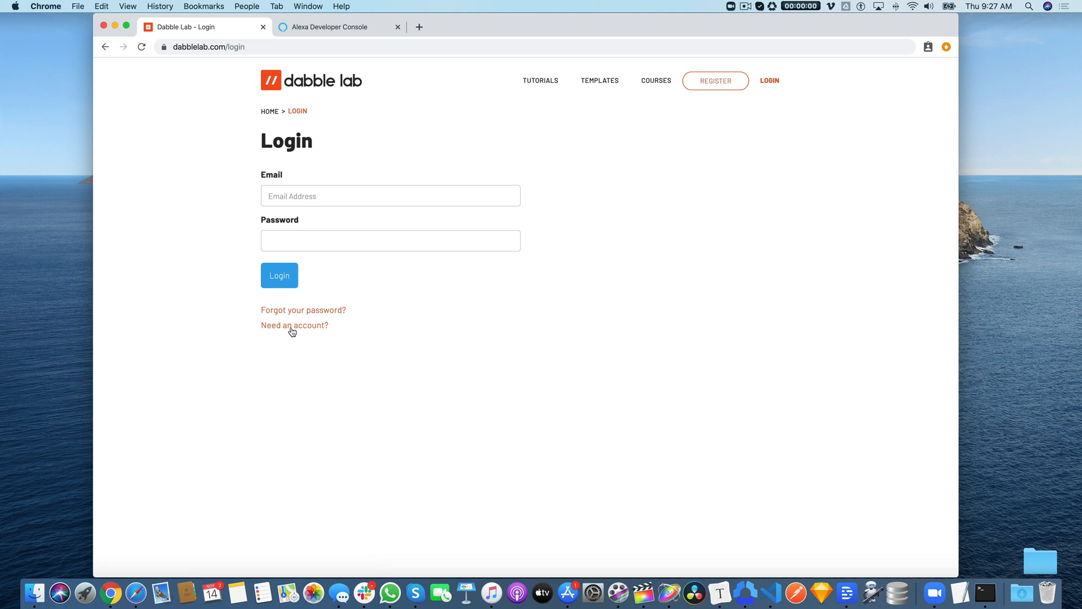
left_click(390, 196)
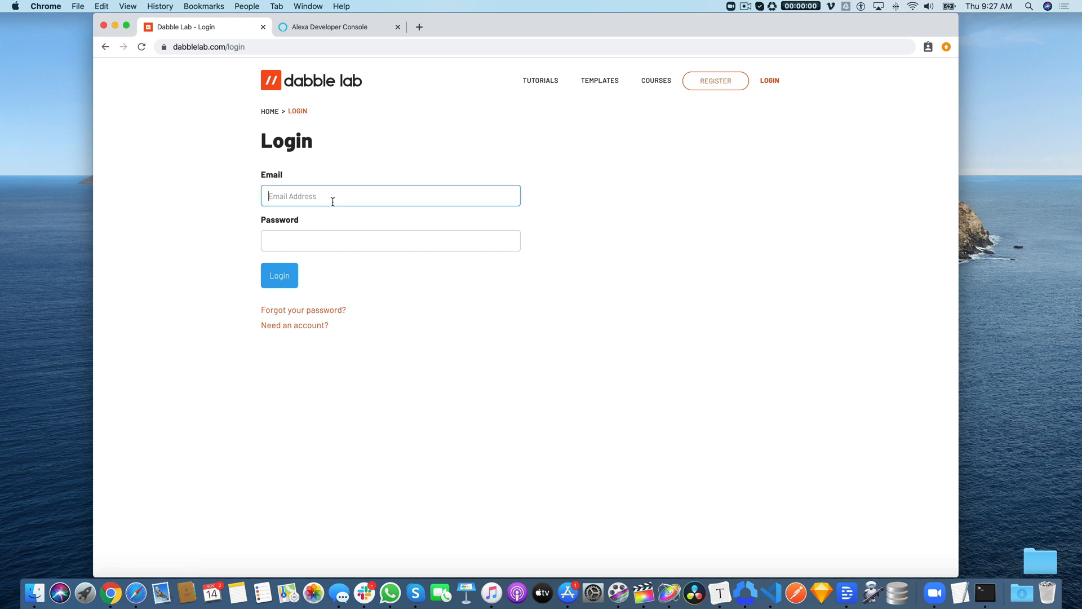
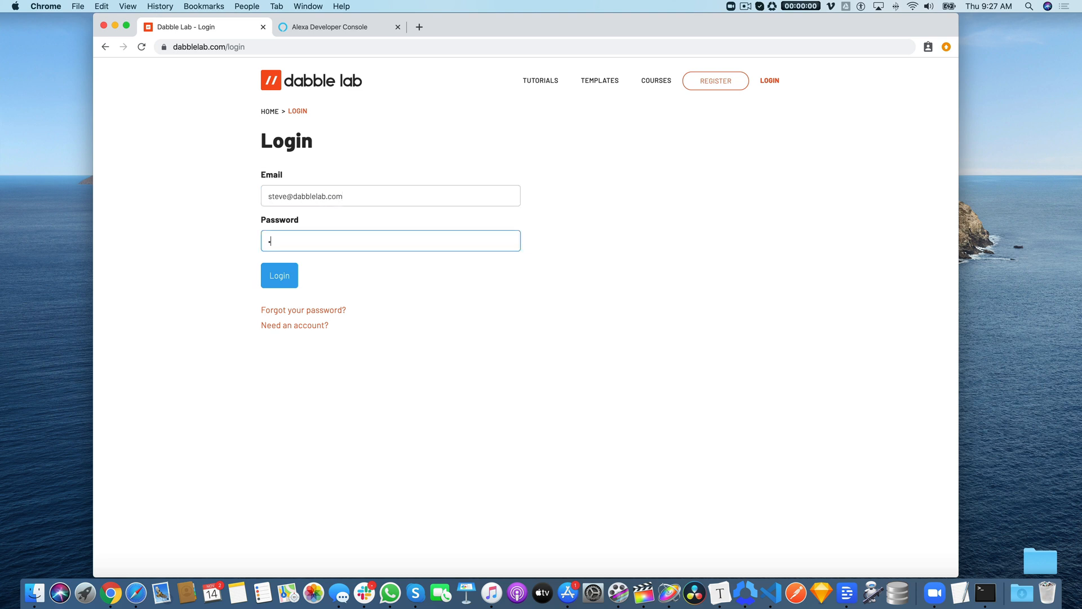
type("password")
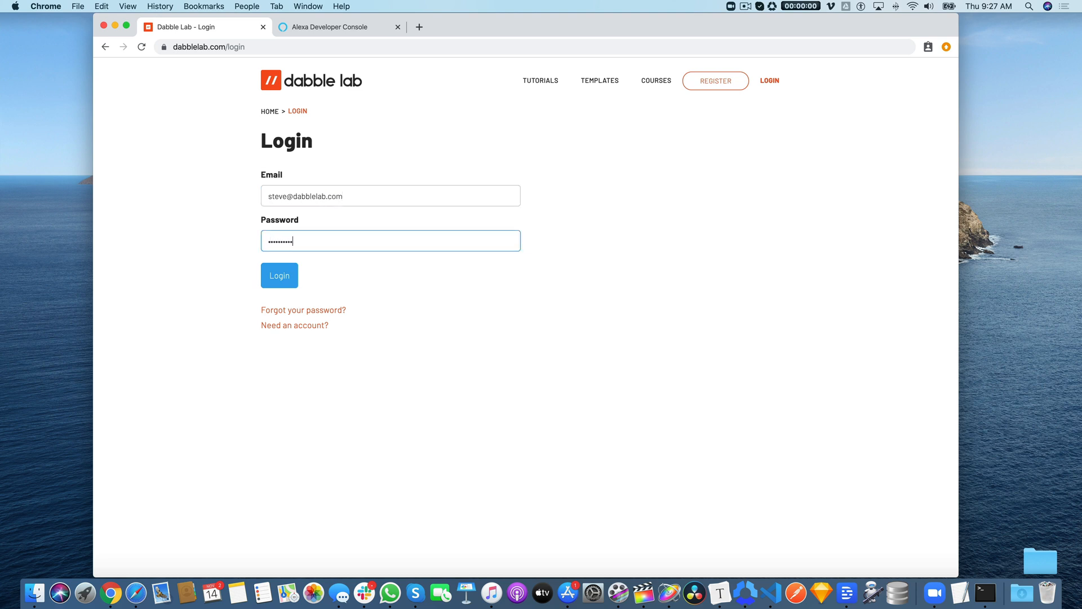
left_click(279, 274)
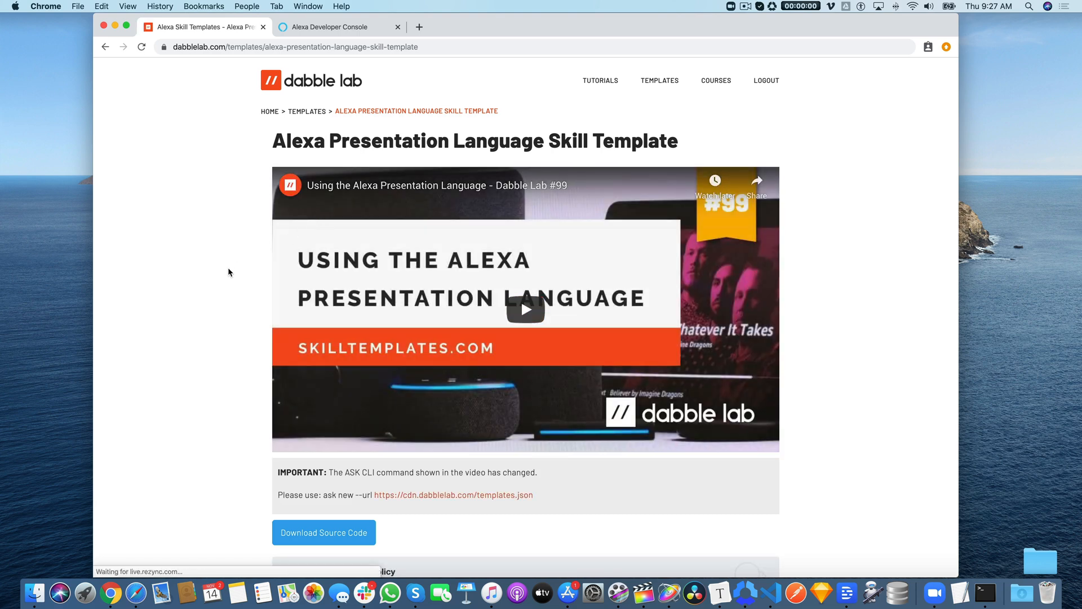
mouse_move(392, 269)
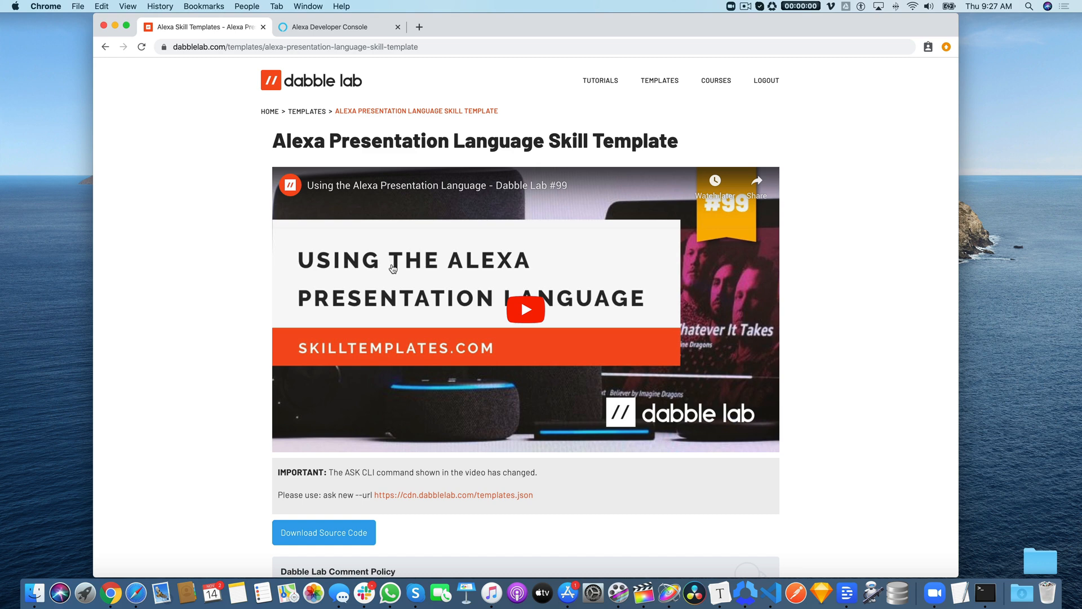
mouse_move(208, 311)
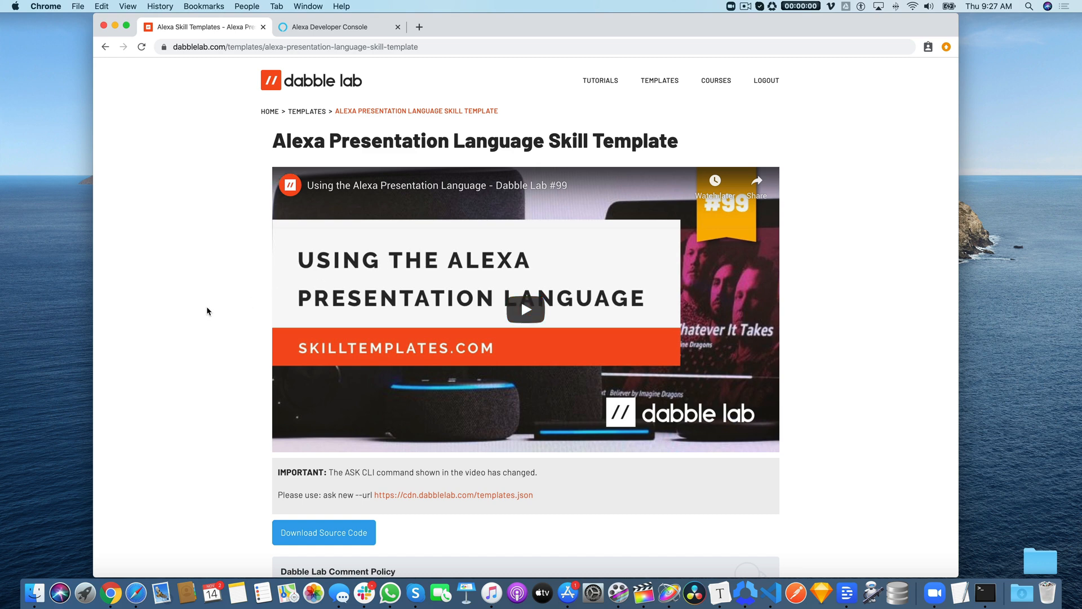
Scroll down the template page to the Download Source Code button and CLI note
scroll("down", 3)
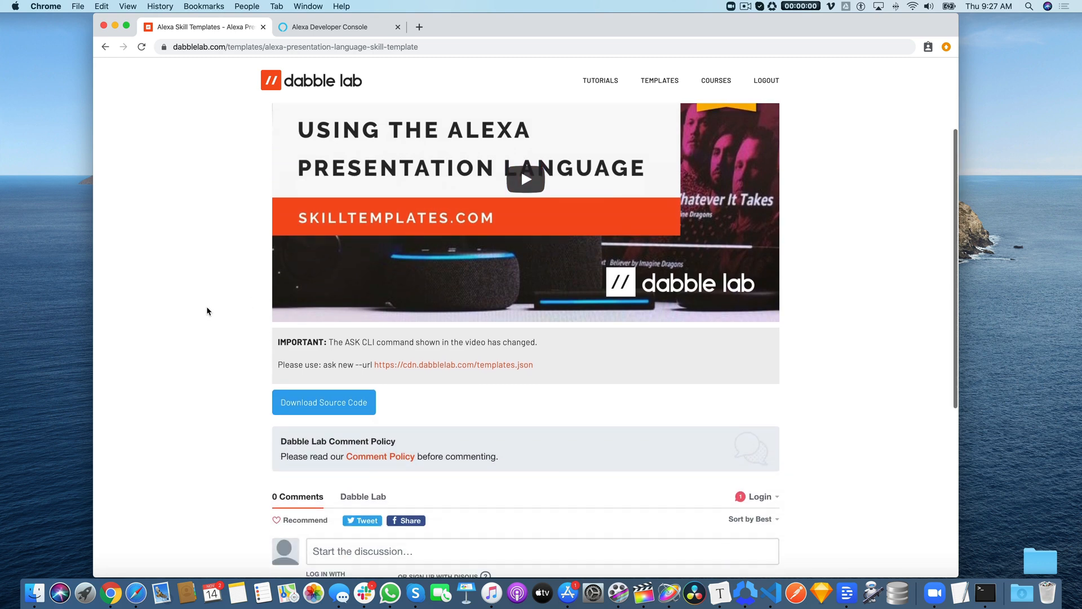
scroll("down", 3)
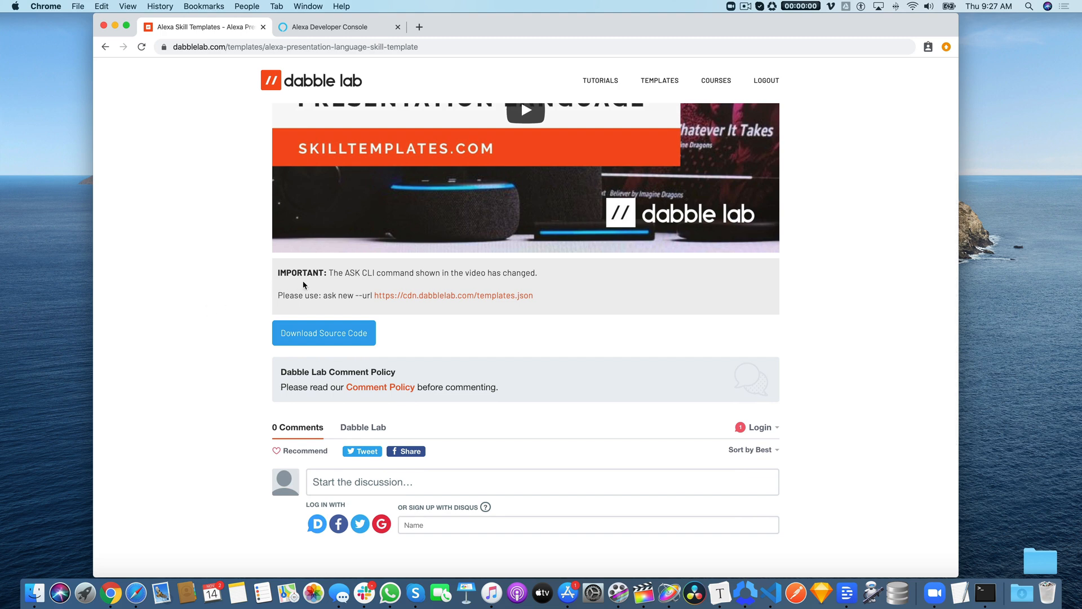
mouse_move(360, 283)
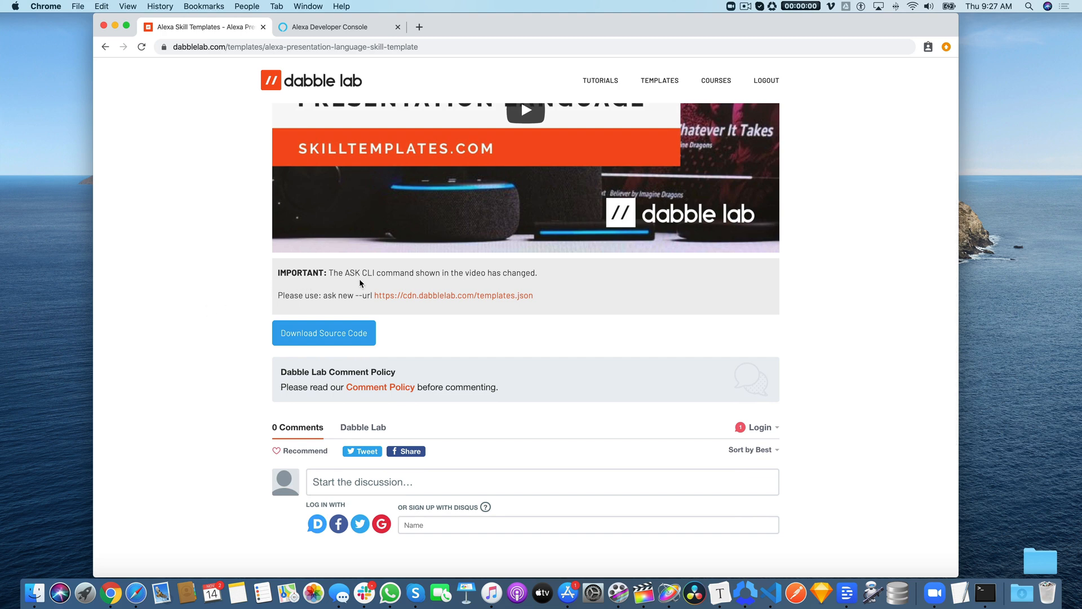
mouse_move(246, 322)
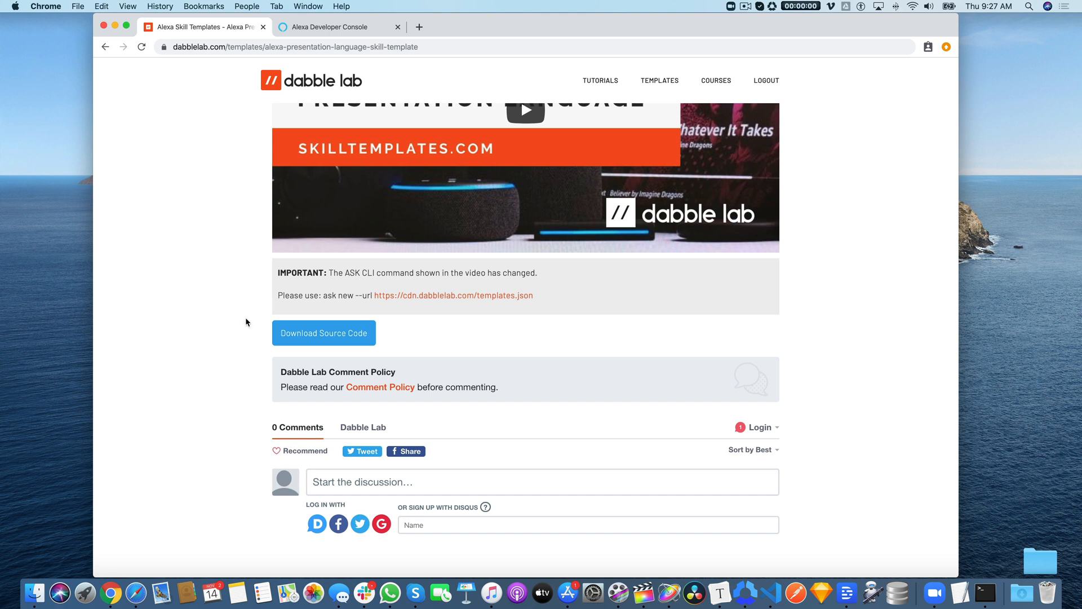
mouse_move(323, 332)
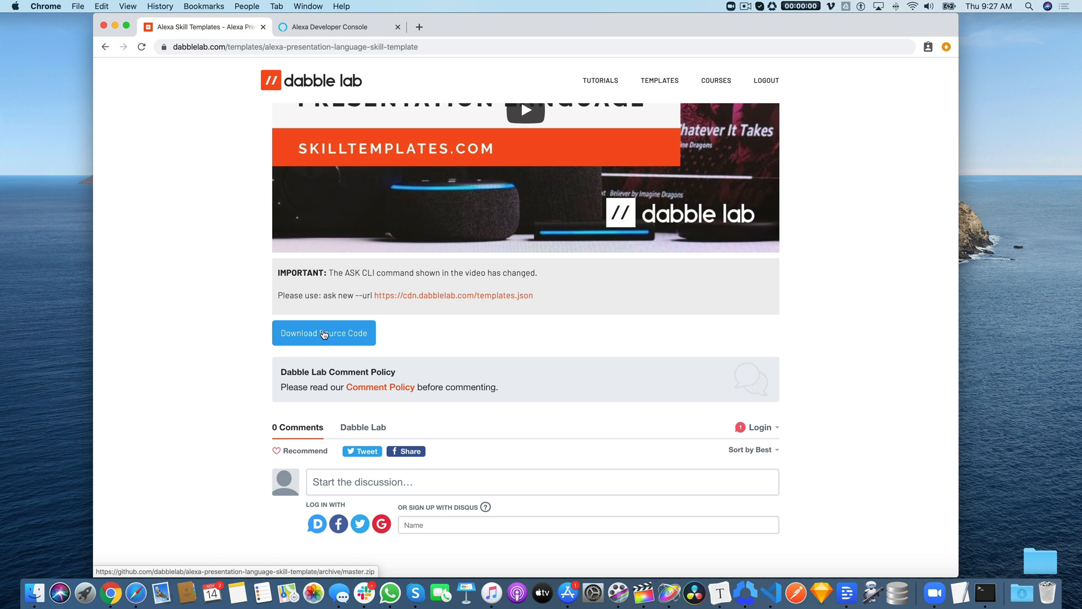
Download the template's source code zip and reveal it in the Downloads folder in Finder
left_click(323, 333)
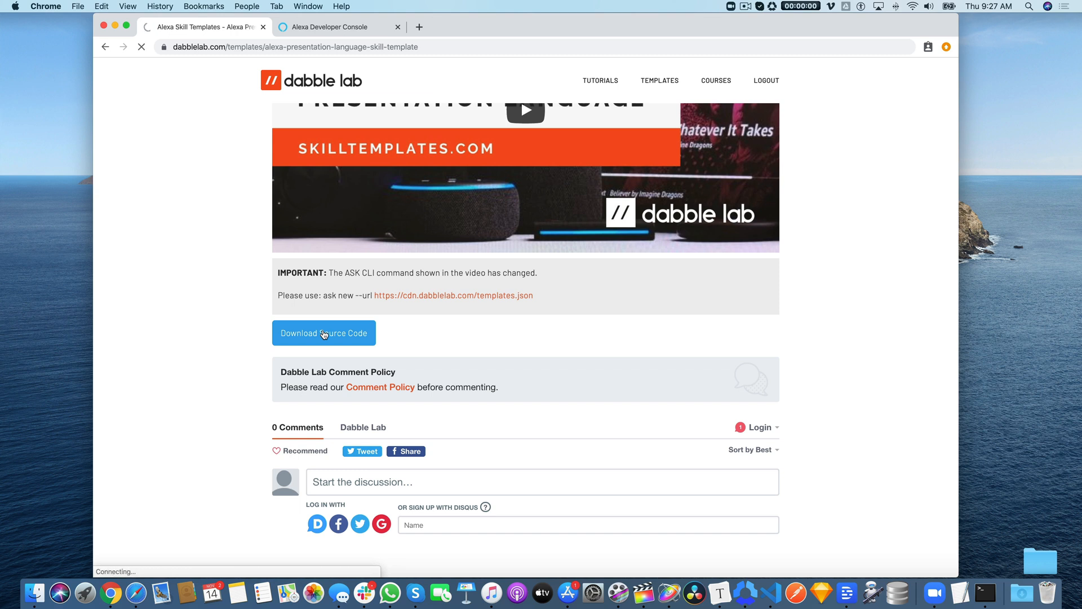
left_click(323, 332)
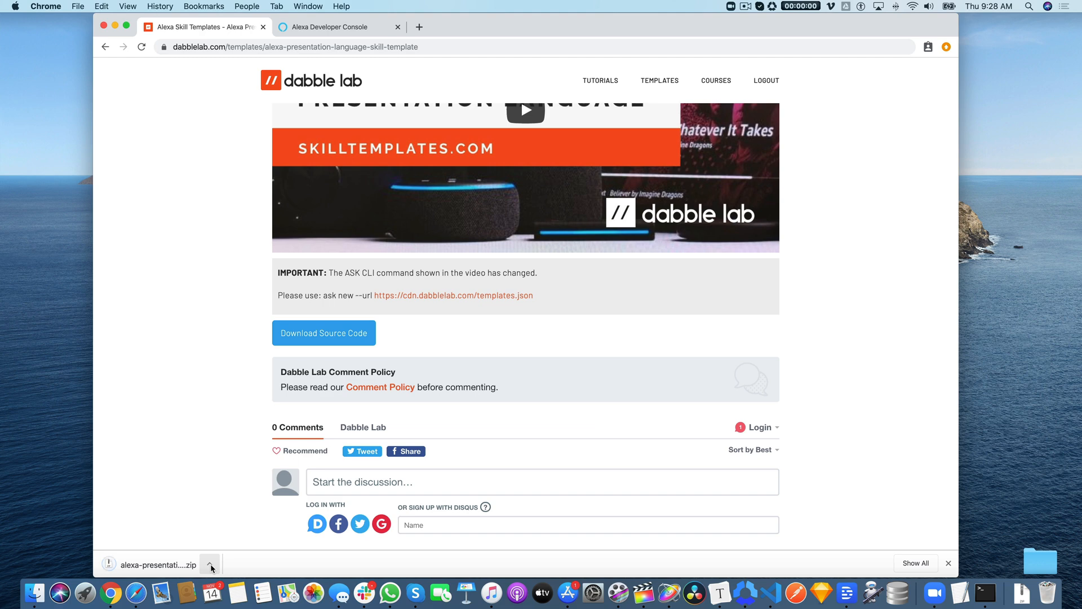
left_click(210, 565)
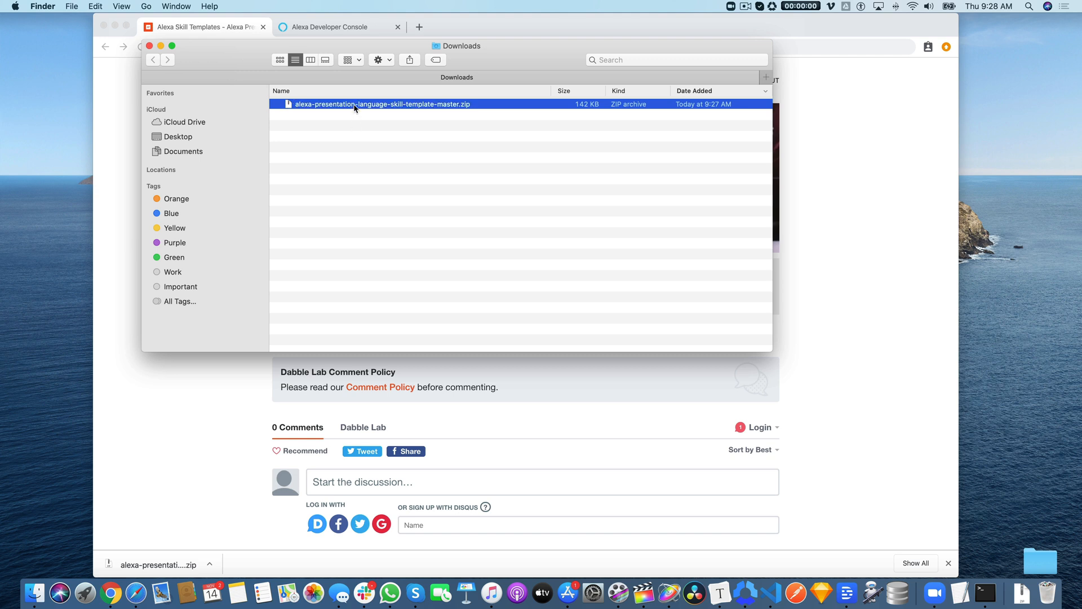
Unzip the template, expand its models and lambda folders, and select en-US.json
double_click(382, 104)
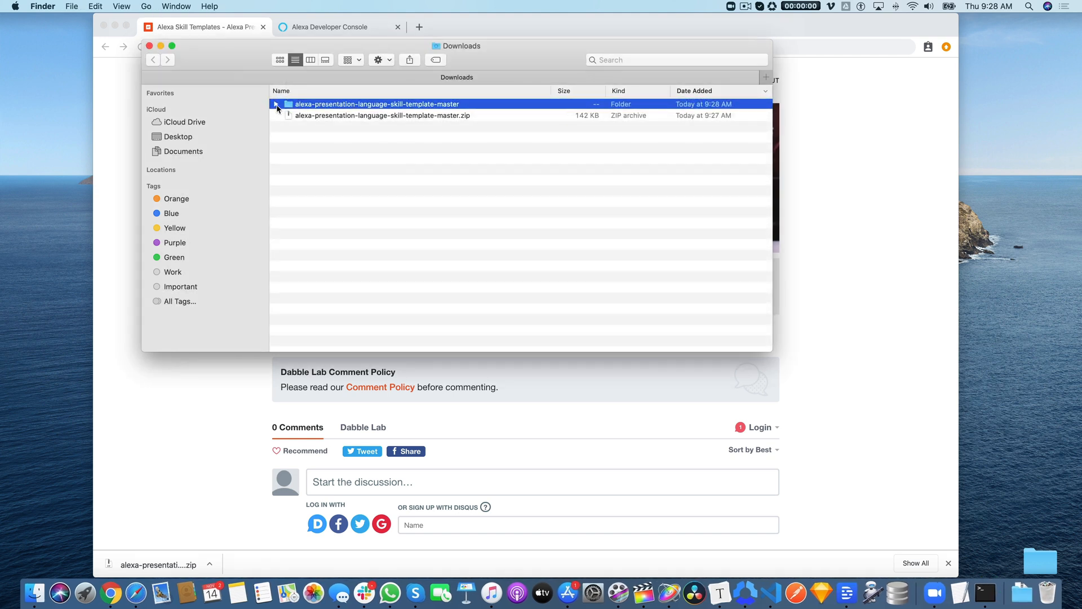
left_click(276, 103)
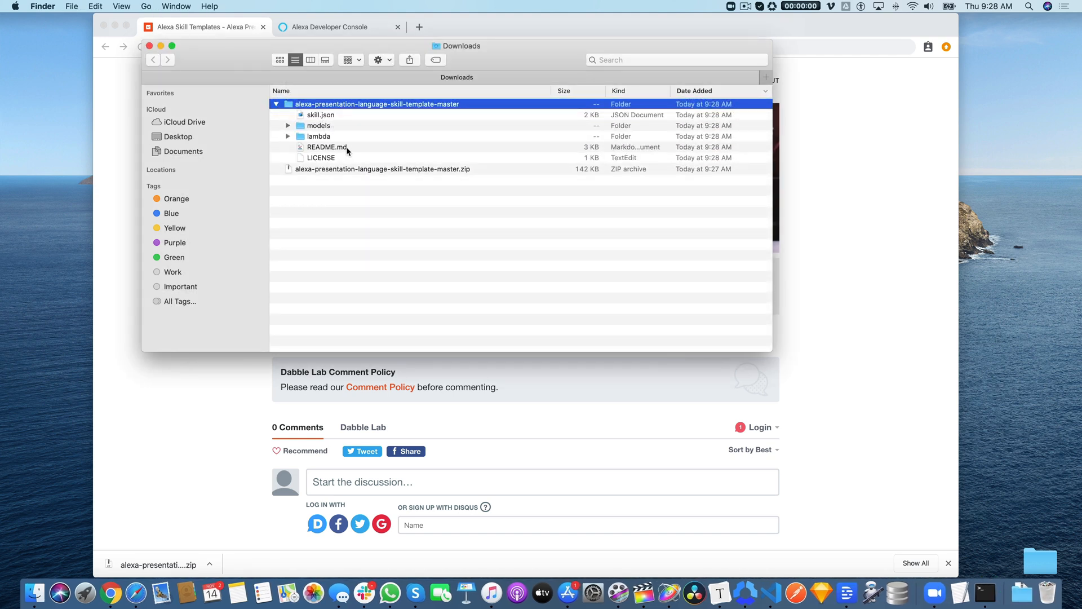
mouse_move(351, 111)
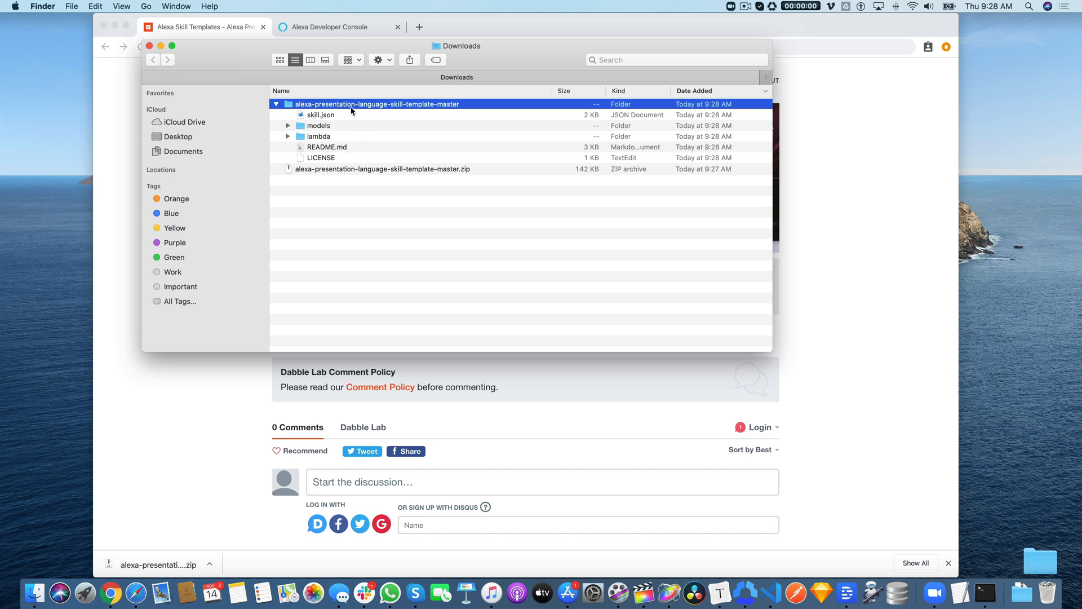
mouse_move(367, 108)
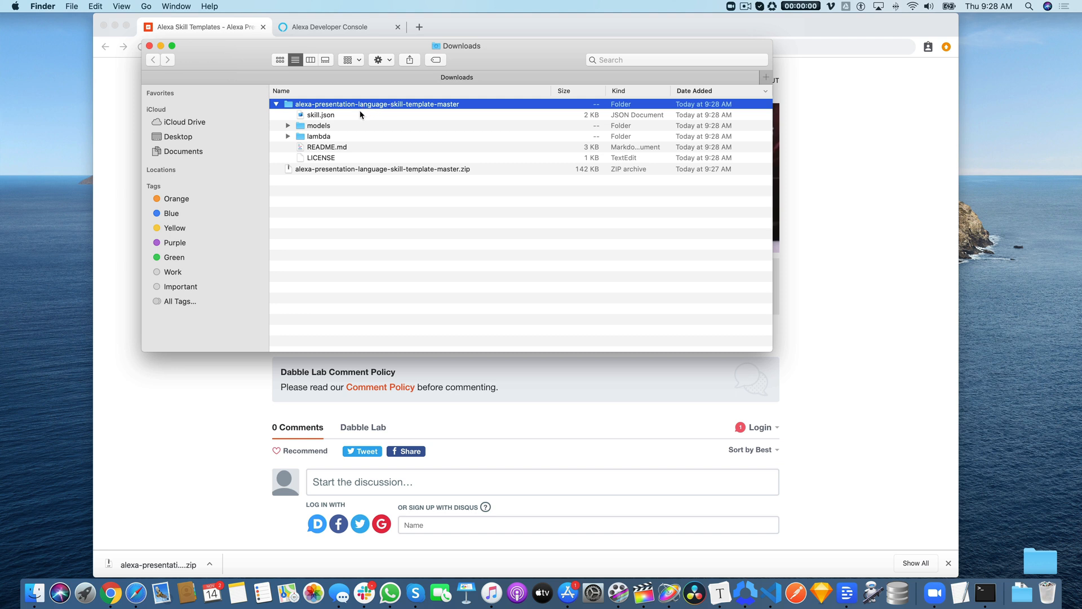
mouse_move(362, 116)
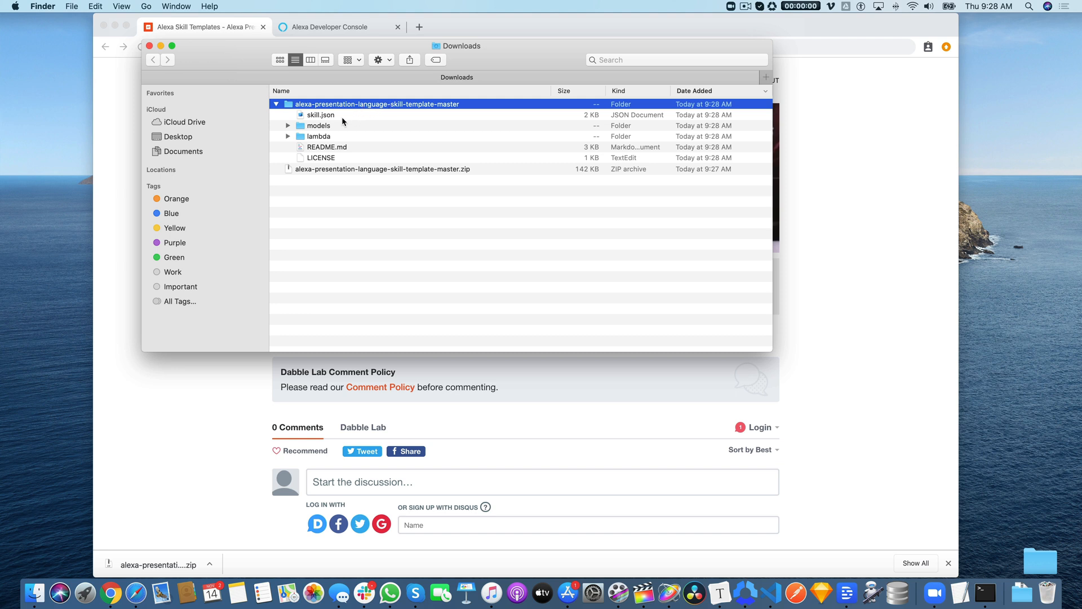
left_click(289, 125)
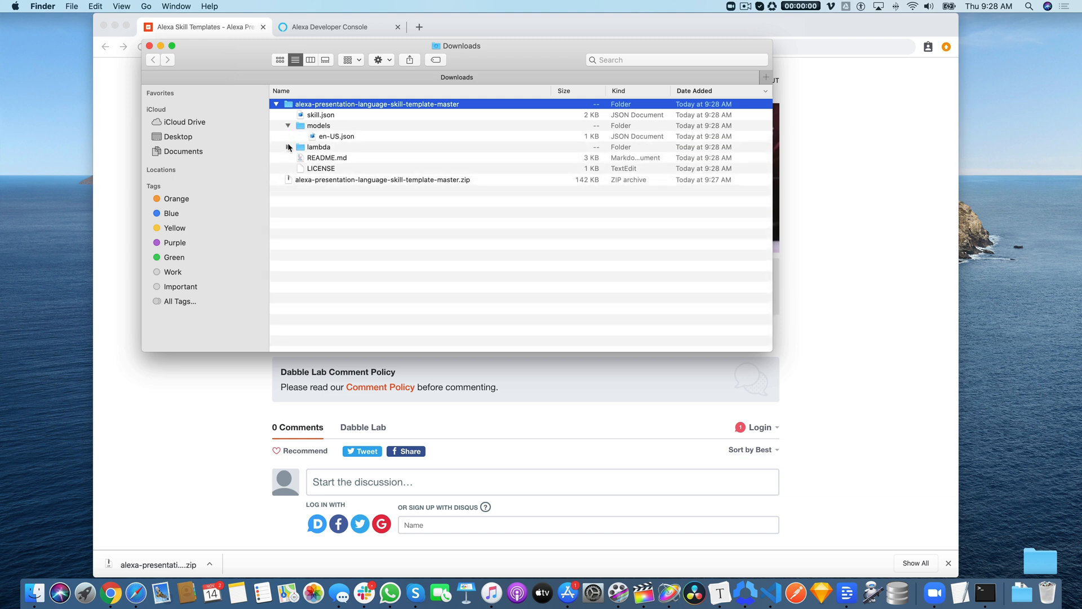
left_click(289, 147)
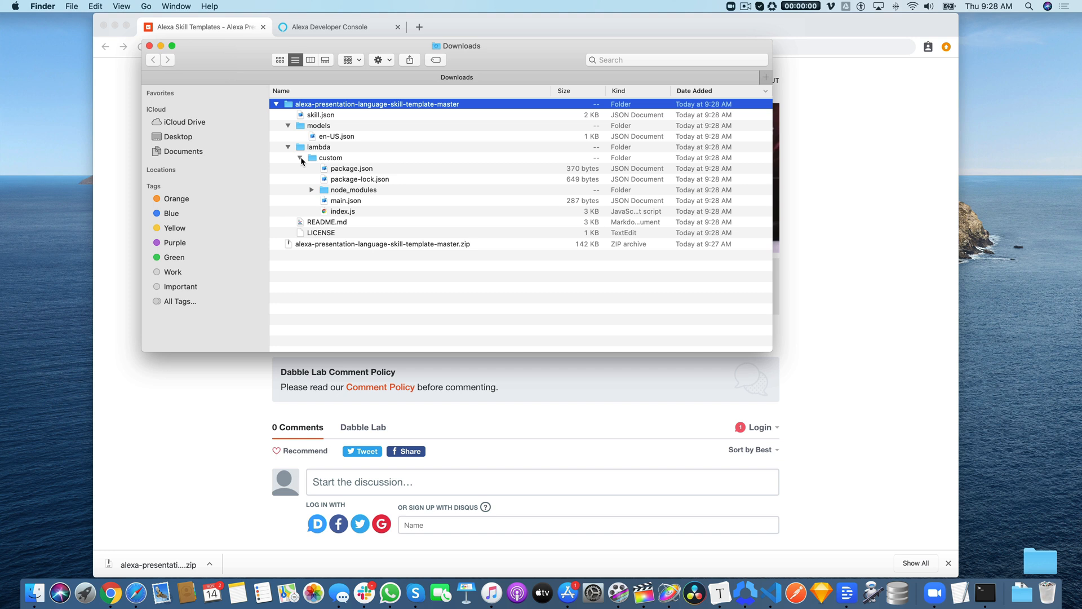
mouse_move(360, 142)
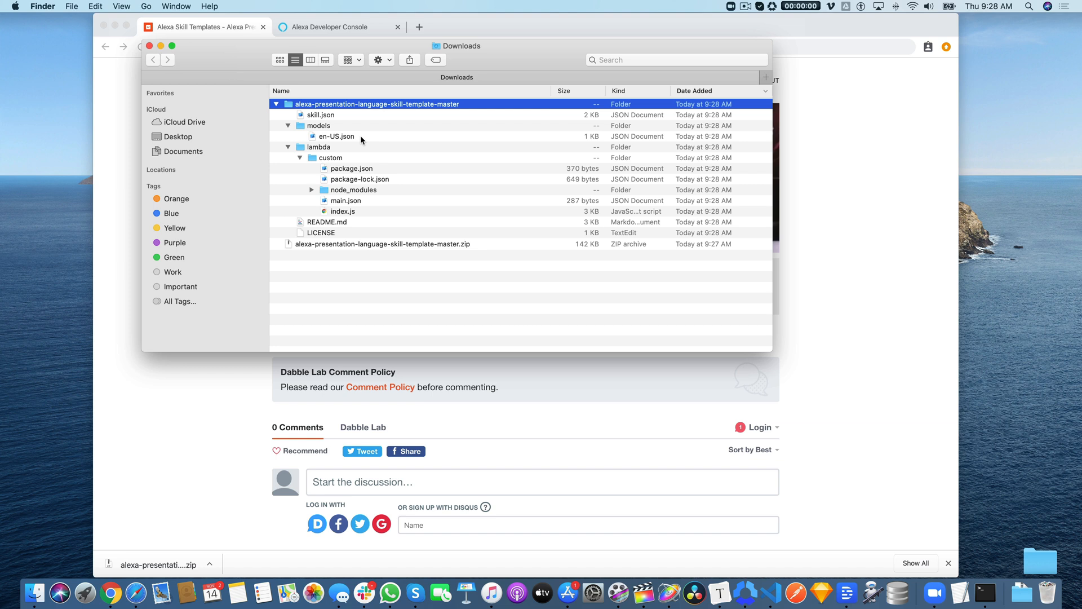
left_click(337, 136)
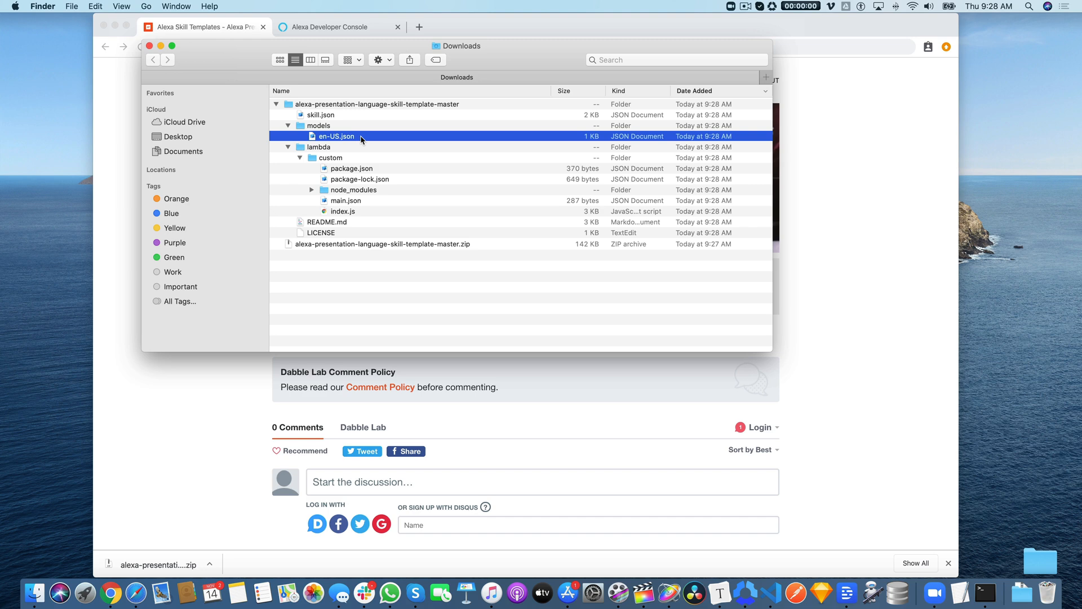
mouse_move(337, 56)
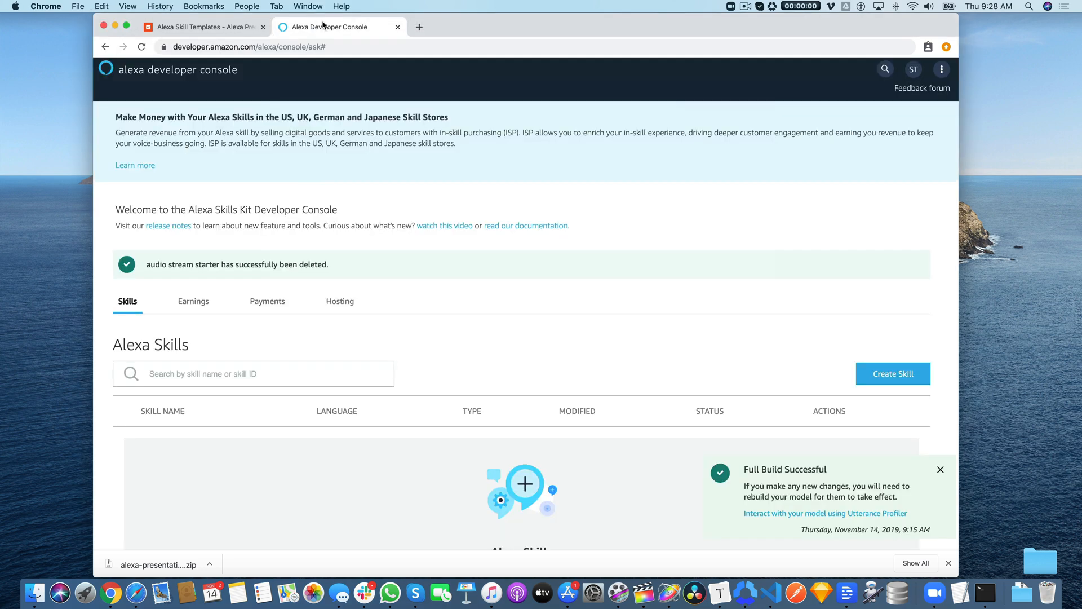
mouse_move(245, 77)
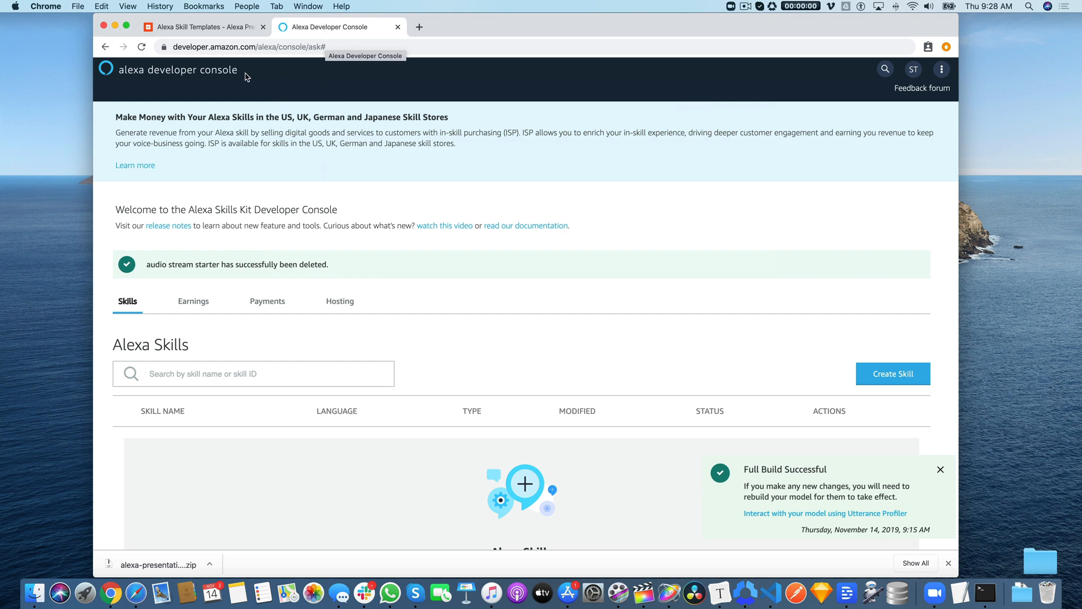
mouse_move(231, 56)
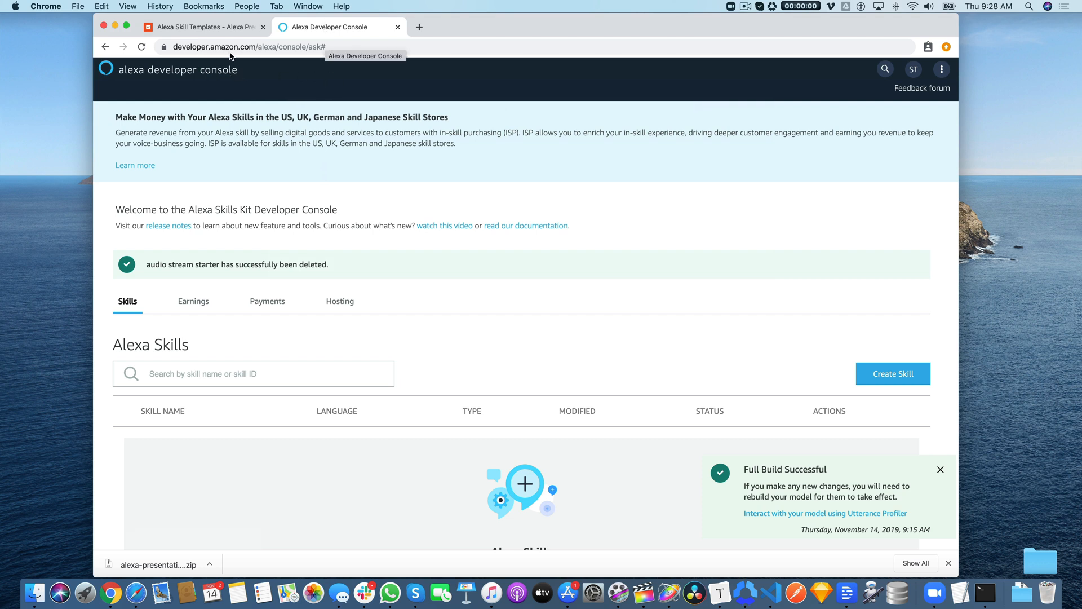
mouse_move(247, 64)
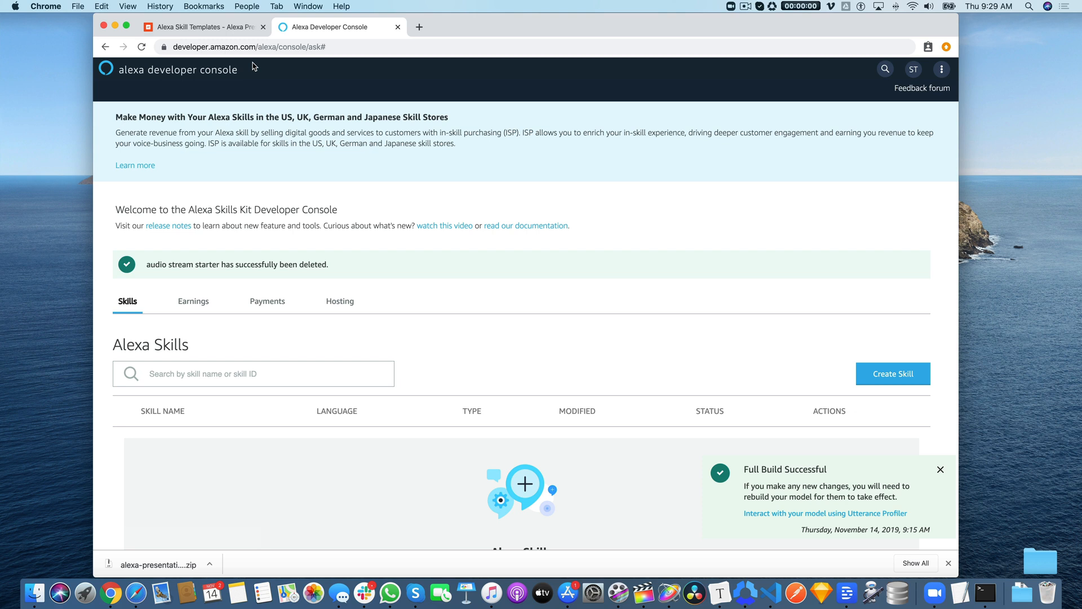
mouse_move(270, 70)
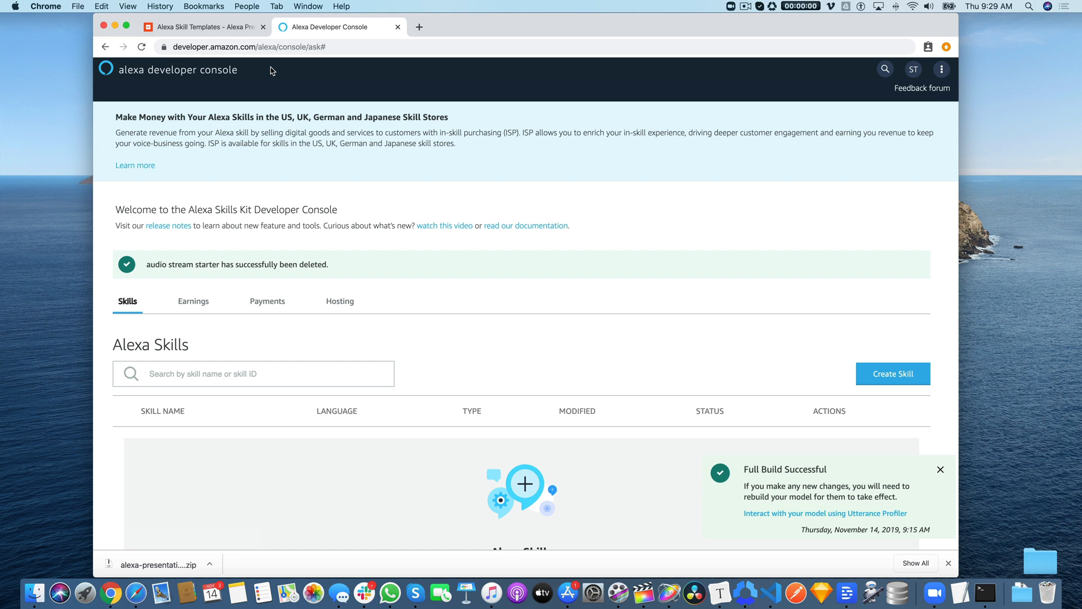
mouse_move(310, 74)
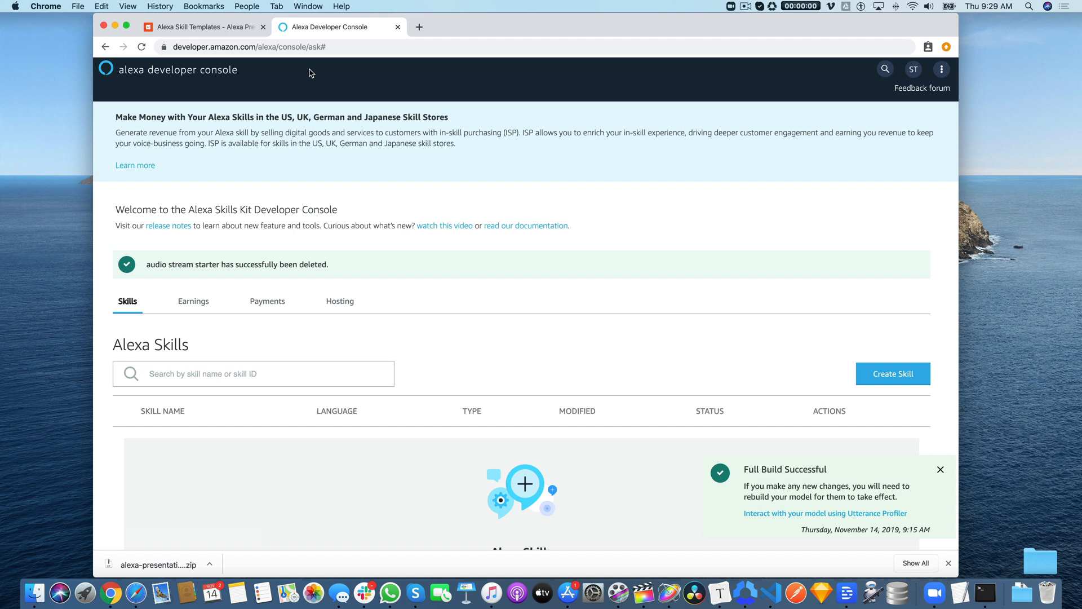
mouse_move(892, 373)
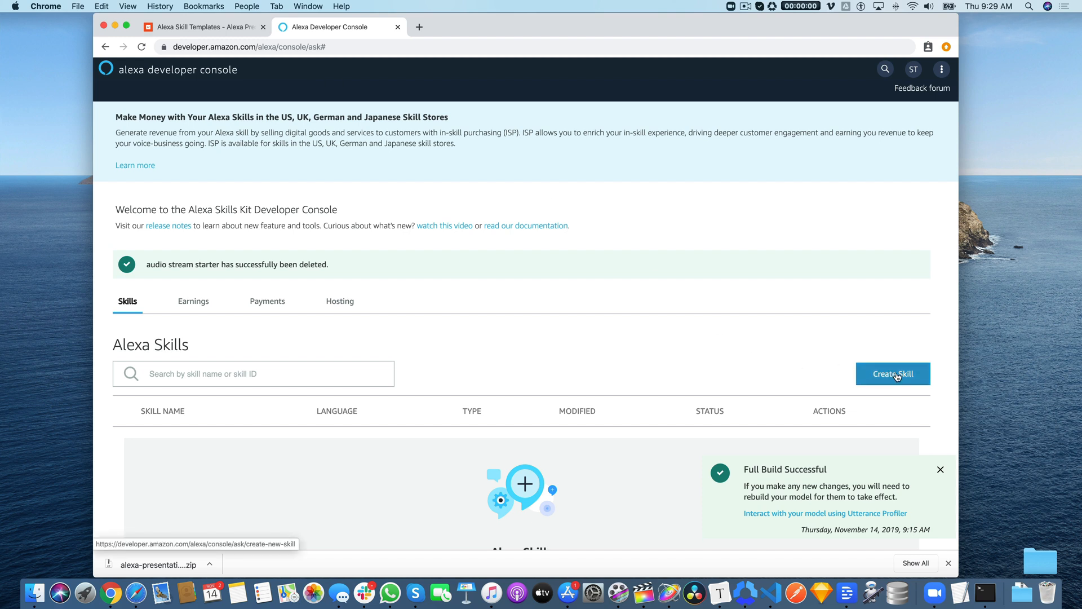
Create a skill named 'demo skill' with the Custom model and Alexa-Hosted Node.js backend
left_click(892, 373)
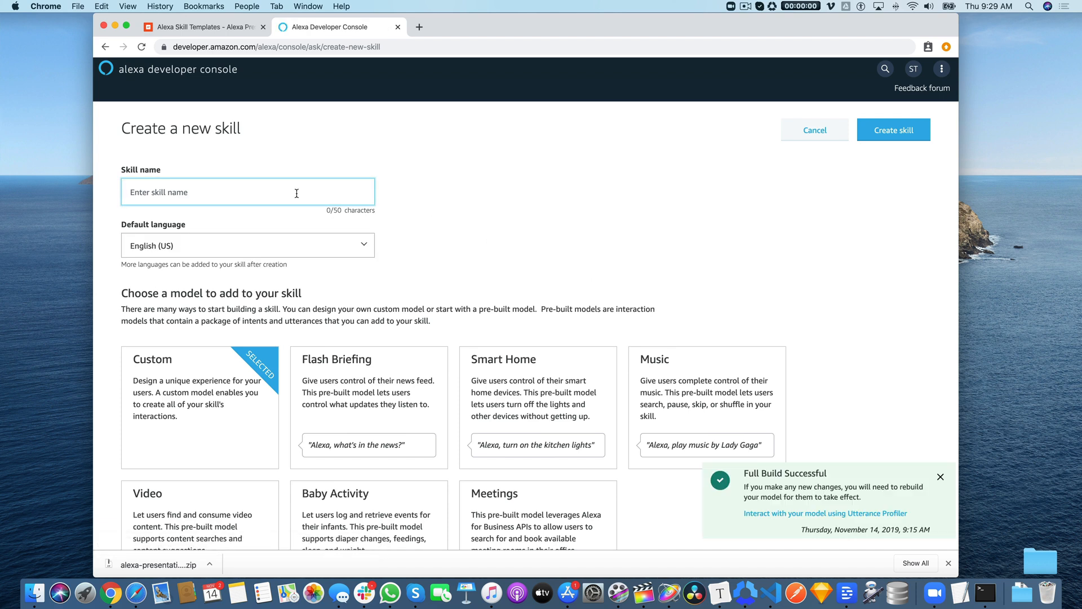
type("demo d")
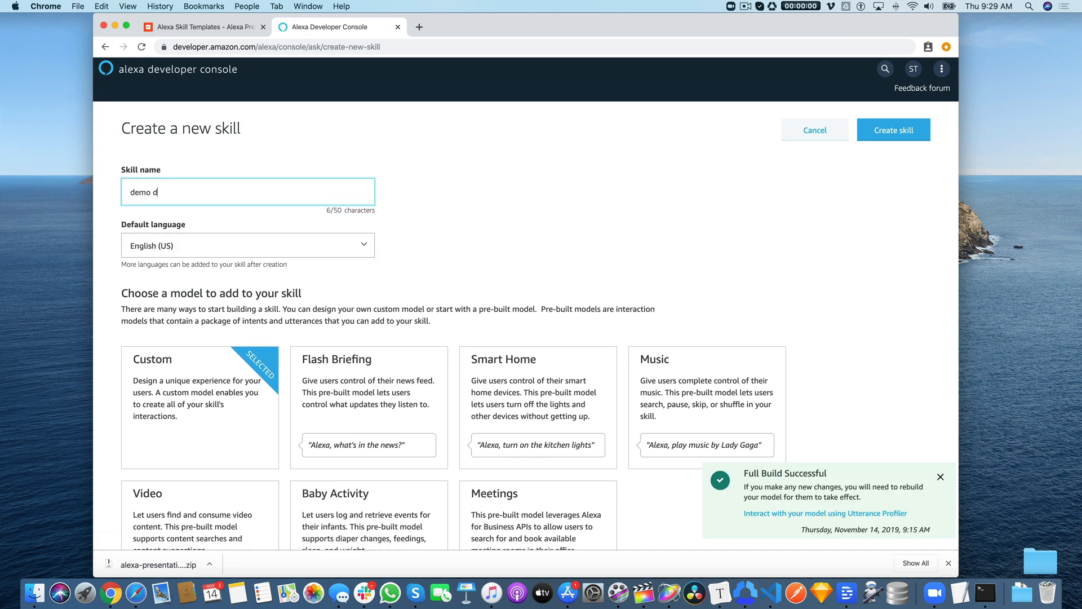
type("skill")
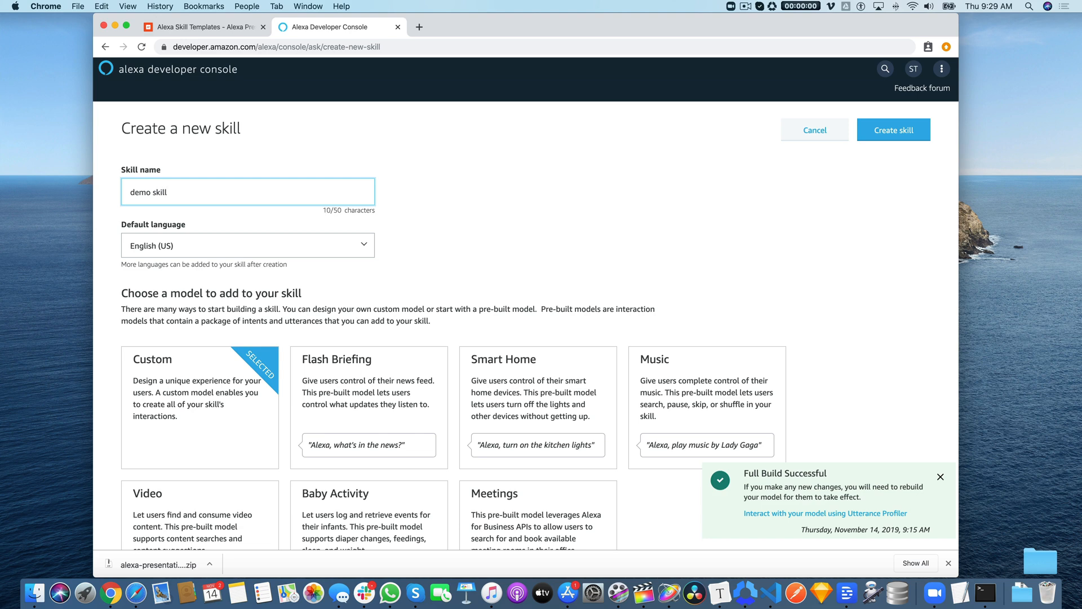
scroll("down", 3)
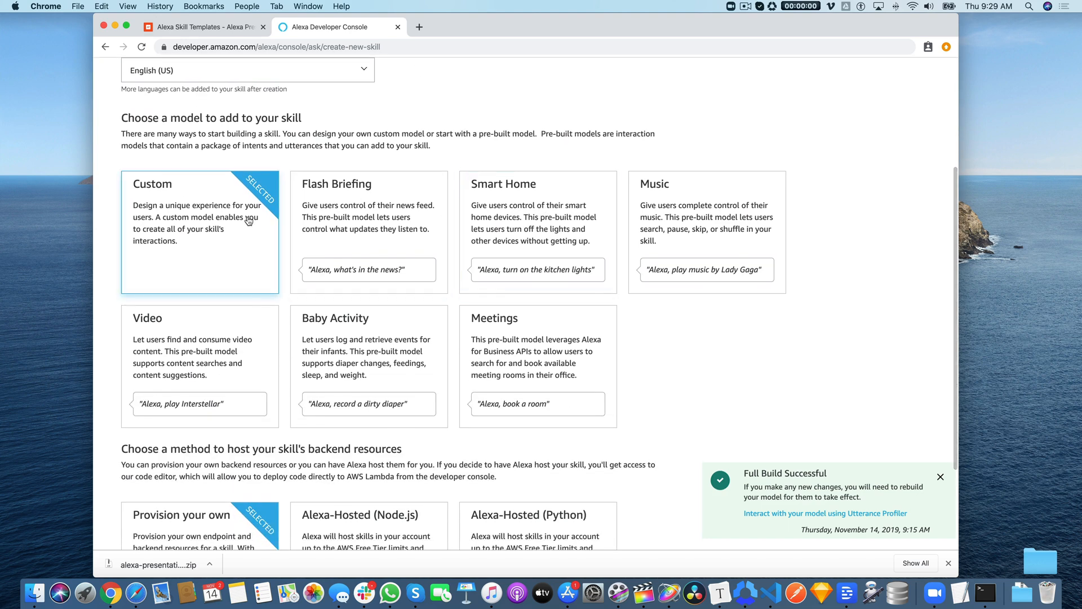
scroll("down", 3)
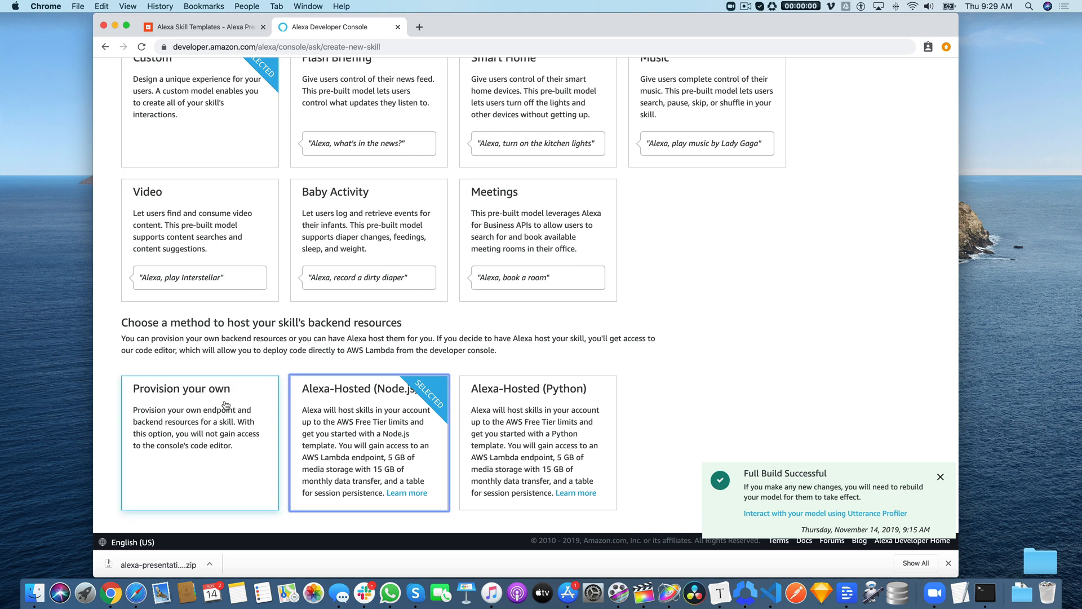
mouse_move(332, 415)
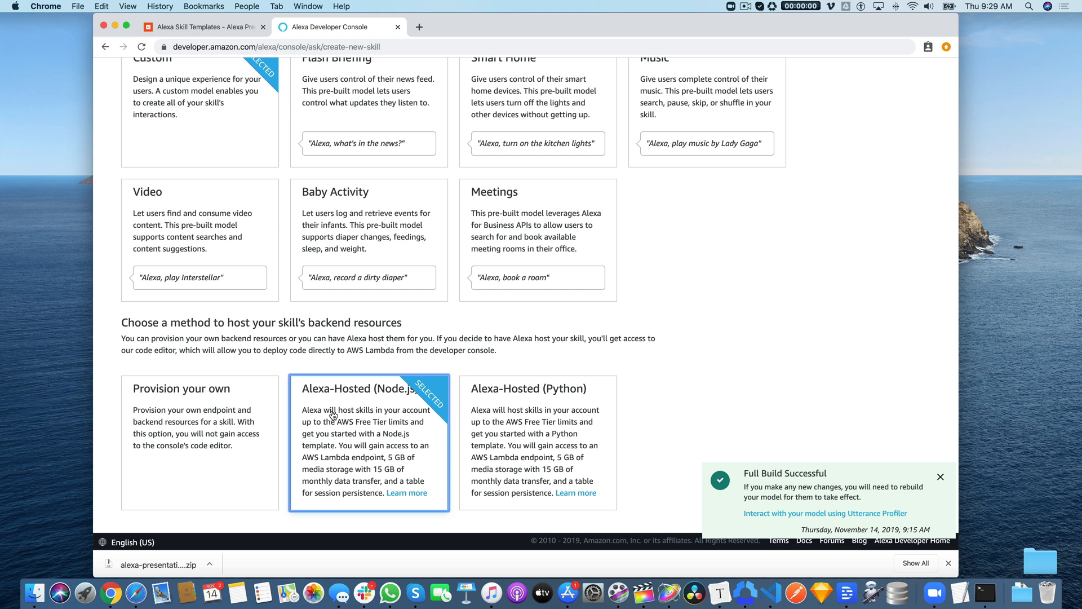
mouse_move(342, 417)
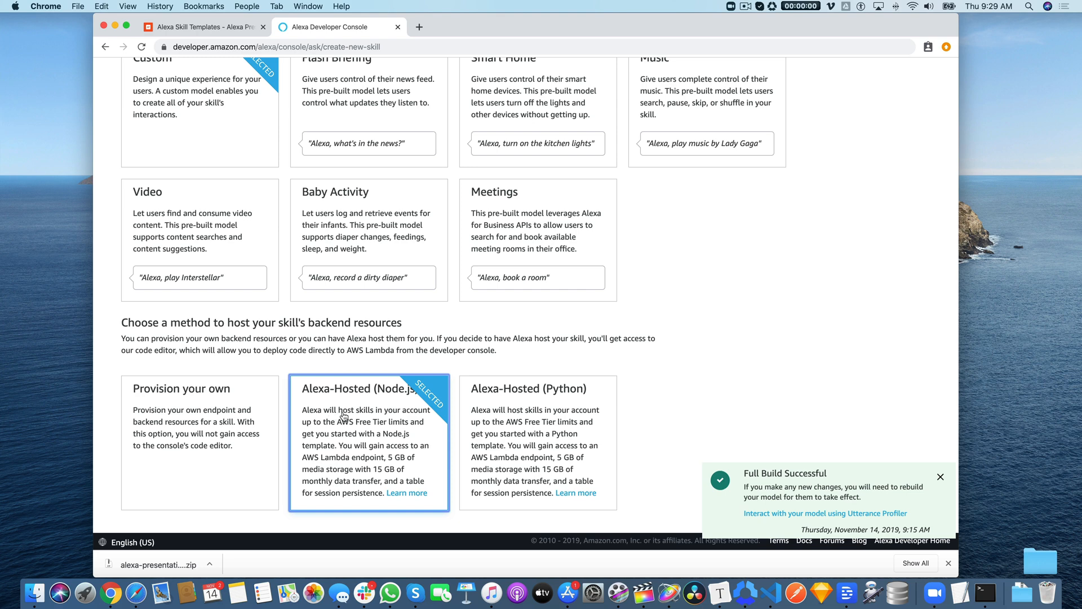
mouse_move(553, 400)
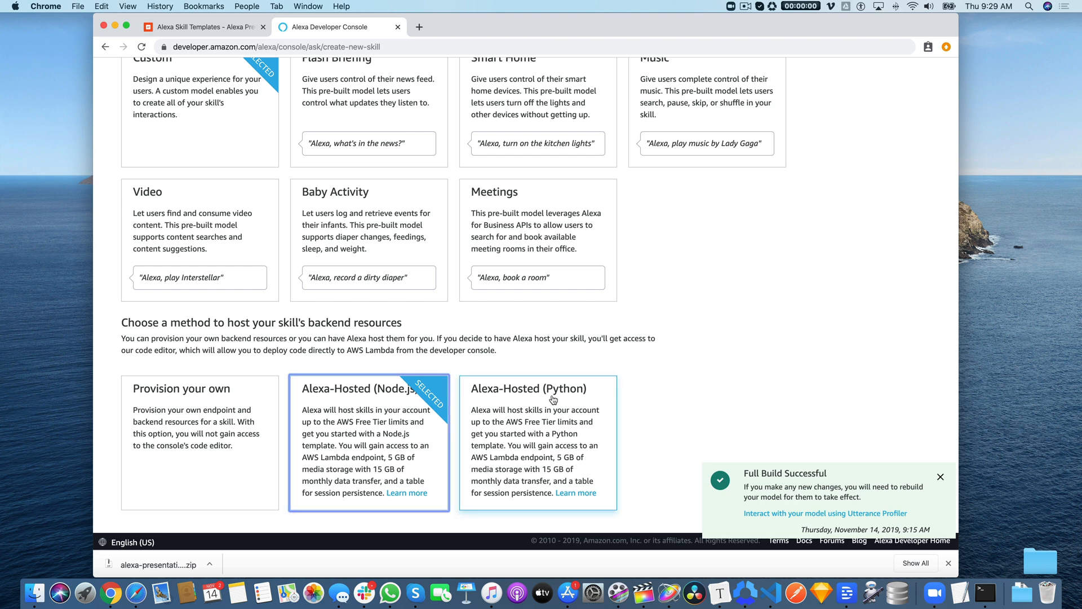
scroll("up", 3)
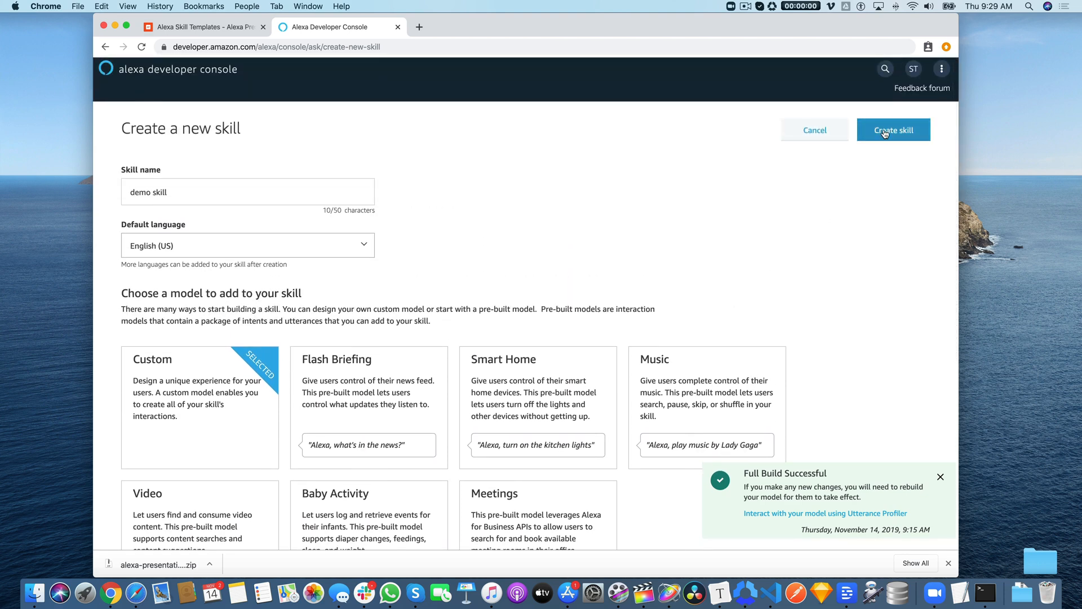
left_click(893, 129)
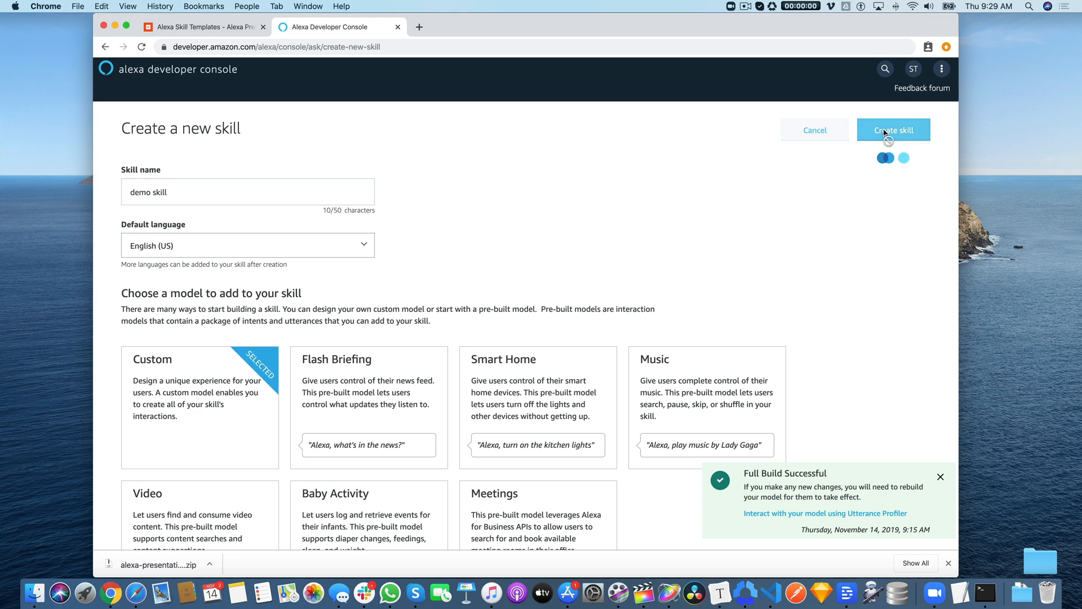
left_click(893, 130)
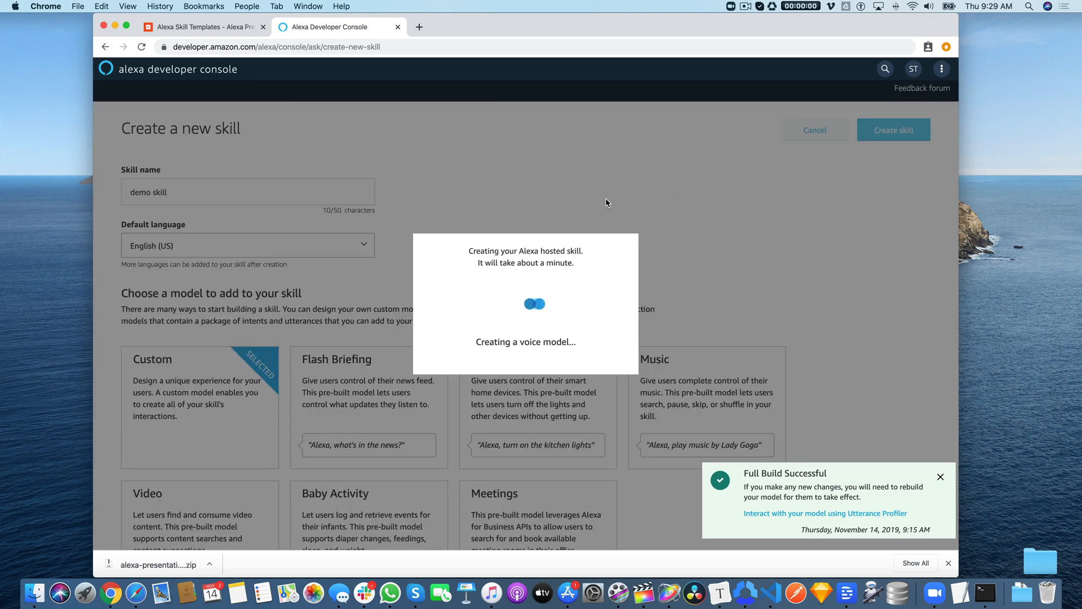
mouse_move(580, 268)
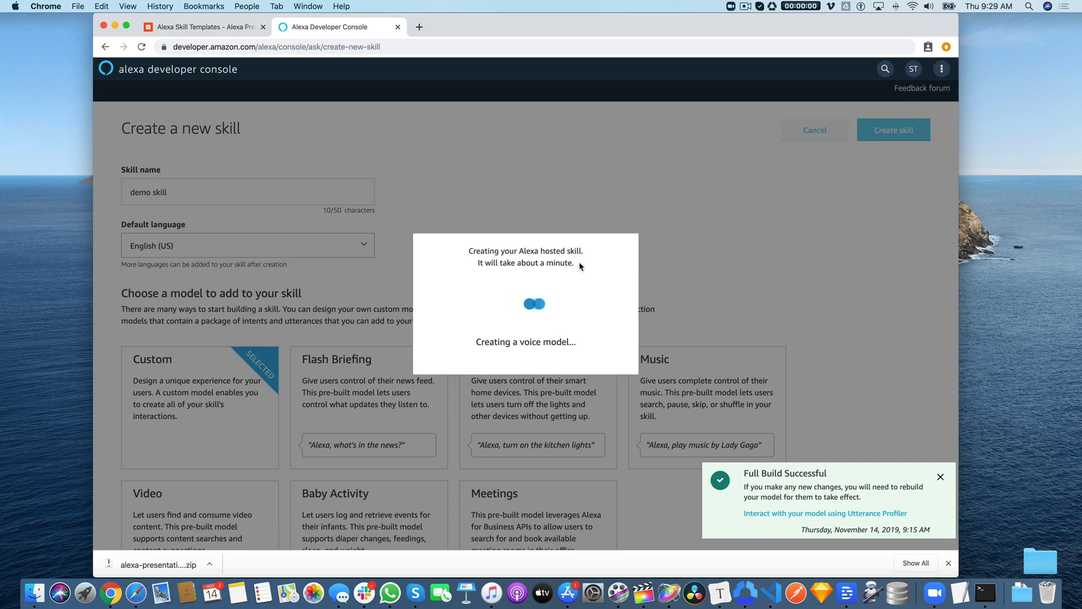
mouse_move(511, 277)
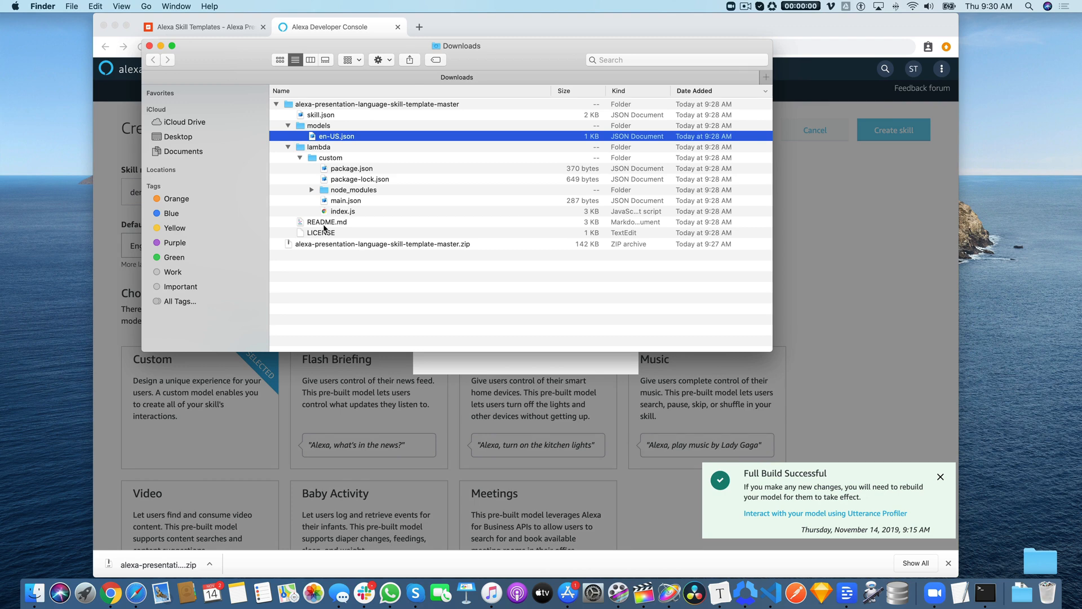
mouse_move(337, 137)
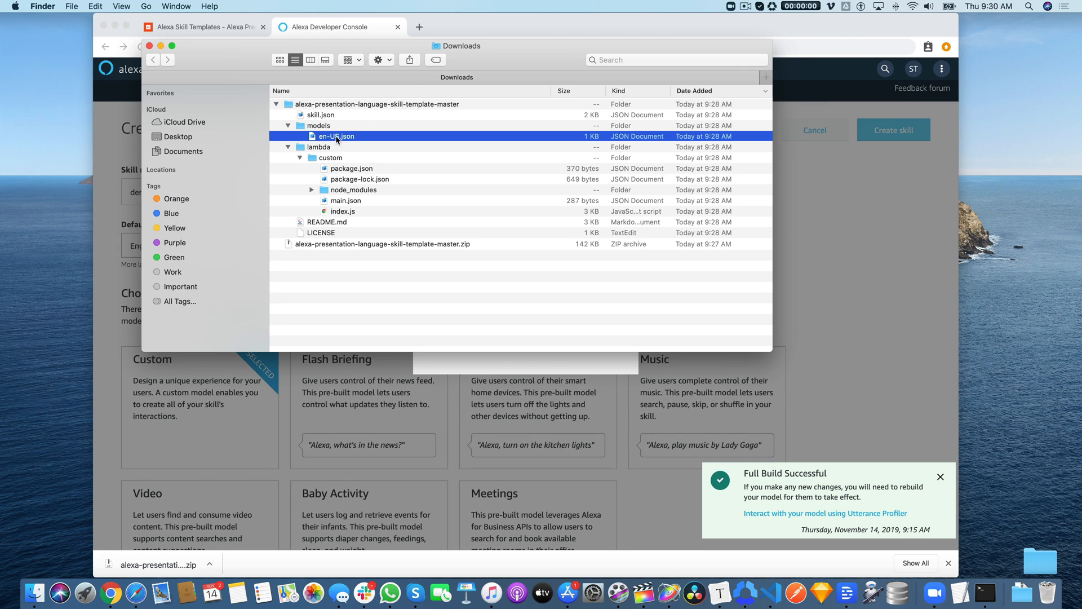
mouse_move(350, 141)
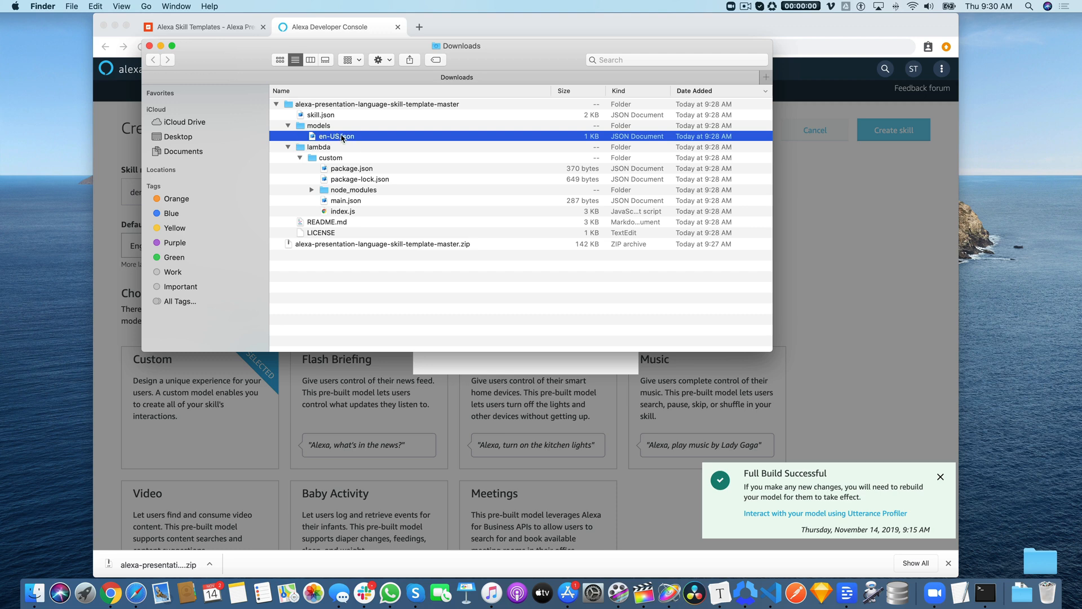
mouse_move(350, 207)
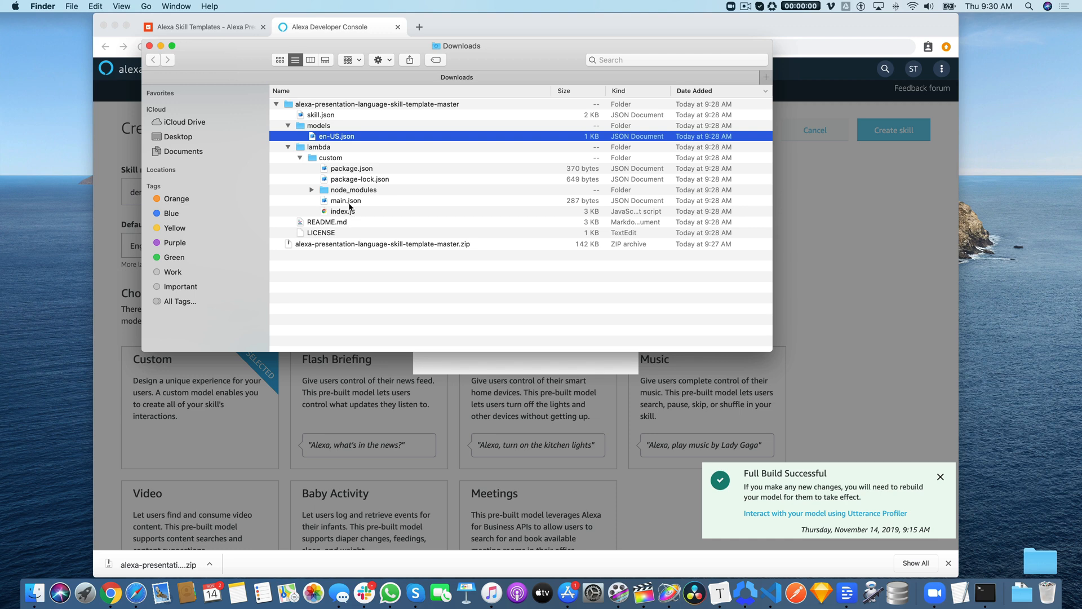
Select main.json and index.js, then show the Open With app list for en-US.json
left_click(345, 200)
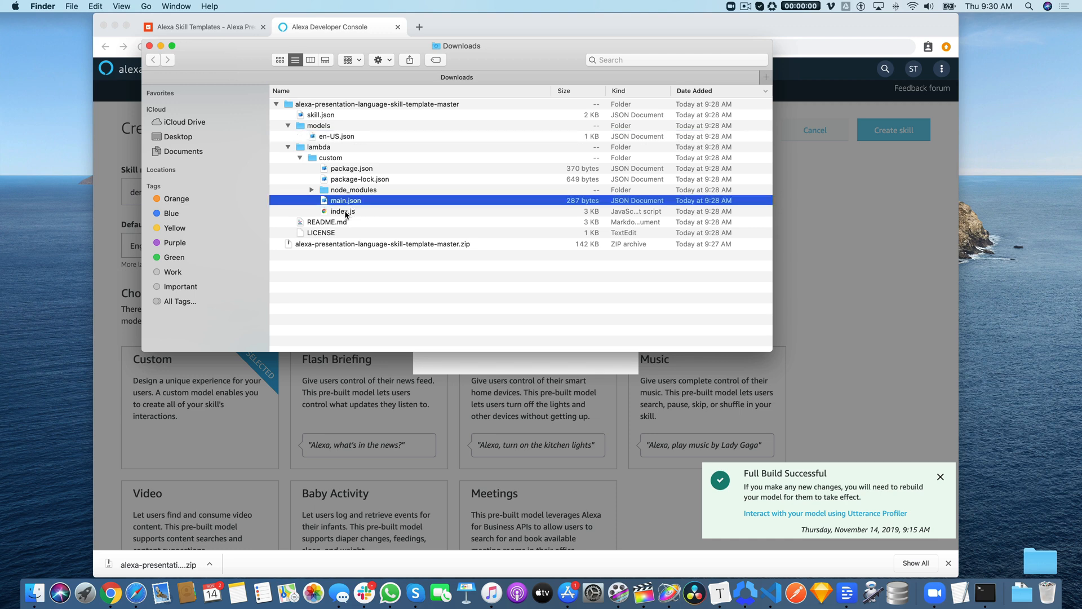
left_click(343, 211)
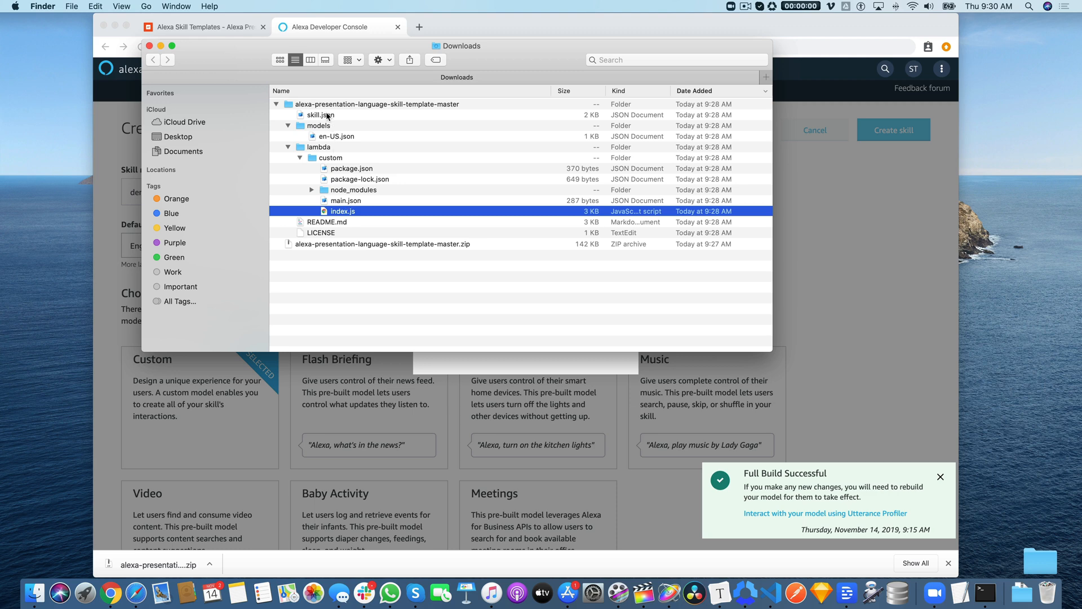
right_click(338, 136)
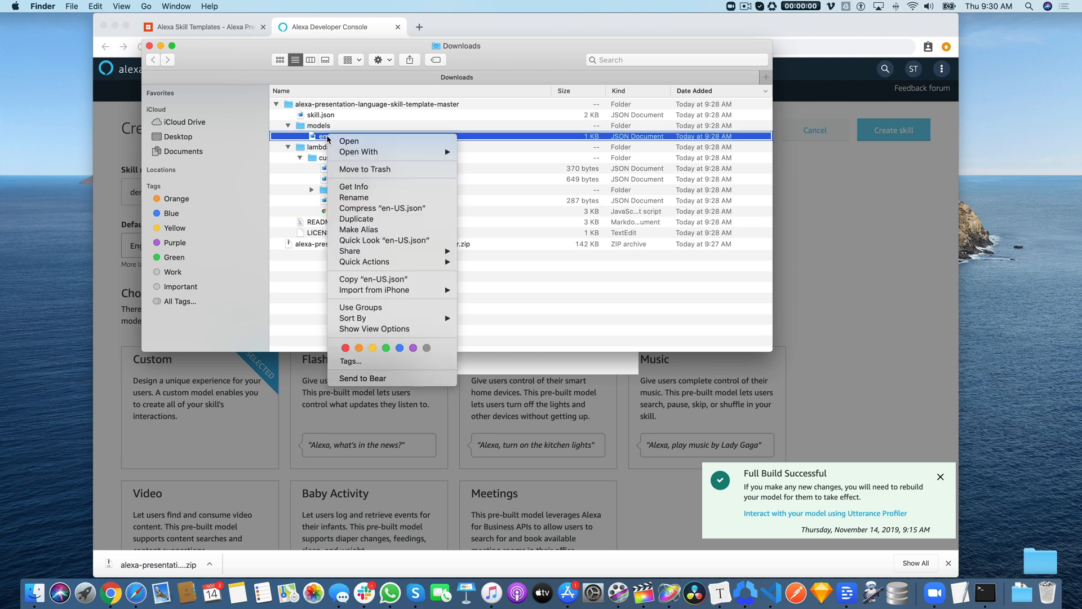
left_click(359, 151)
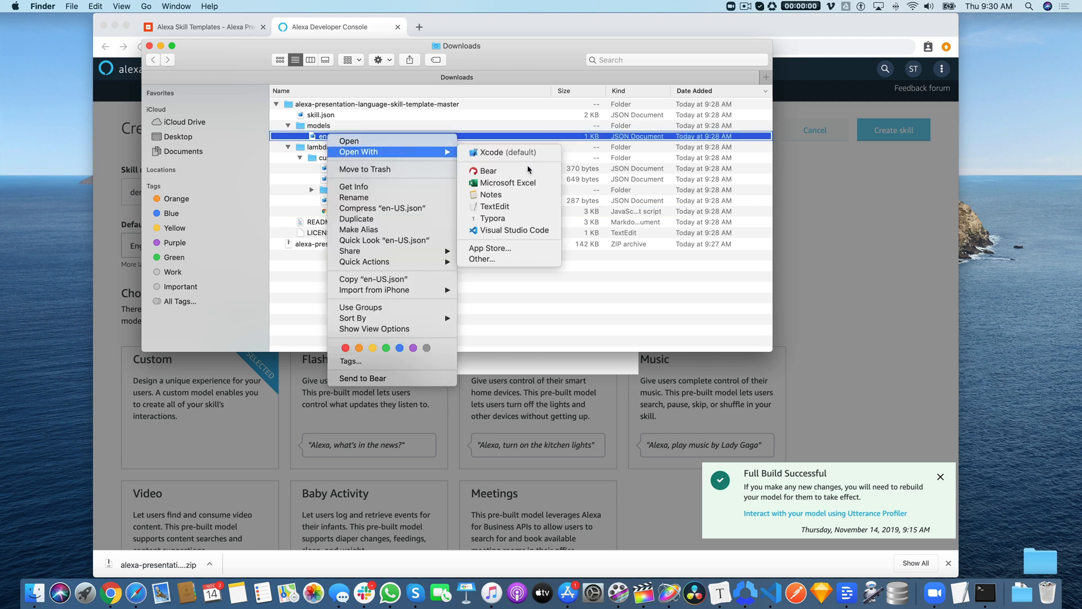
mouse_move(494, 207)
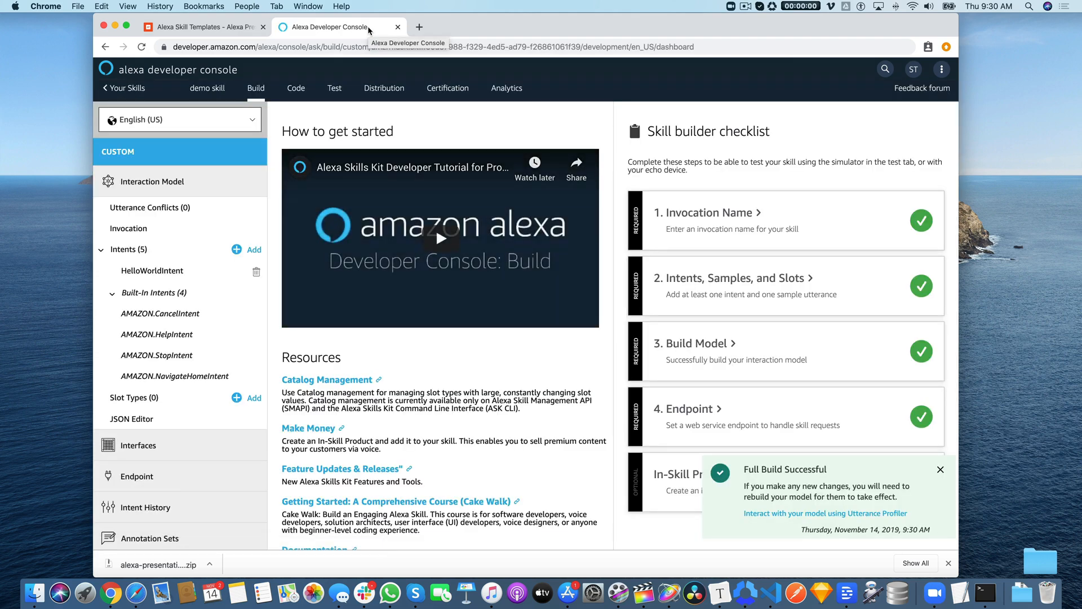
mouse_move(299, 182)
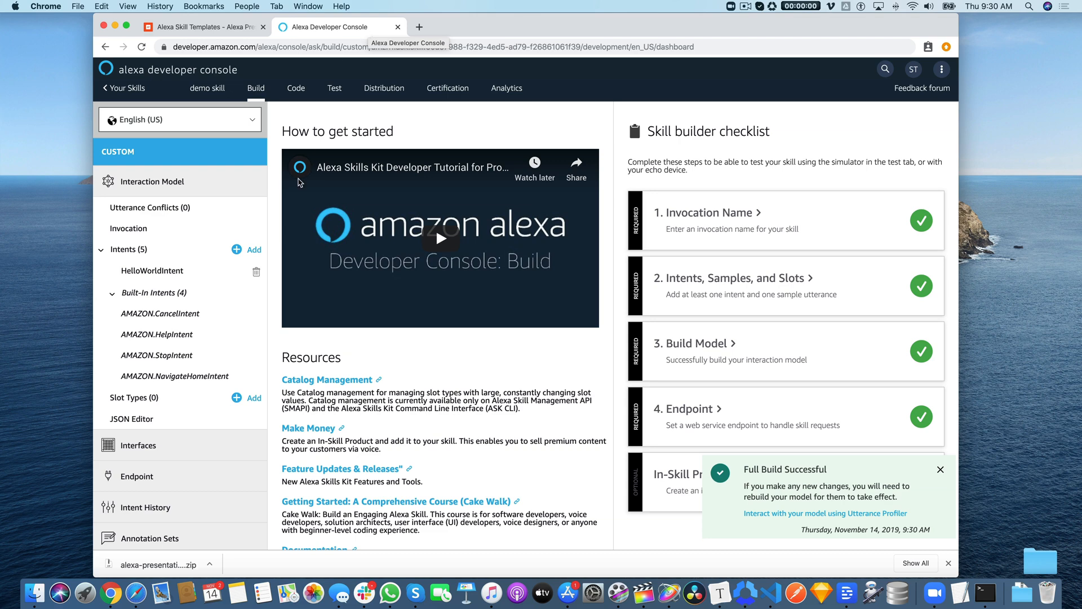
mouse_move(131, 418)
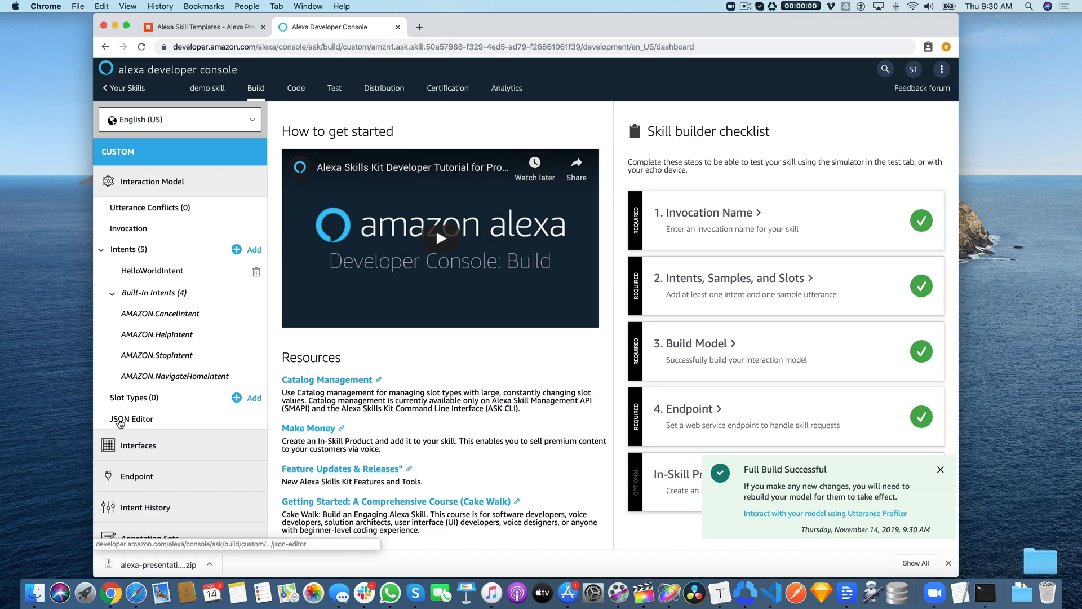
Load the template model into the JSON Editor with invocation name 'demo skill'
left_click(130, 418)
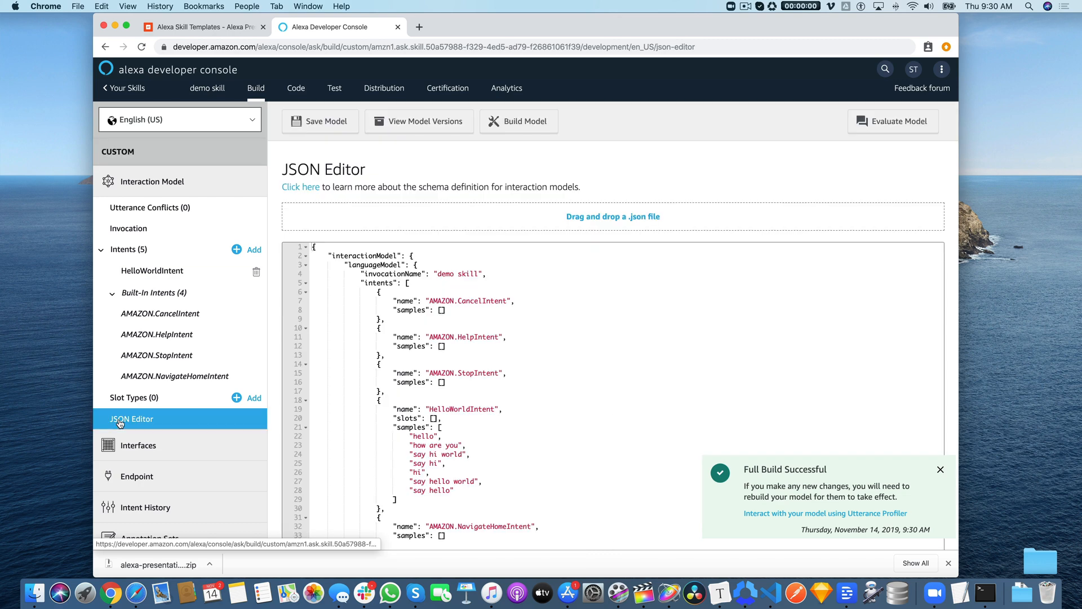
mouse_move(552, 397)
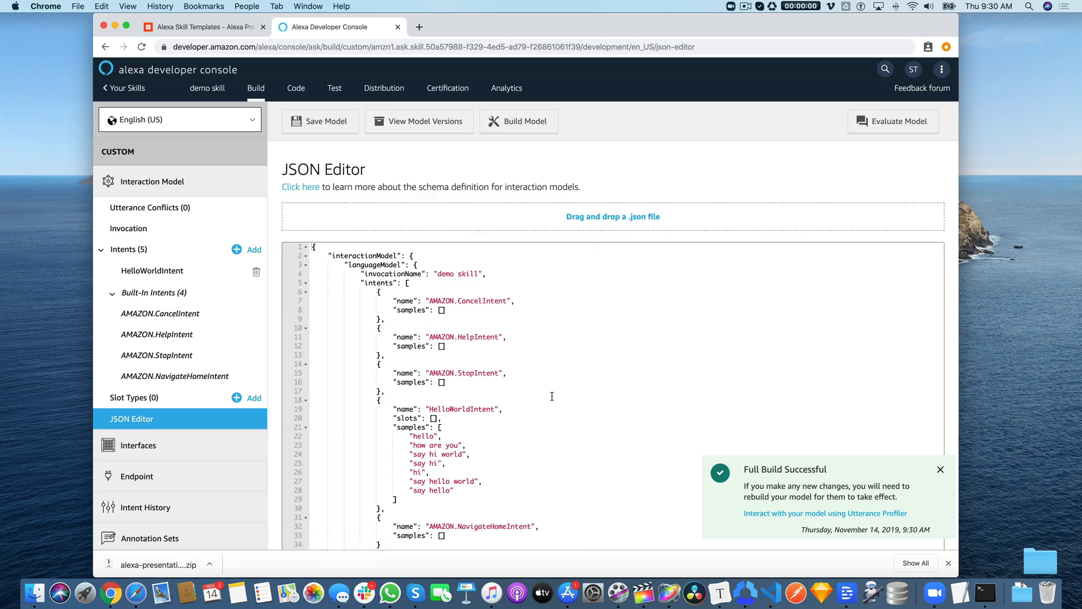
scroll("down", 3)
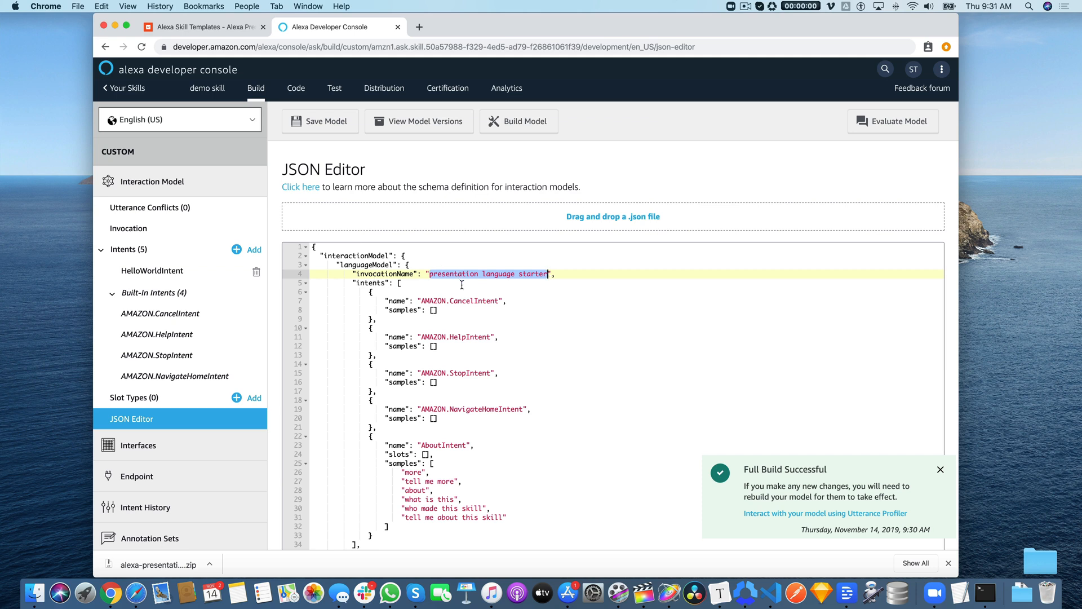
mouse_move(513, 278)
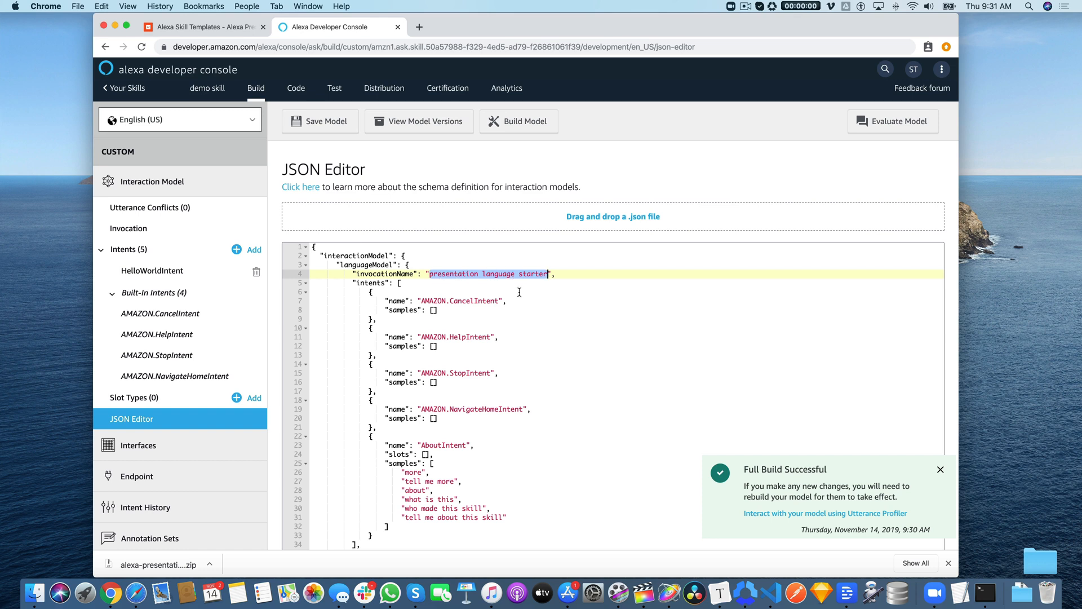
type("demo \",")
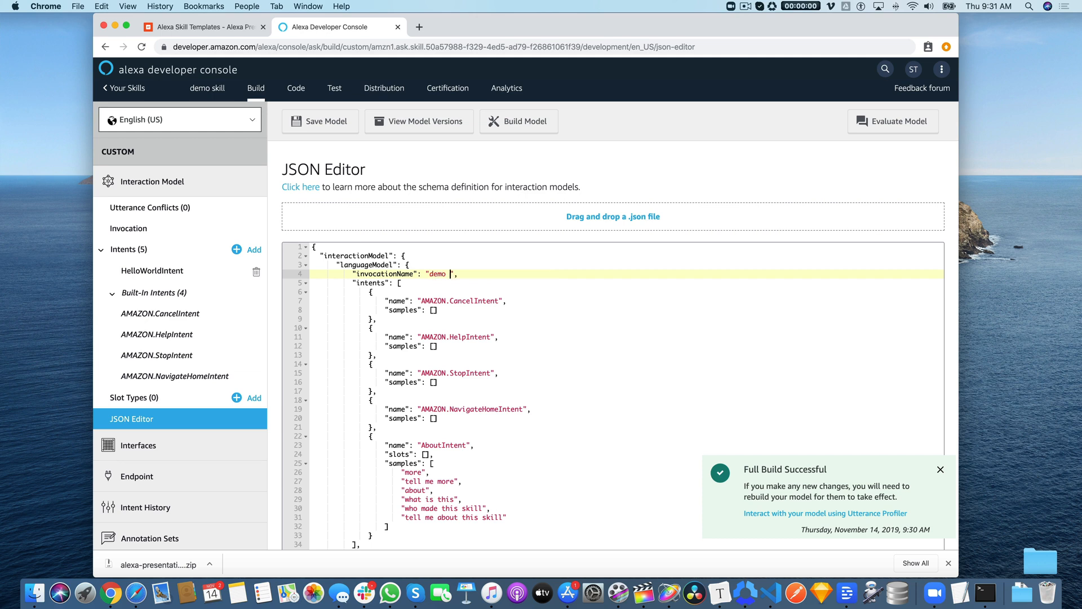
type("skill")
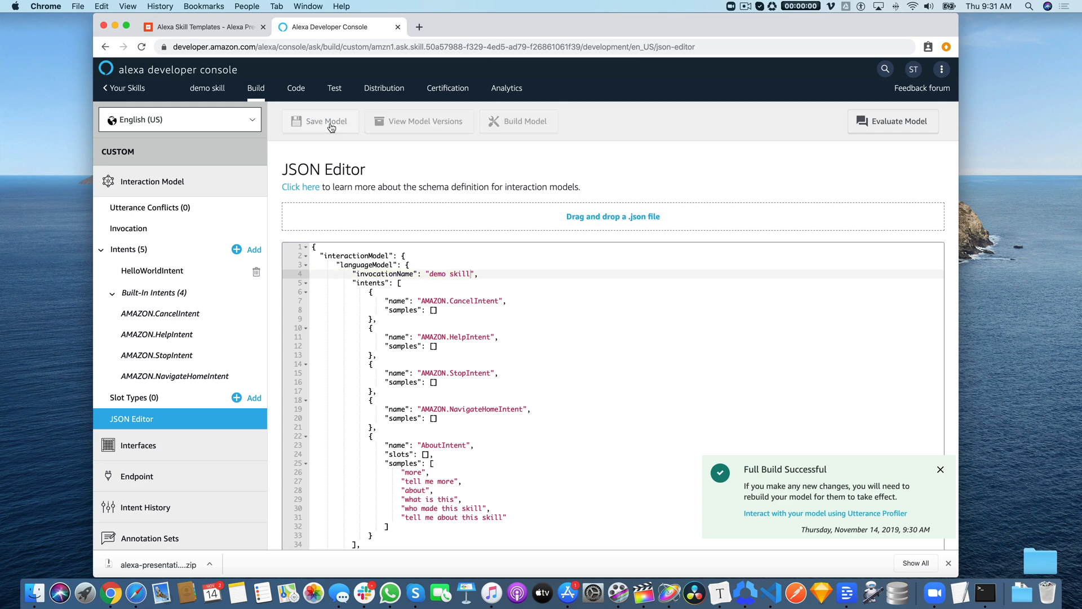
Save the interaction model and start the model build
left_click(319, 121)
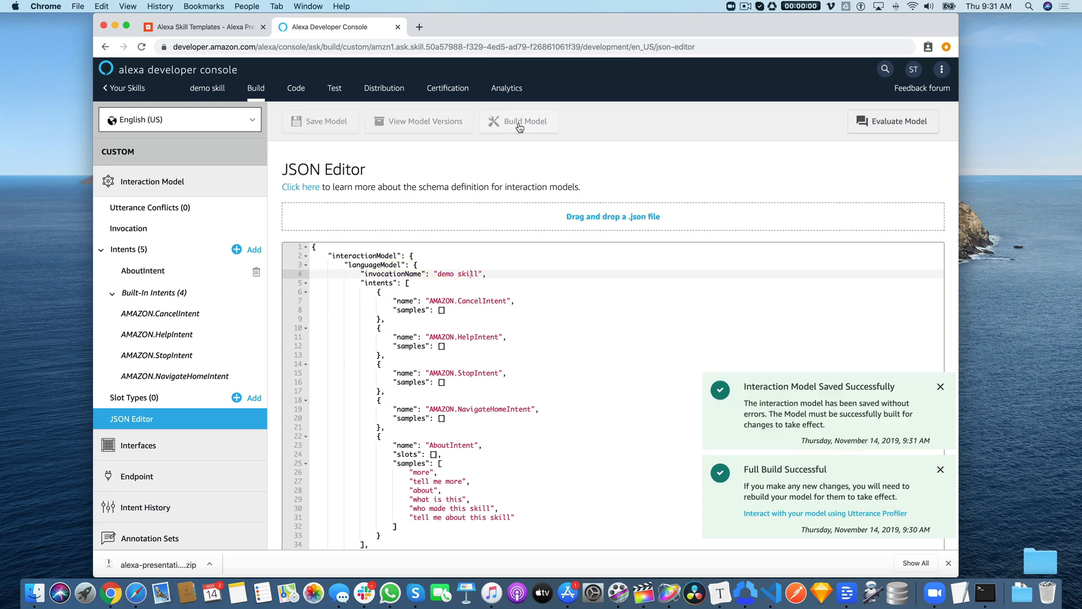
left_click(519, 120)
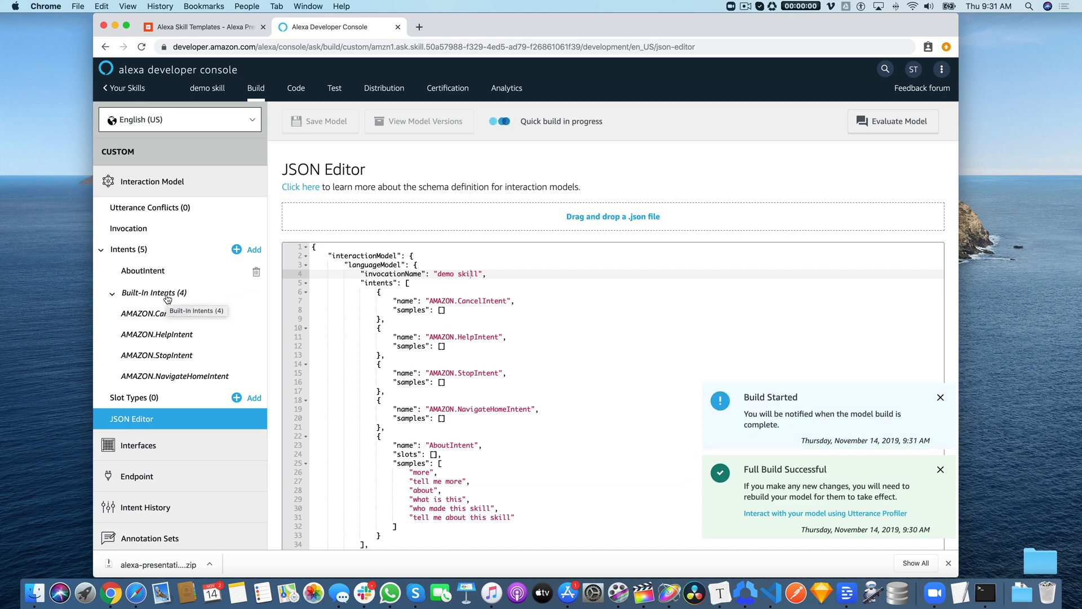
scroll("down", 3)
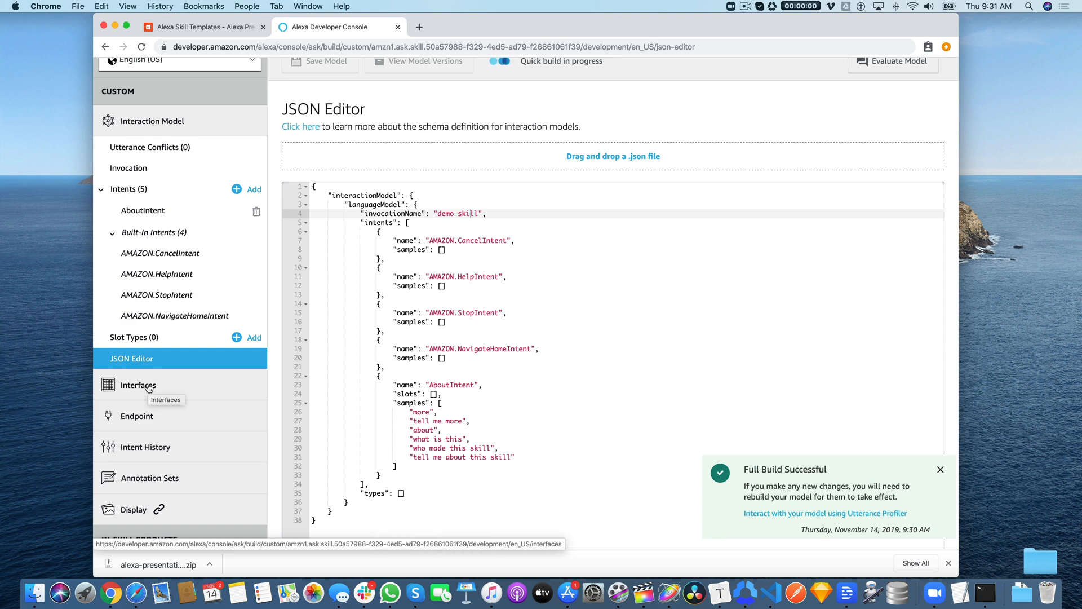
Enable Alexa Presentation Language, add the Hub Landscape Small viewport profile, and save interfaces
left_click(138, 384)
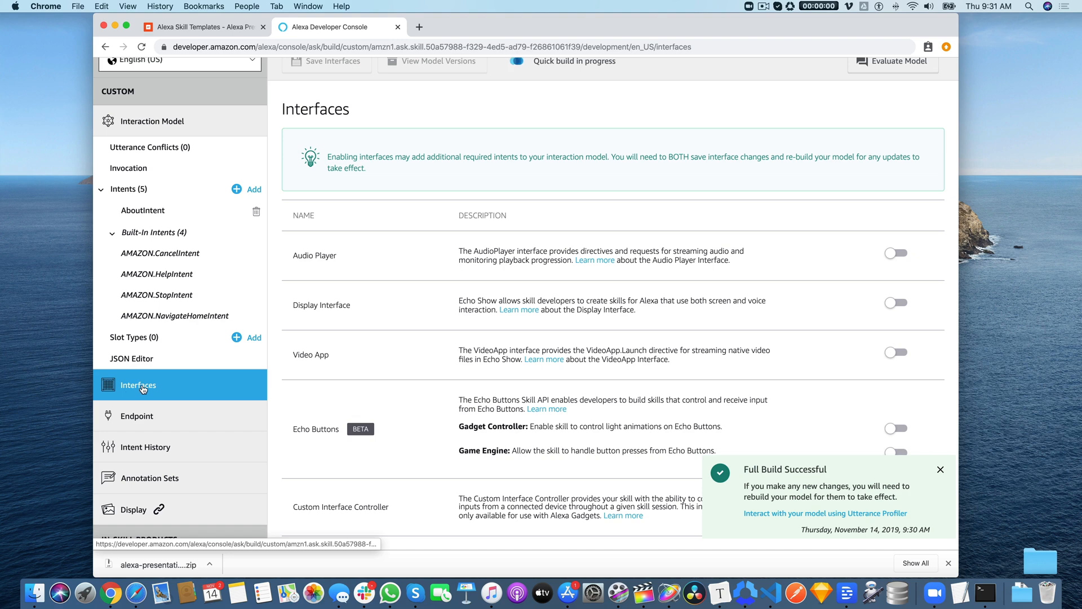
scroll("down", 3)
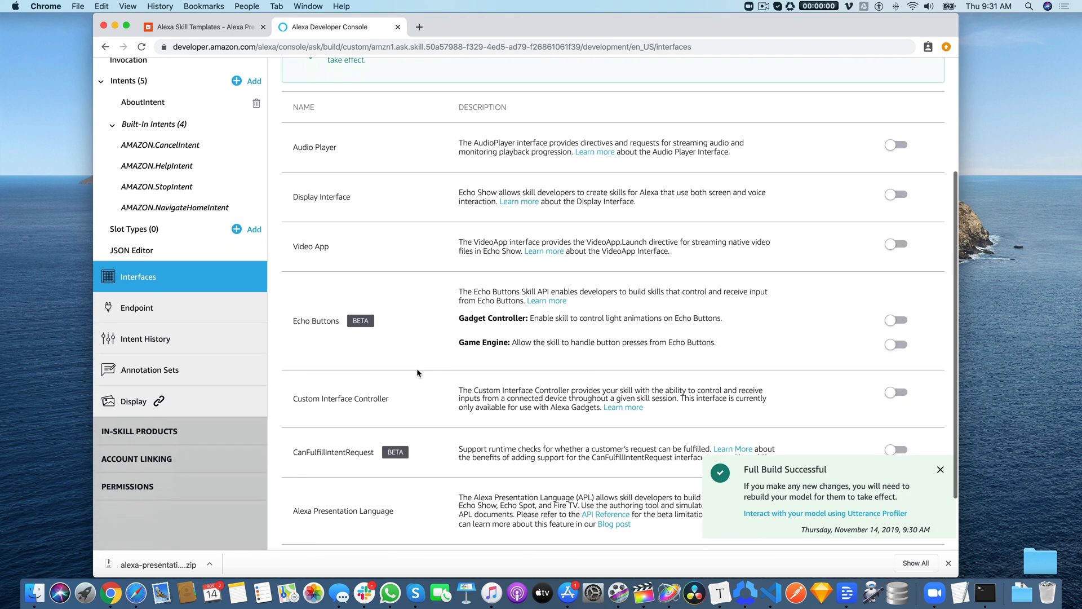
scroll("down", 3)
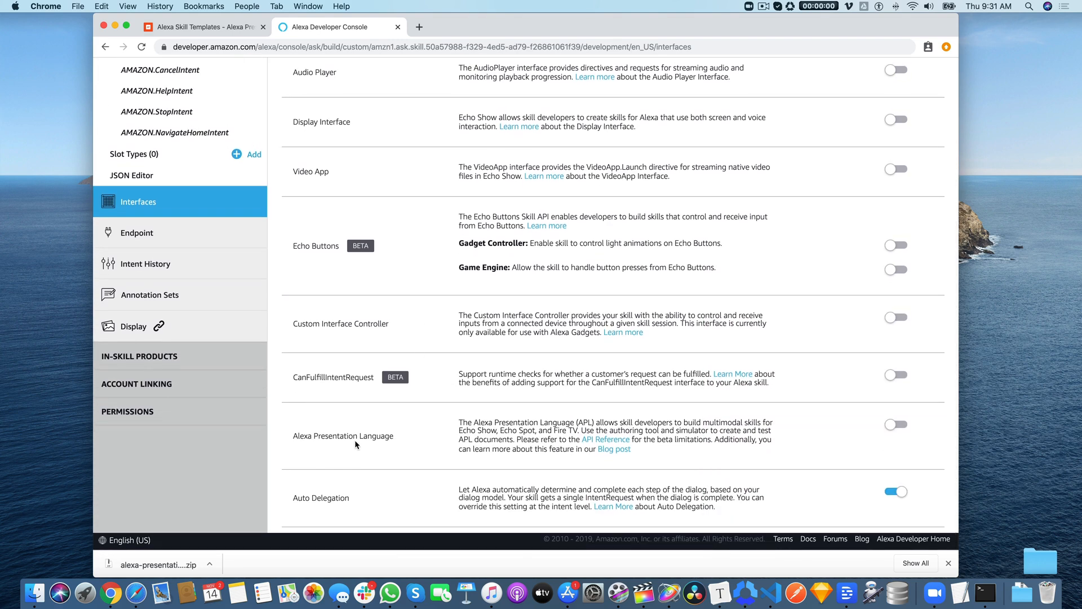
mouse_move(867, 419)
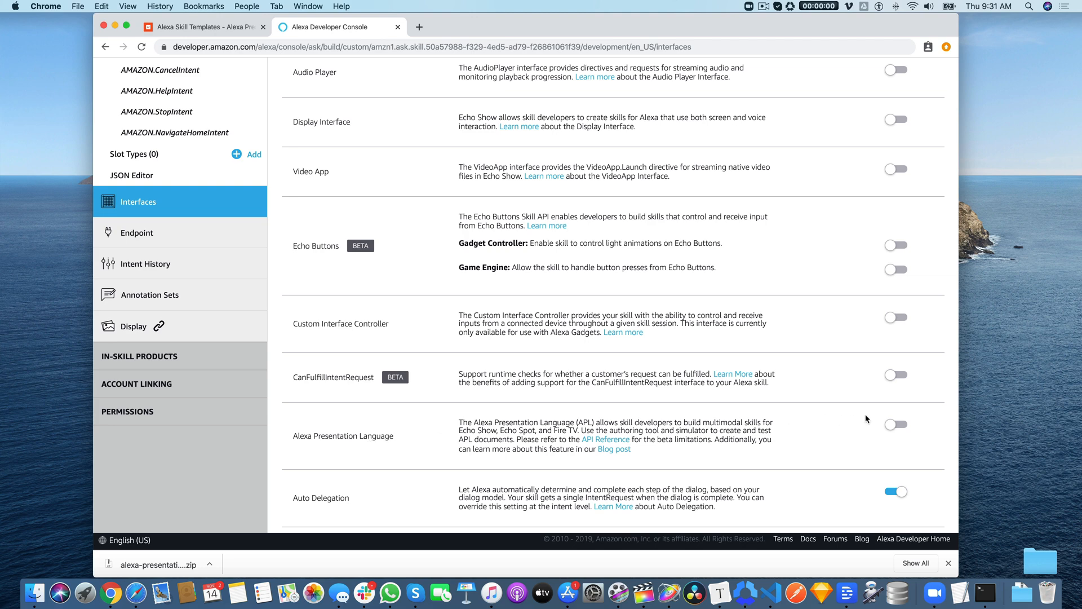
left_click(895, 425)
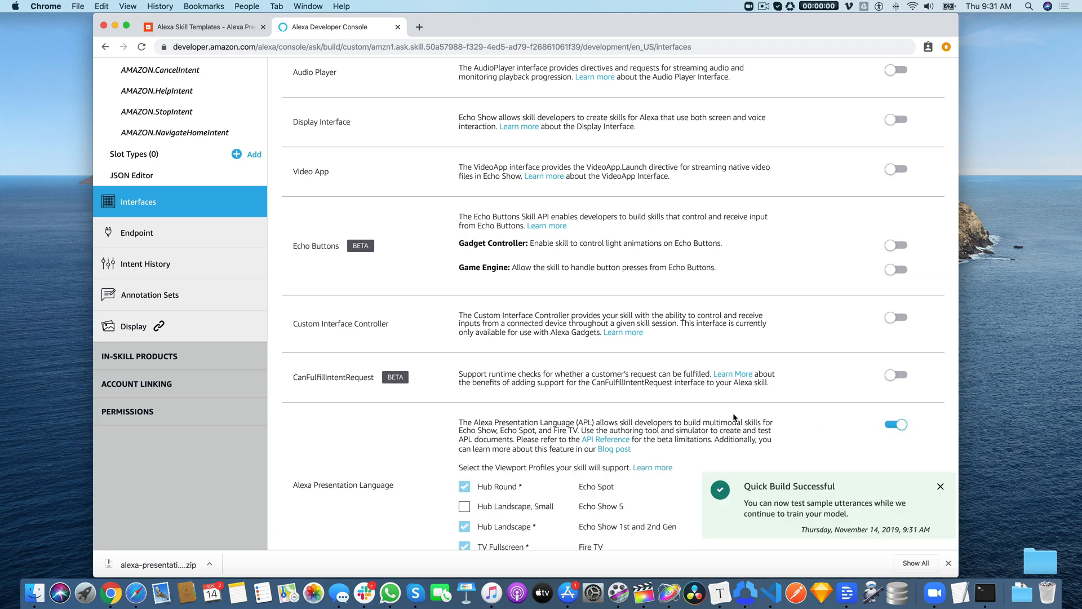
scroll("down", 3)
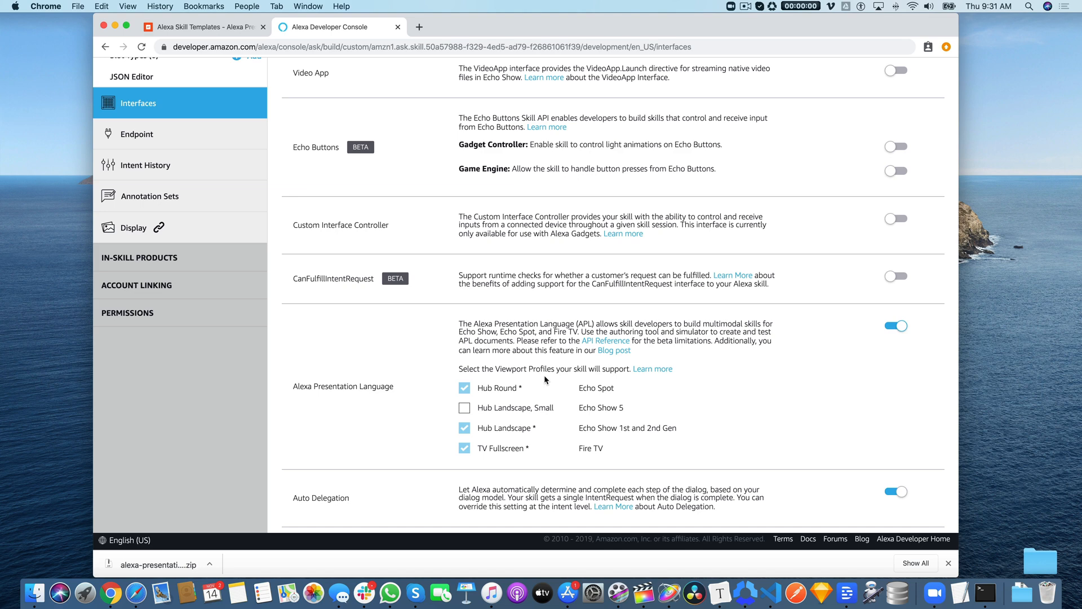
left_click(464, 407)
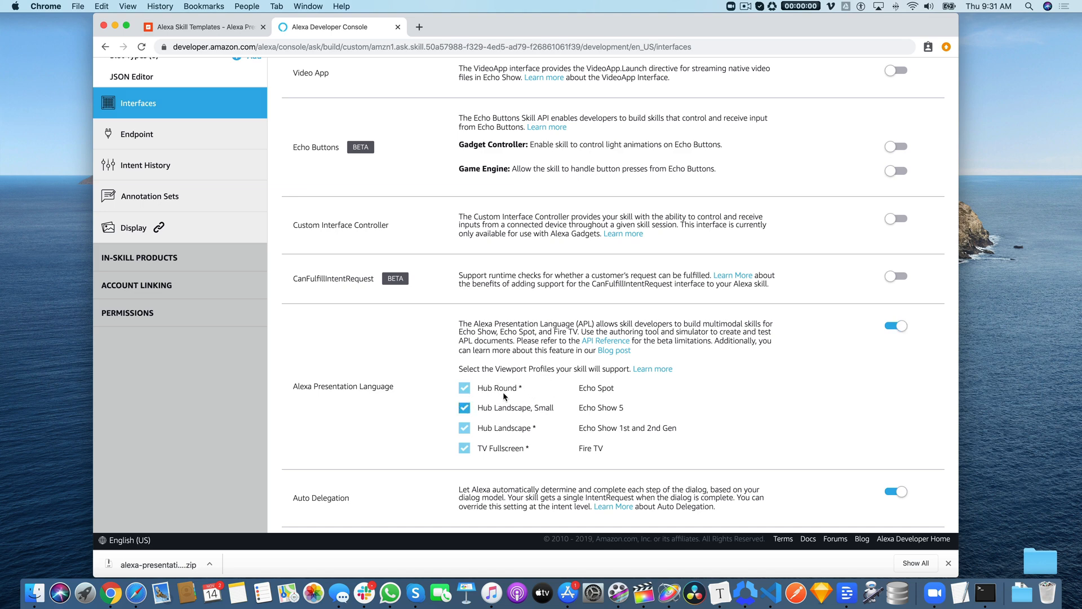
mouse_move(581, 420)
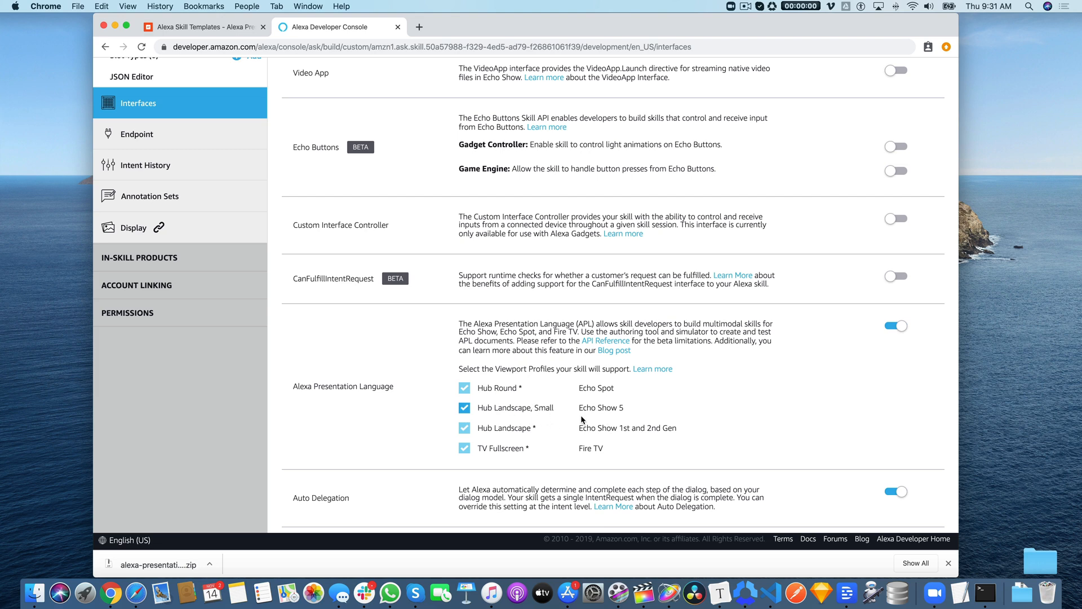
mouse_move(597, 440)
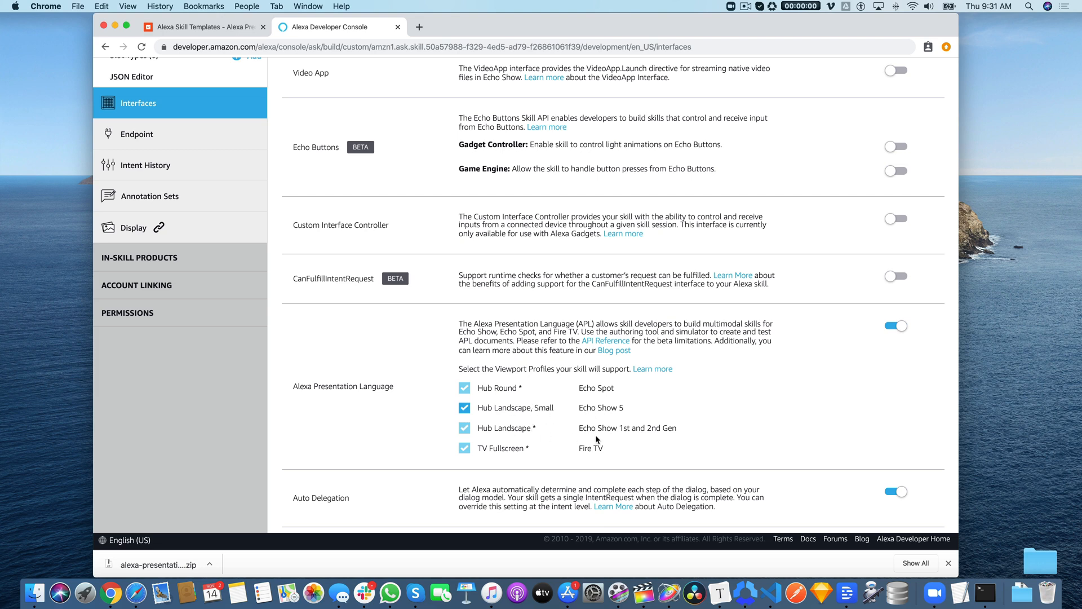
mouse_move(658, 428)
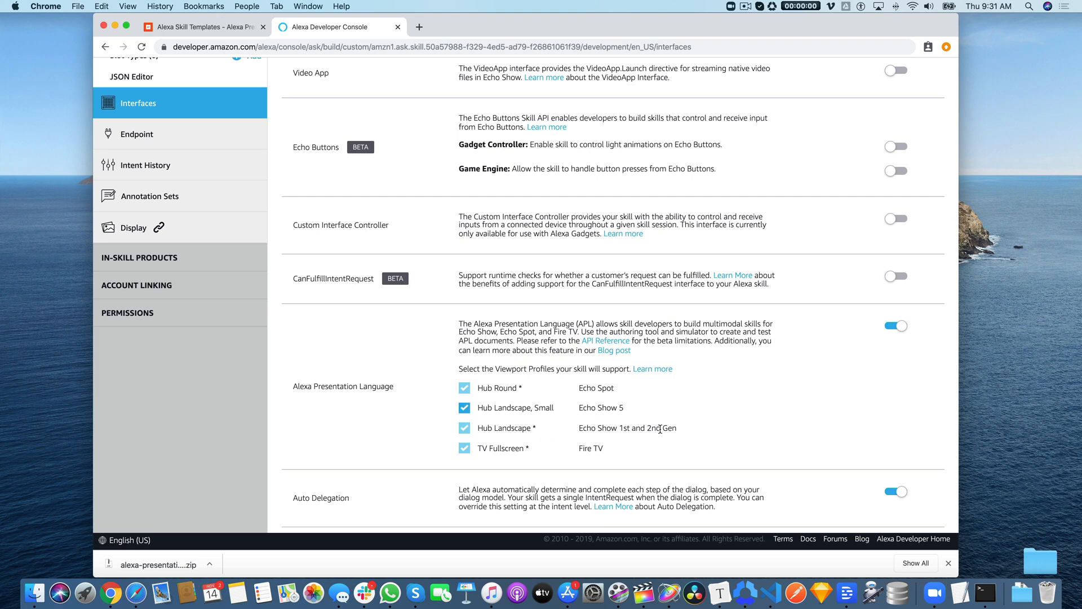
mouse_move(592, 447)
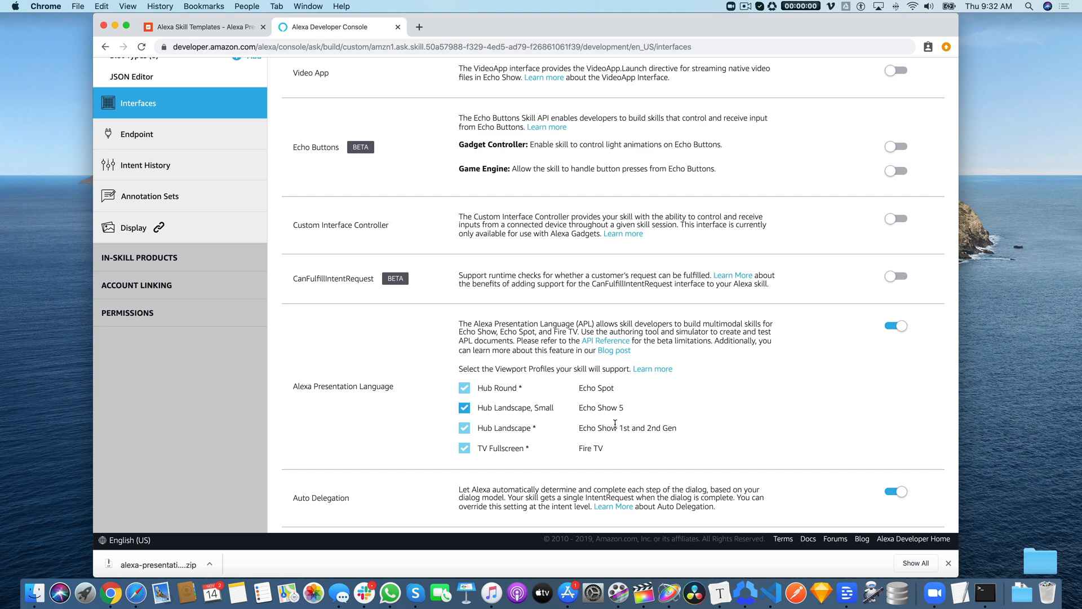
scroll("up", 3)
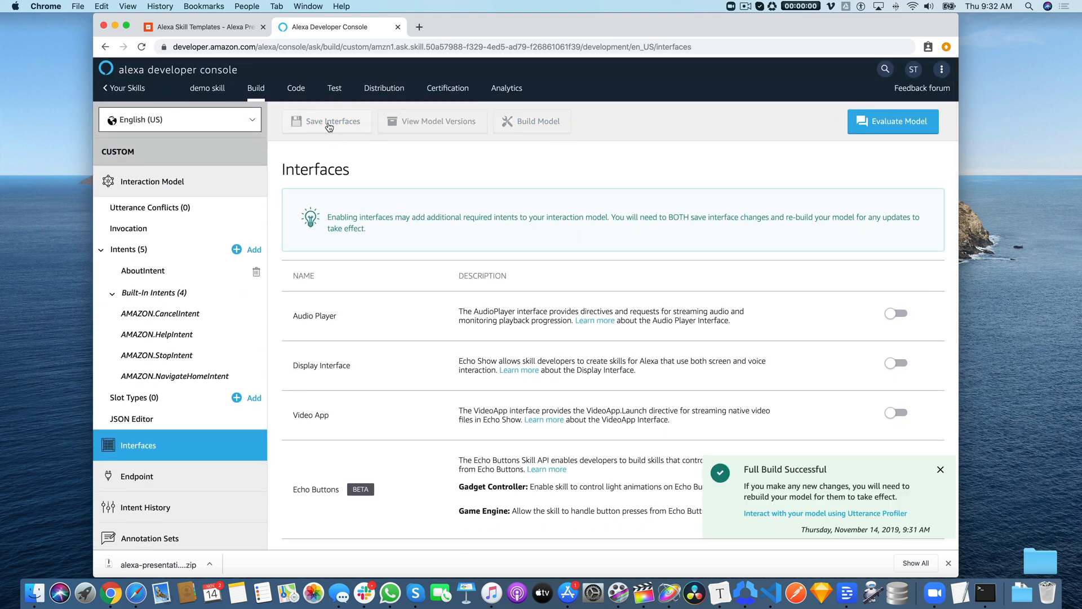
left_click(332, 122)
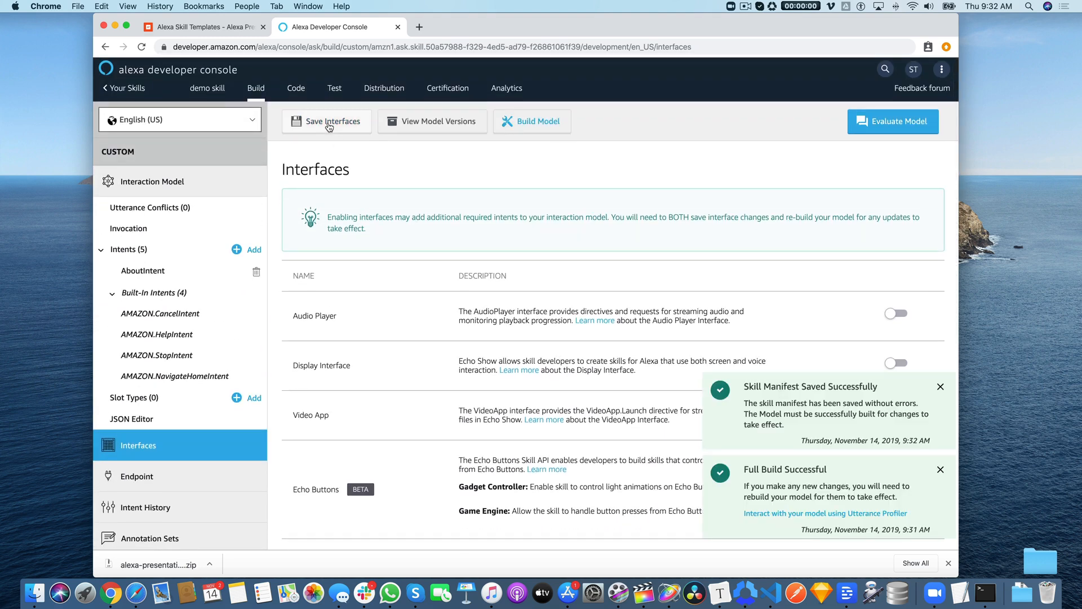
mouse_move(334, 88)
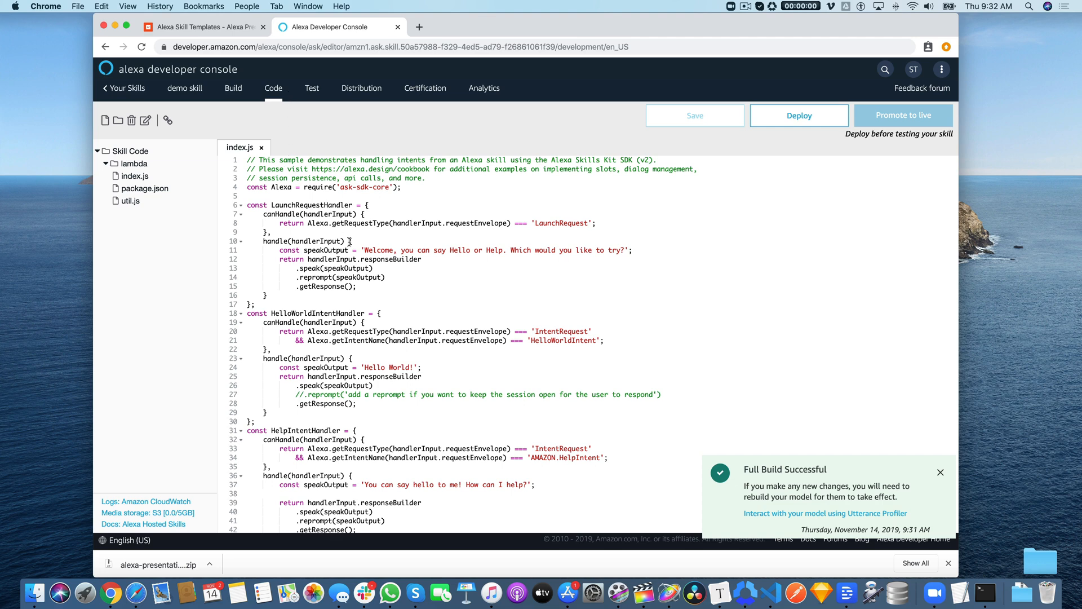
mouse_move(385, 255)
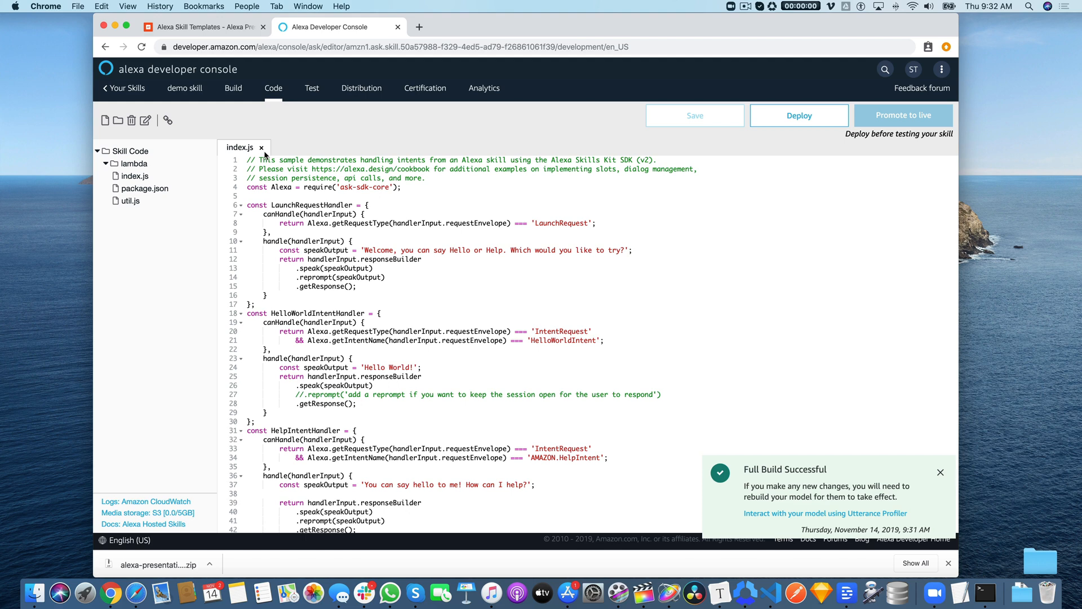
mouse_move(295, 226)
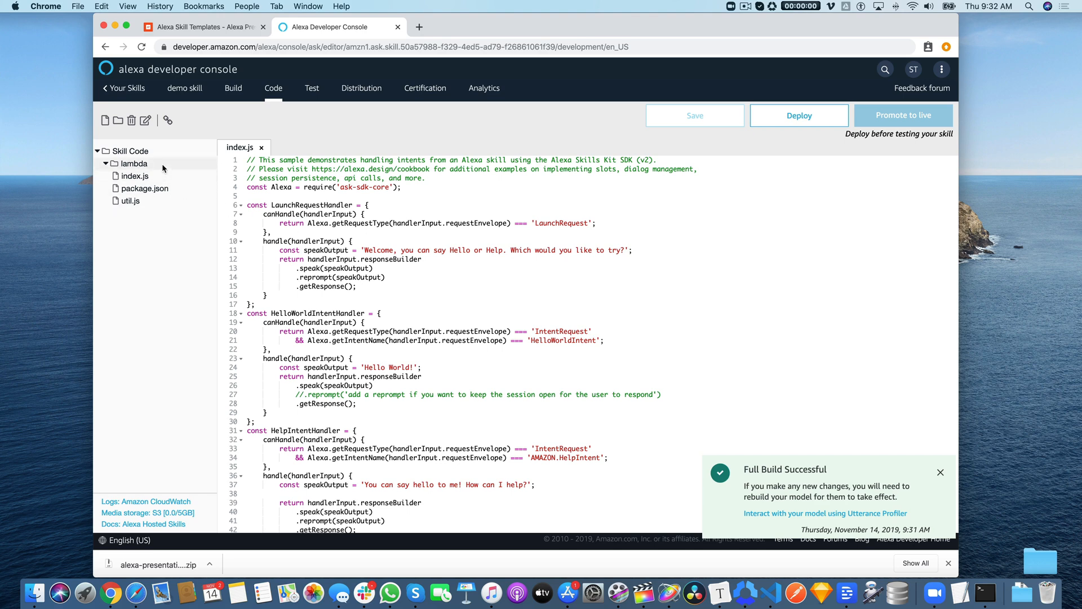
mouse_move(104, 120)
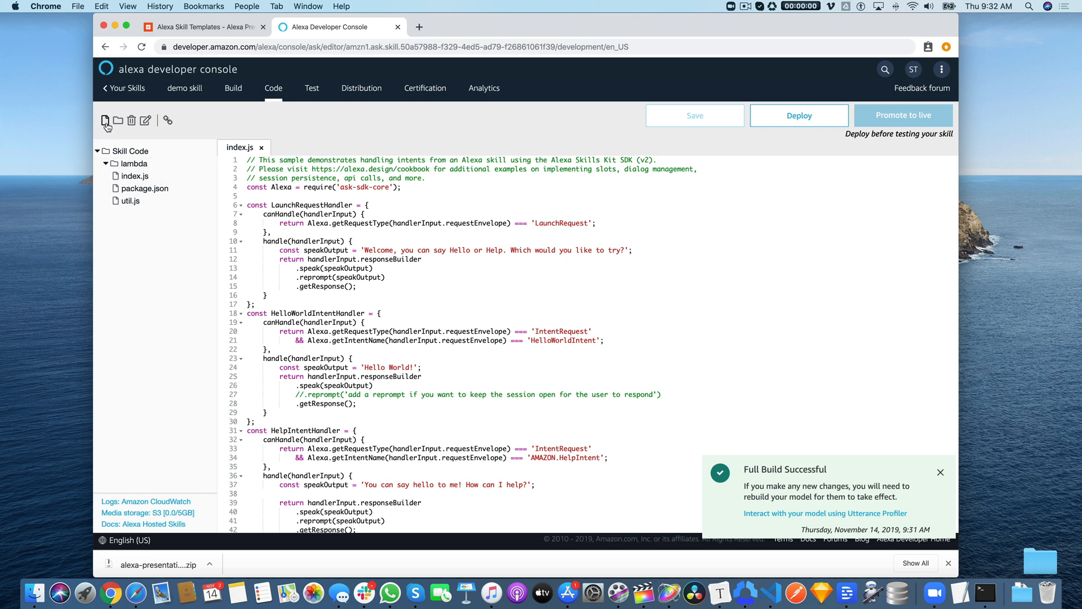
mouse_move(105, 120)
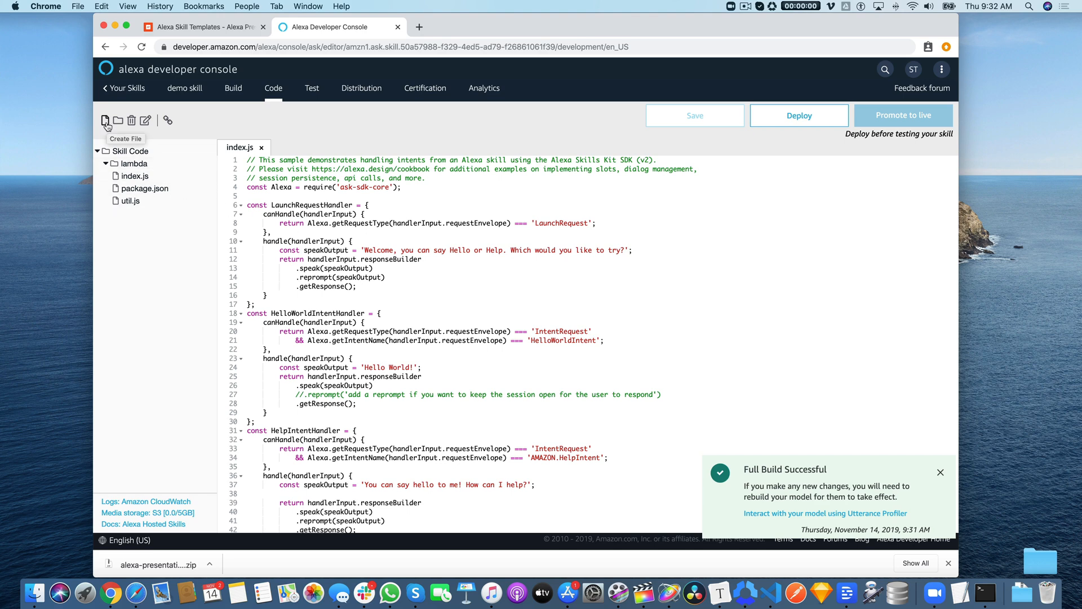
Open the Create File dialog for a new file under the lambda/ folder
left_click(104, 121)
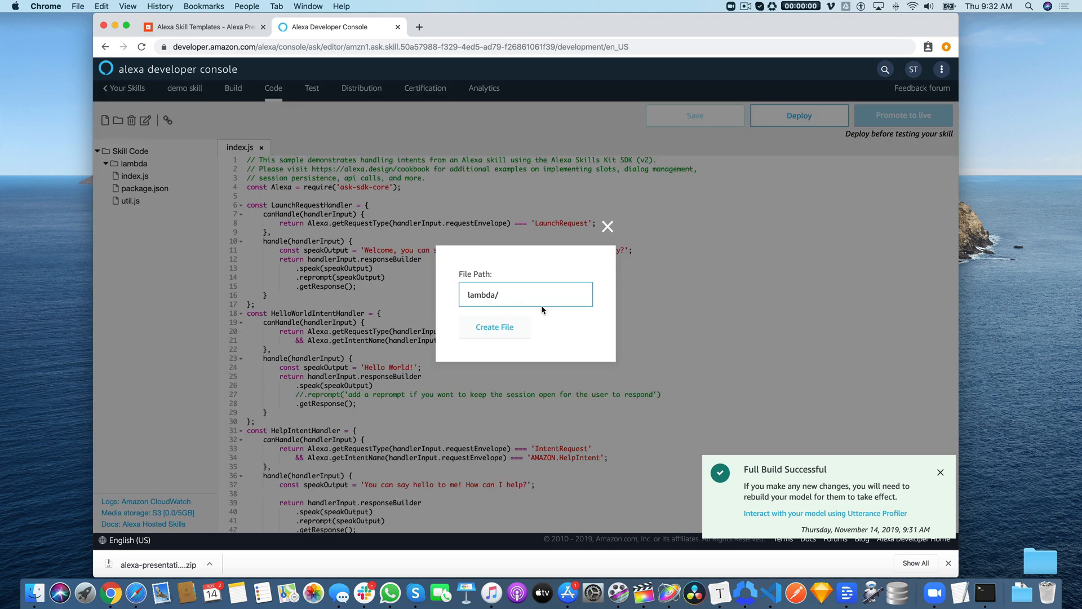
Create a new empty lambda/main.json file in the skill's code
type("main.jso")
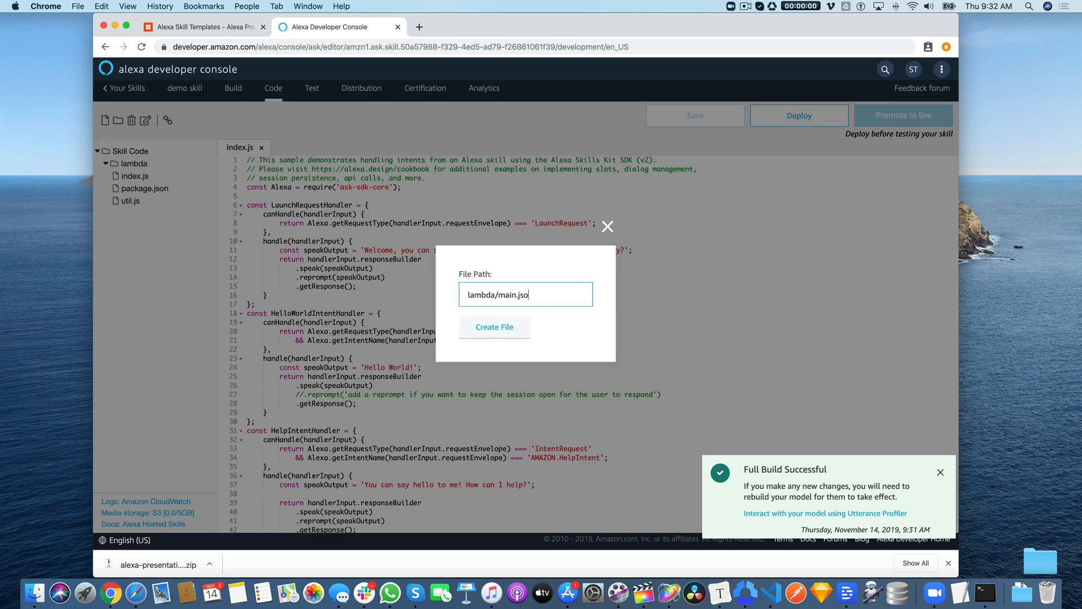
left_click(495, 326)
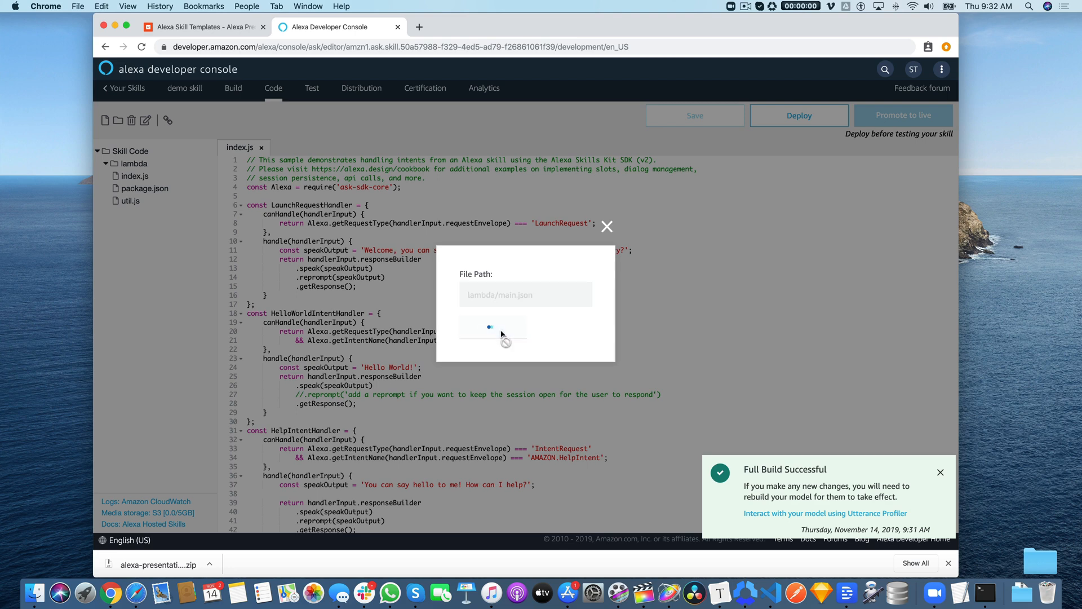
left_click(492, 326)
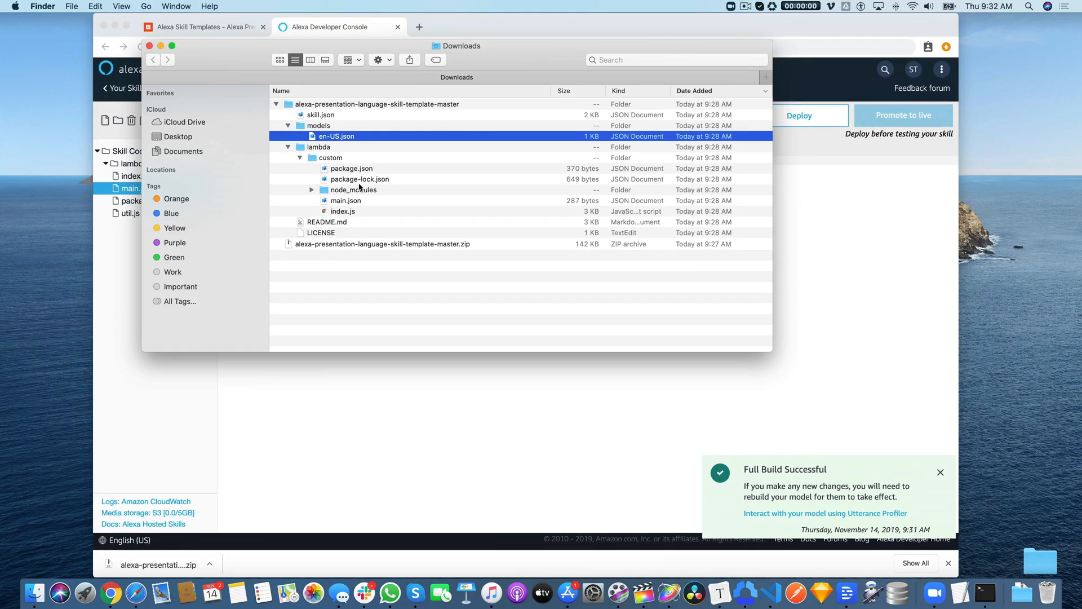
Fill main.json with the template's APL document from a text editor and save it
left_click(345, 200)
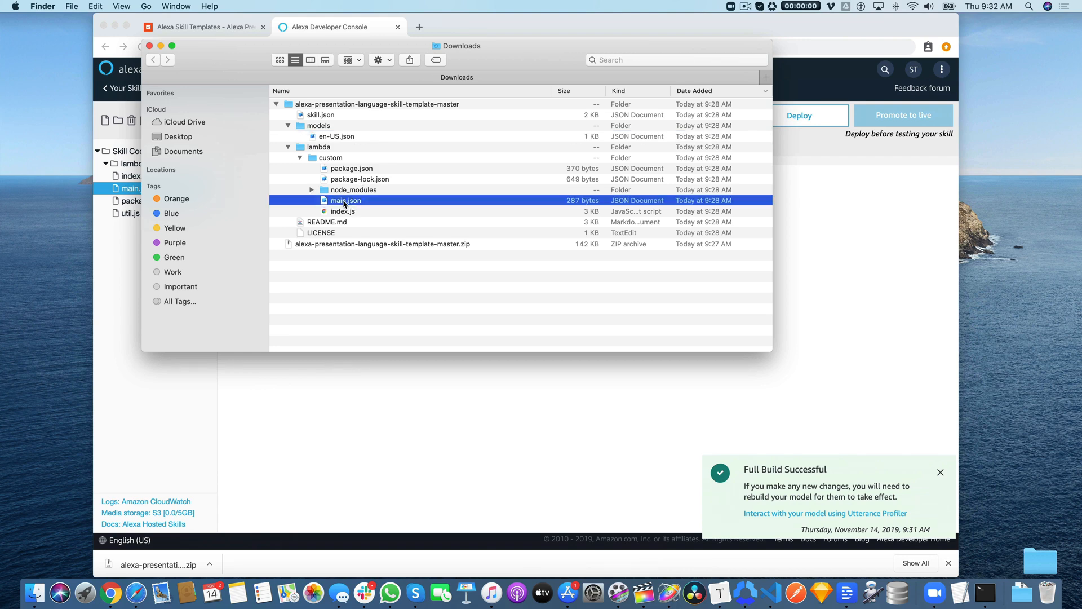
right_click(345, 200)
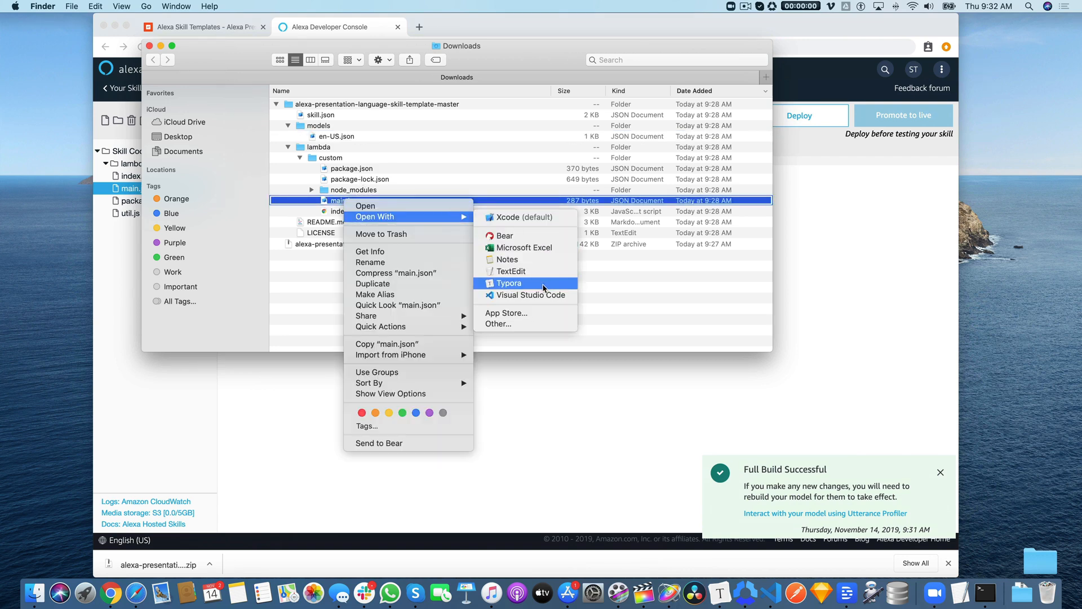
left_click(528, 295)
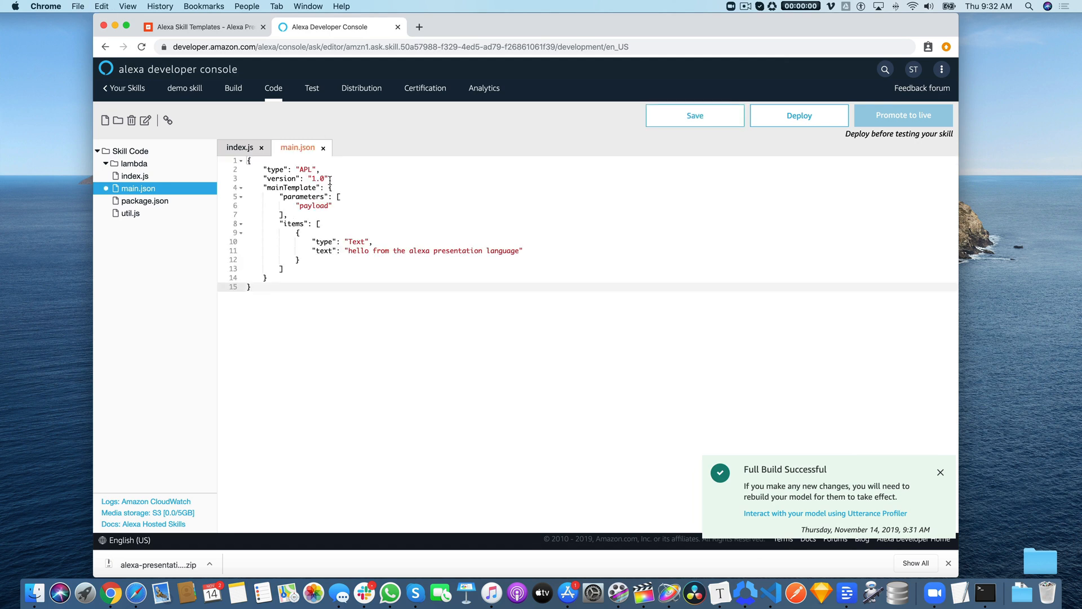
left_click(694, 115)
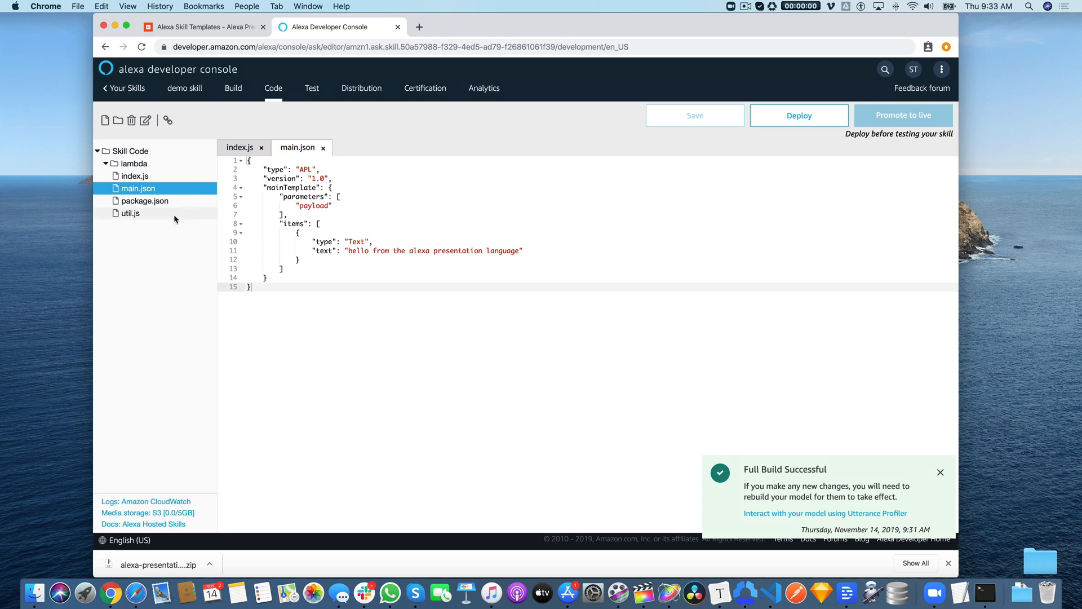
Paste the template's index.js code from Visual Studio Code over index.js and save
left_click(238, 147)
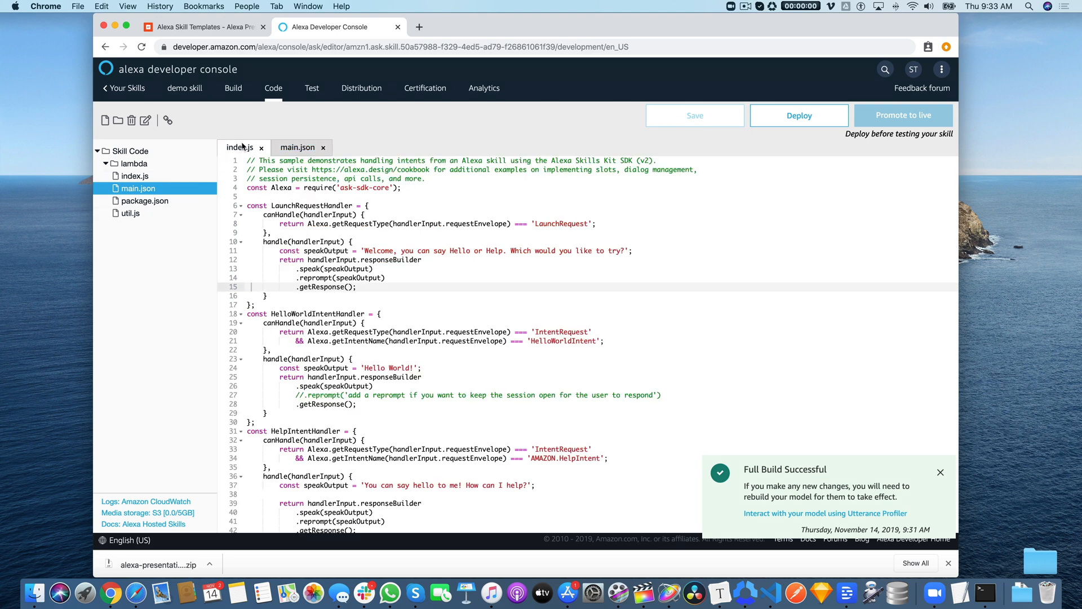
mouse_move(480, 219)
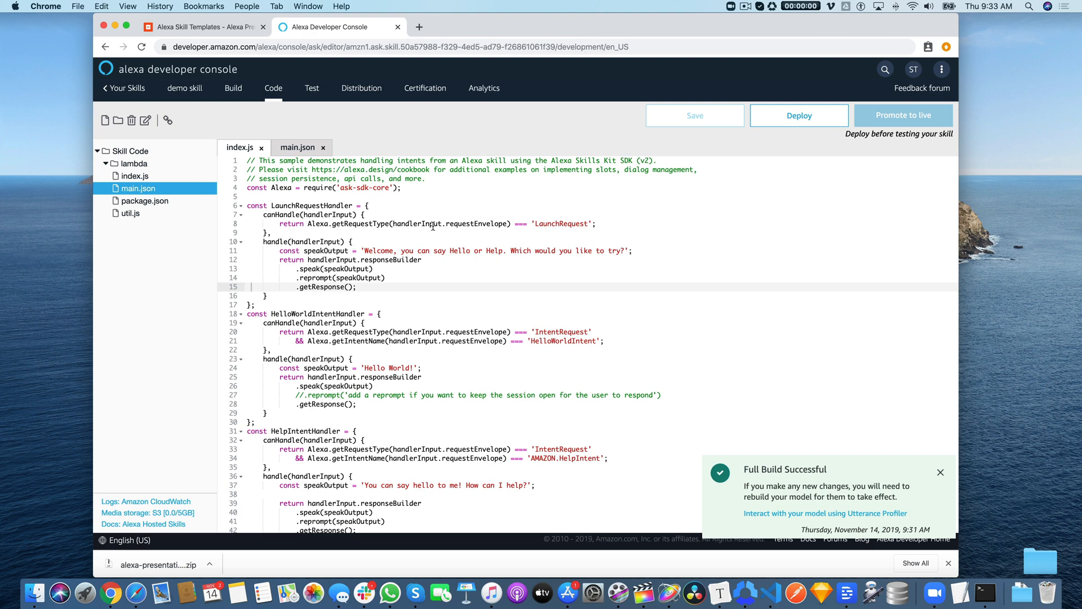
mouse_move(477, 268)
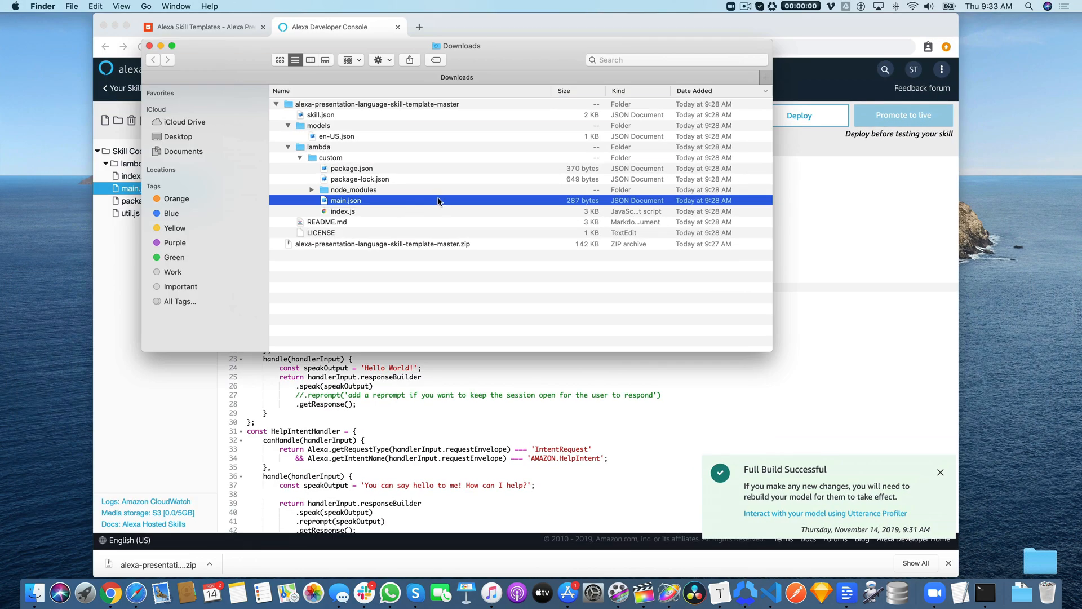
left_click(343, 211)
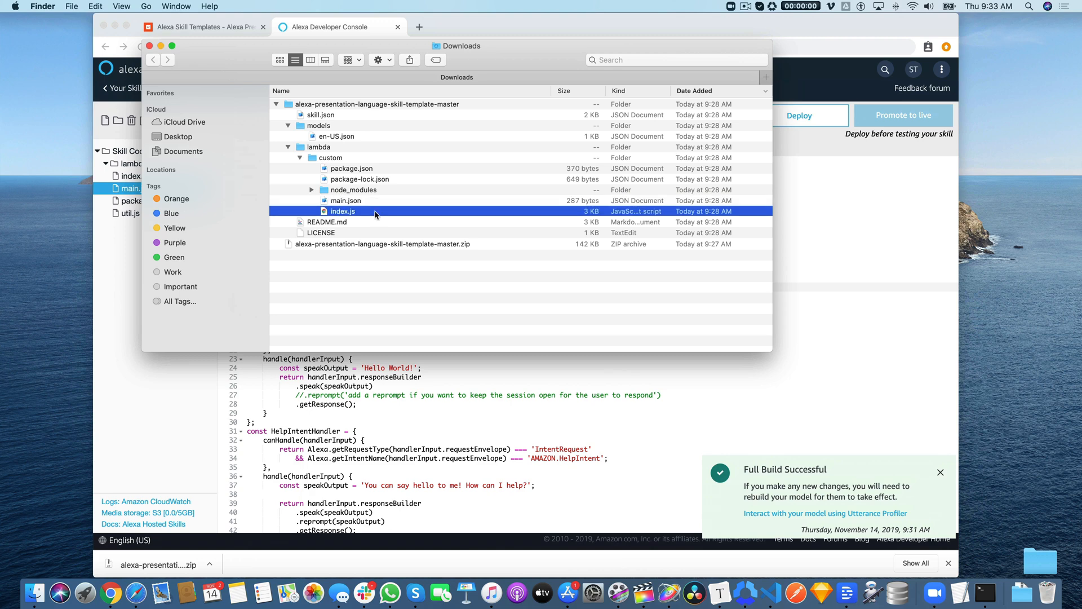
mouse_move(331, 168)
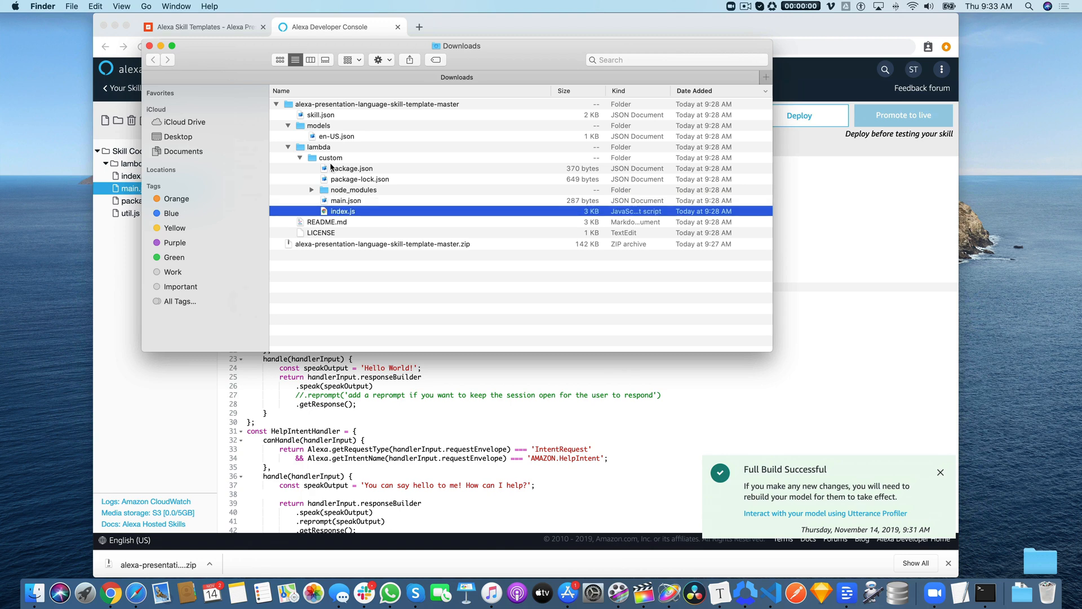
right_click(343, 210)
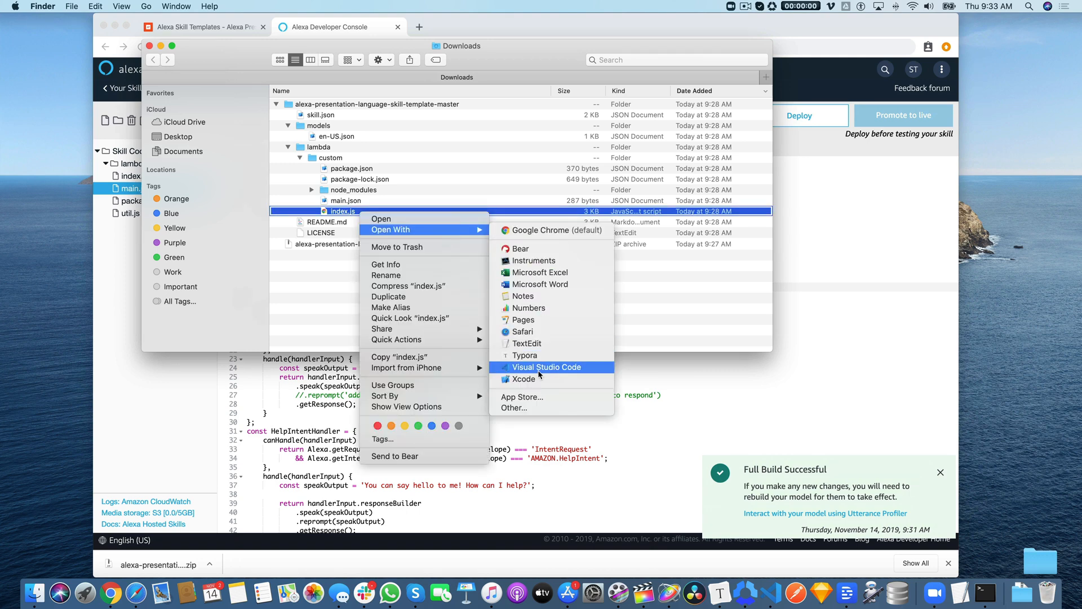
left_click(547, 366)
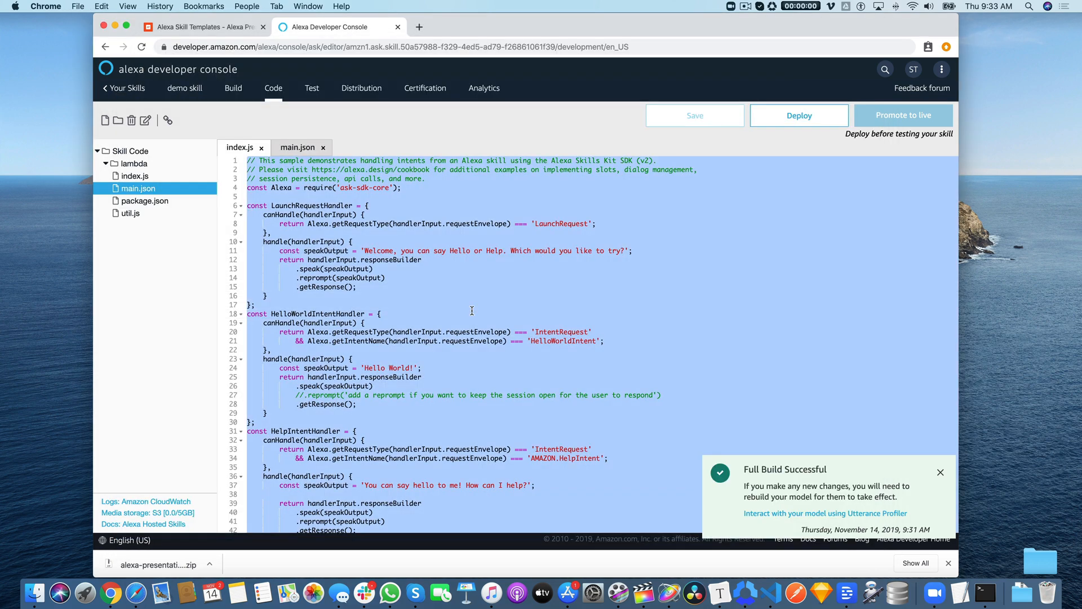
scroll("down", 3)
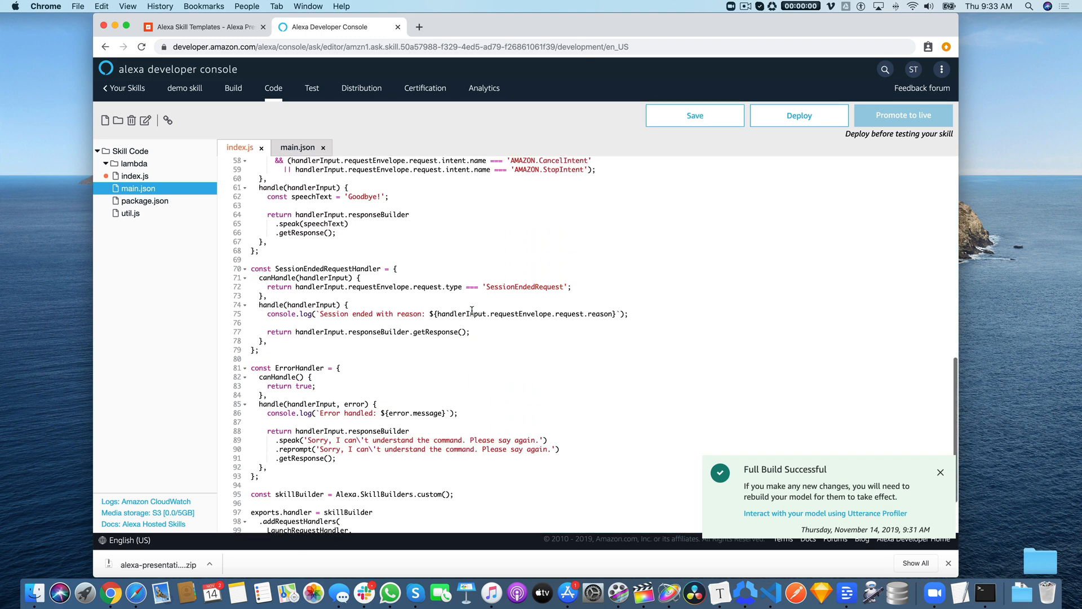
scroll("up", 3)
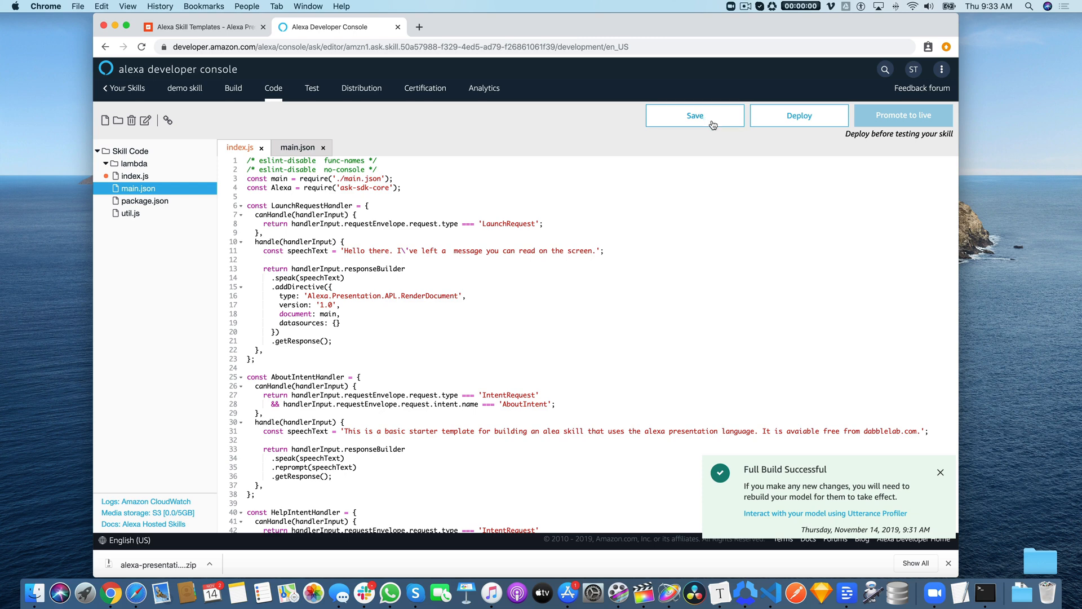
left_click(694, 115)
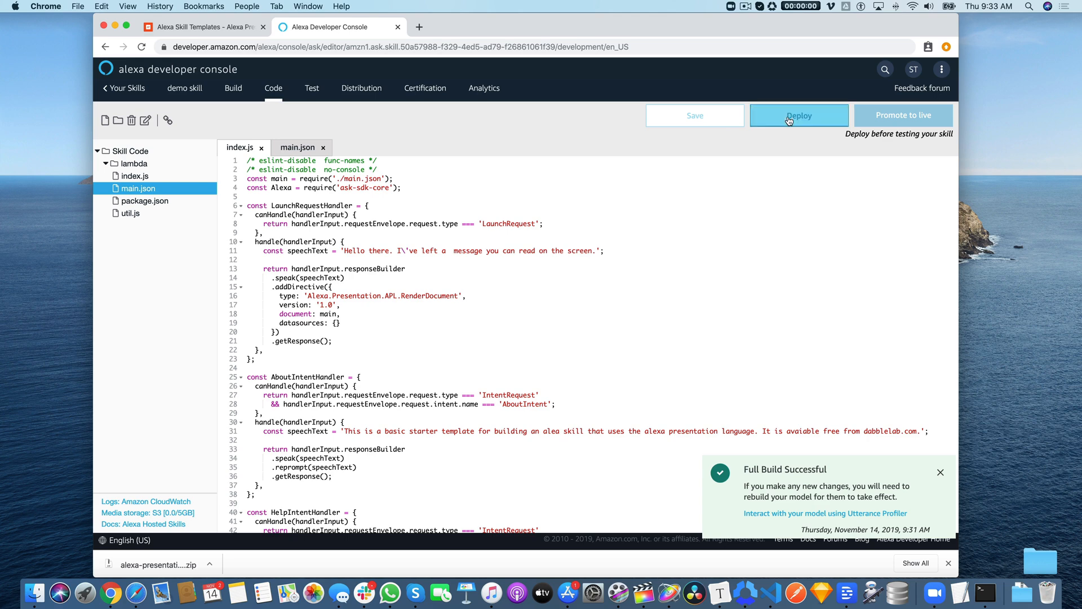
left_click(799, 115)
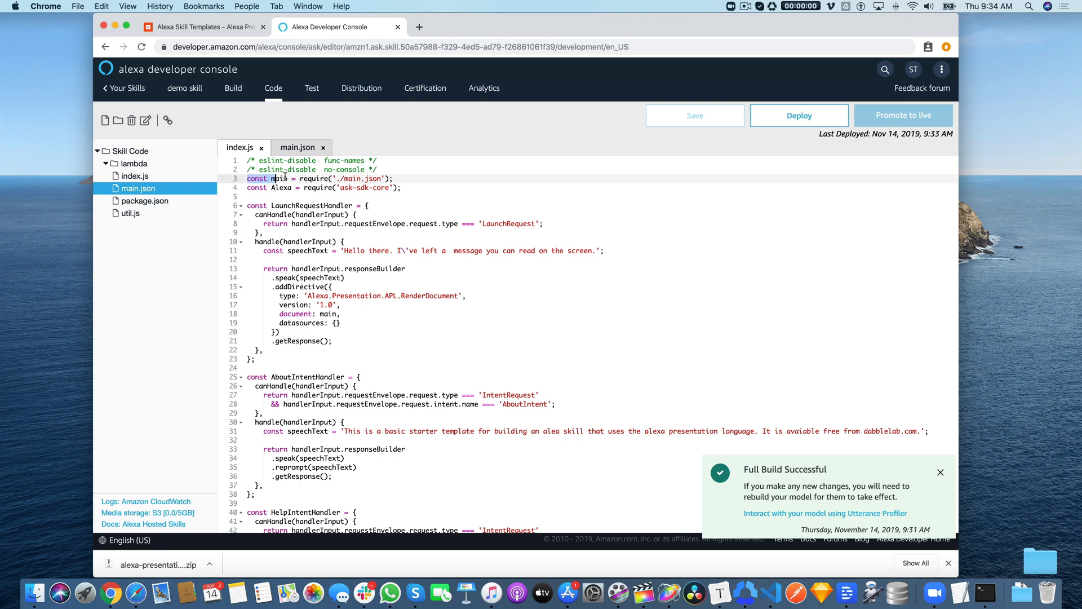
left_click(393, 178)
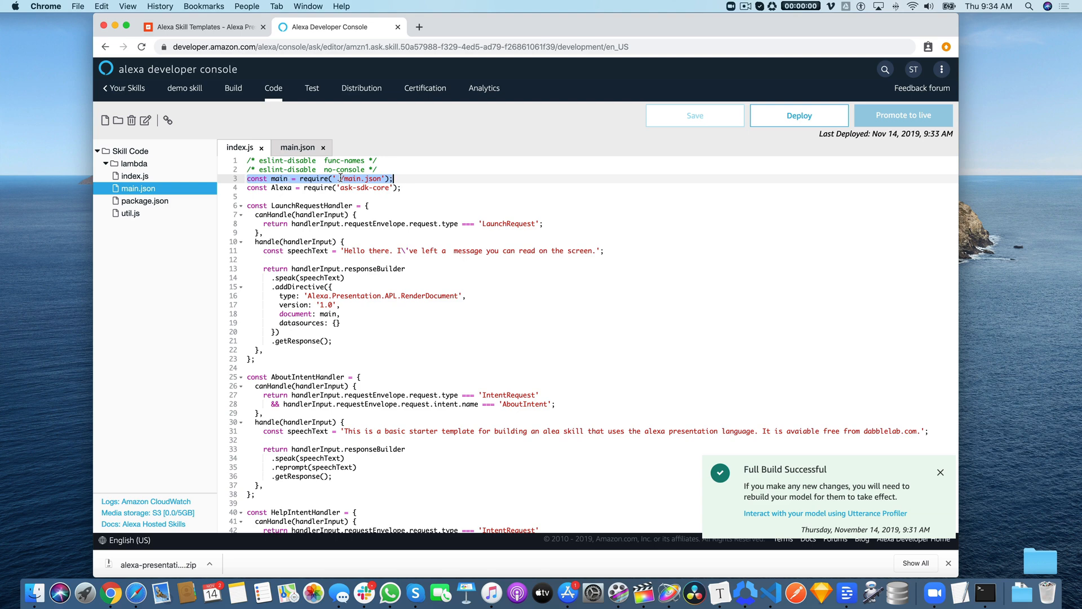
left_click(298, 147)
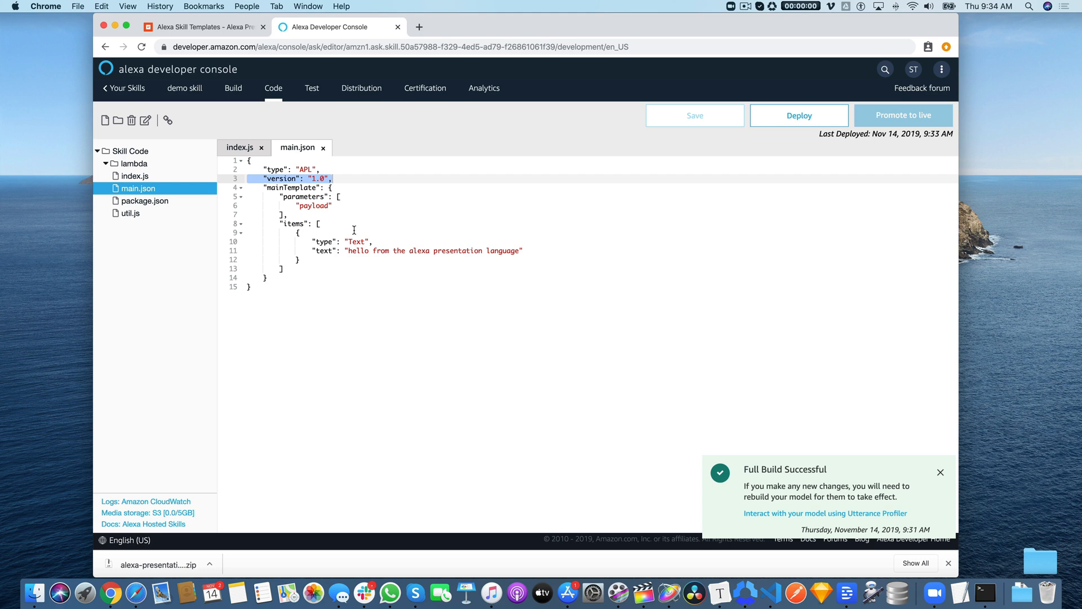
mouse_move(354, 240)
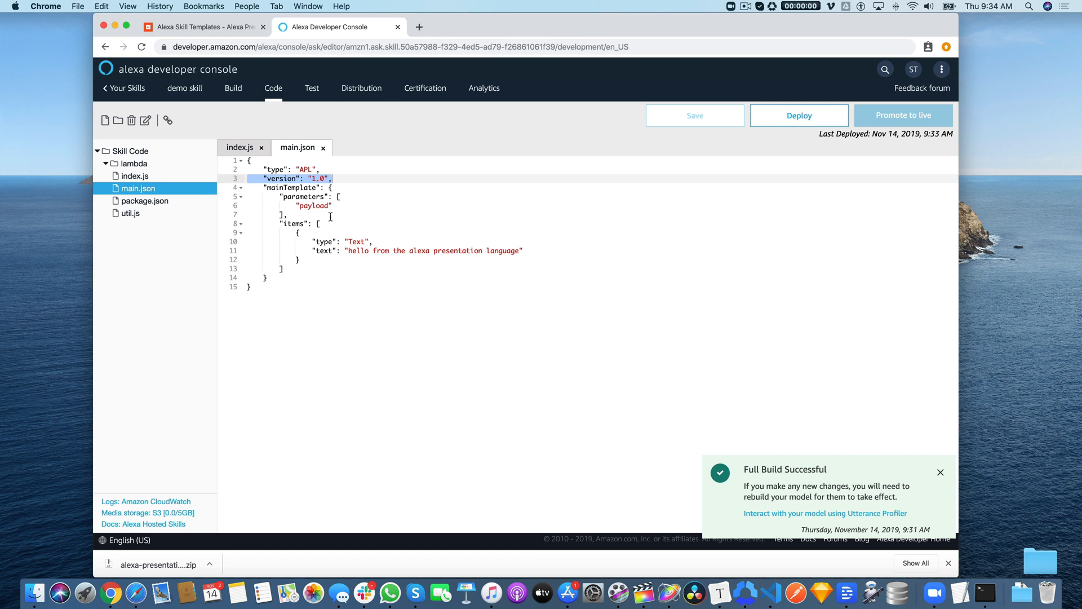
mouse_move(244, 157)
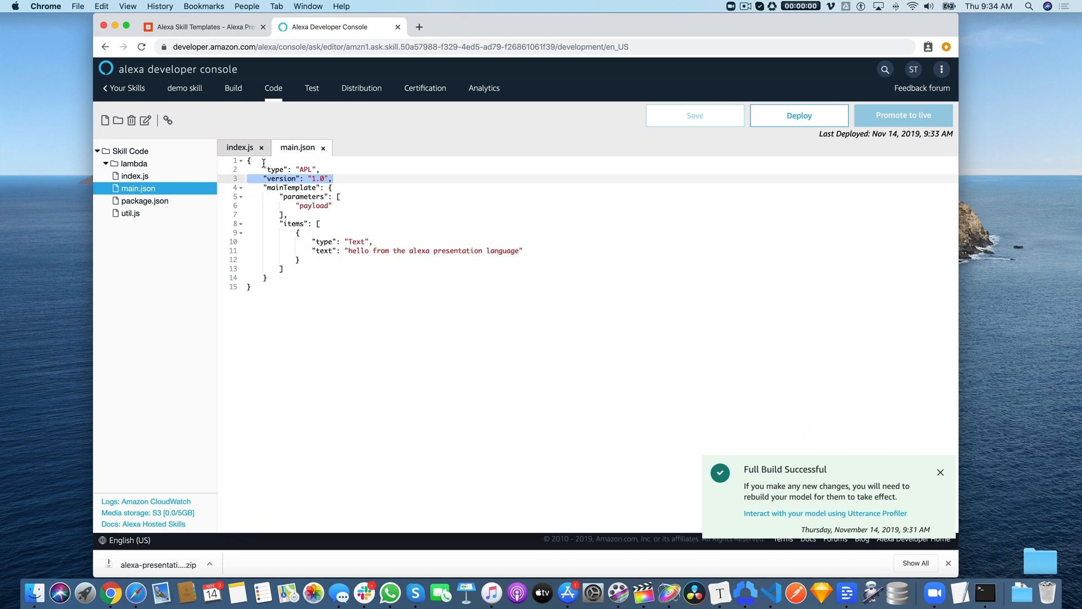
left_click(239, 147)
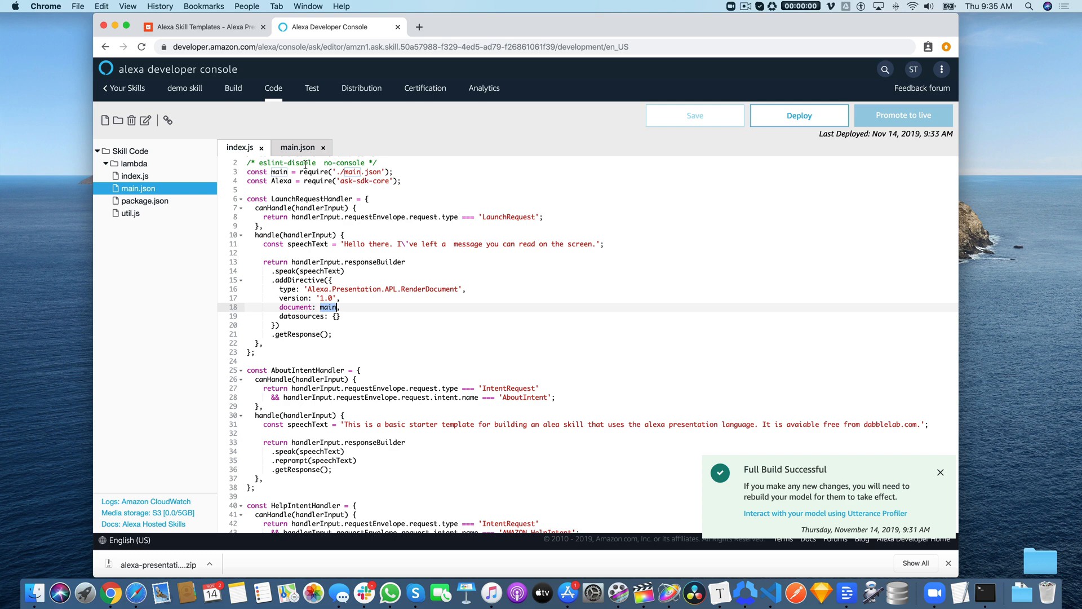
left_click(298, 147)
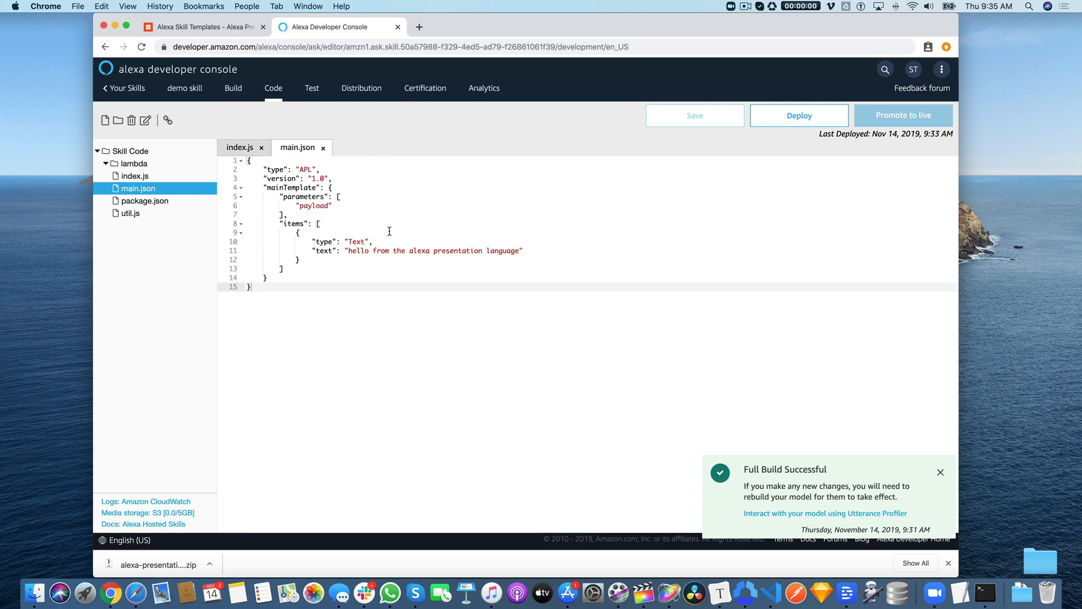
left_click(239, 147)
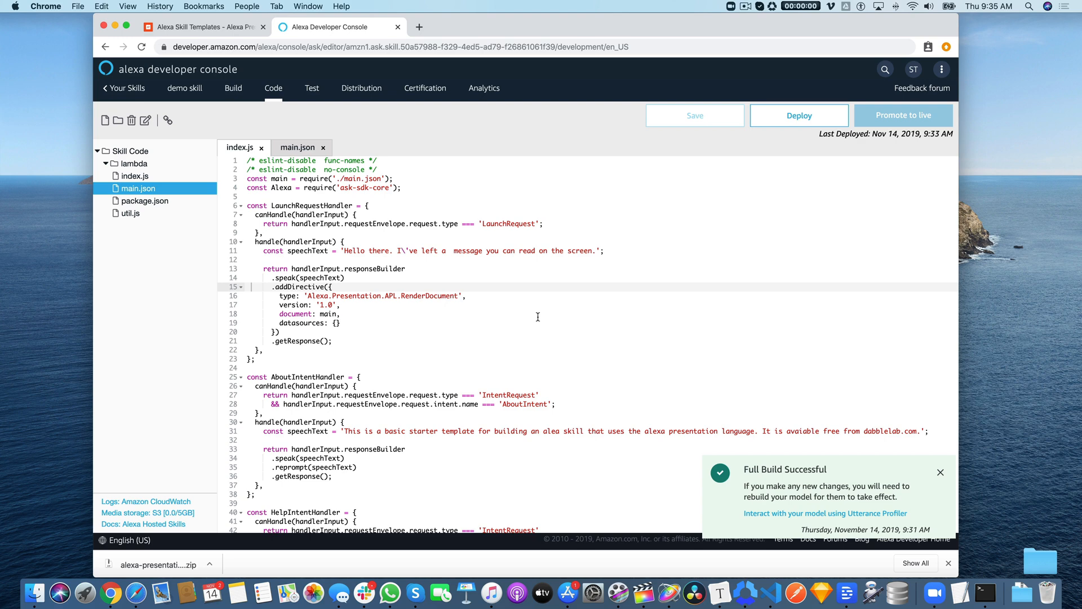
mouse_move(315, 234)
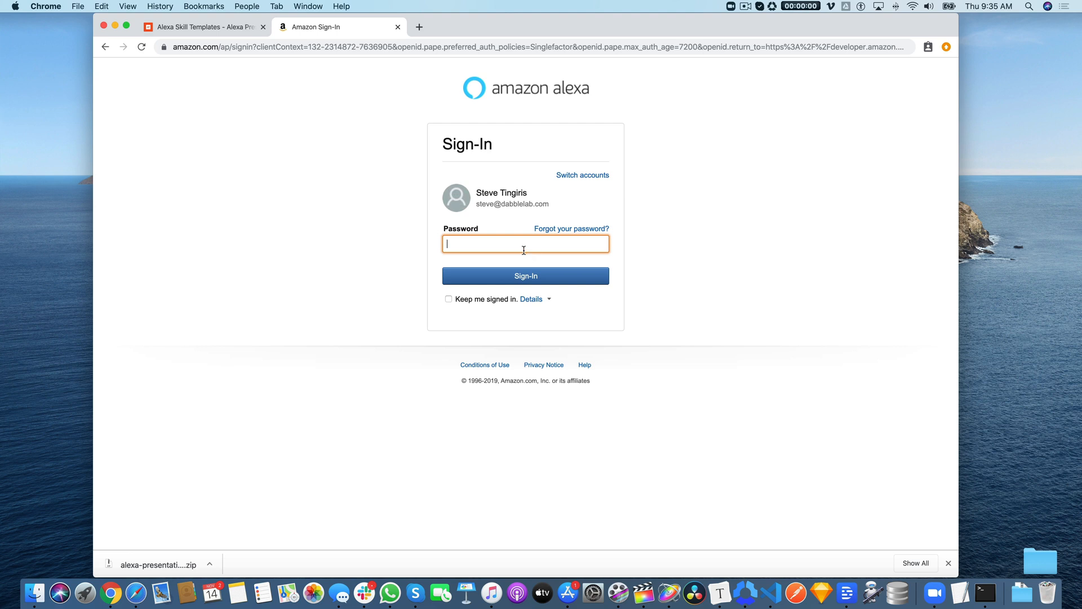
Sign back in, enable Development testing, and uncheck Skill I/O to show the Medium Hub
type("password")
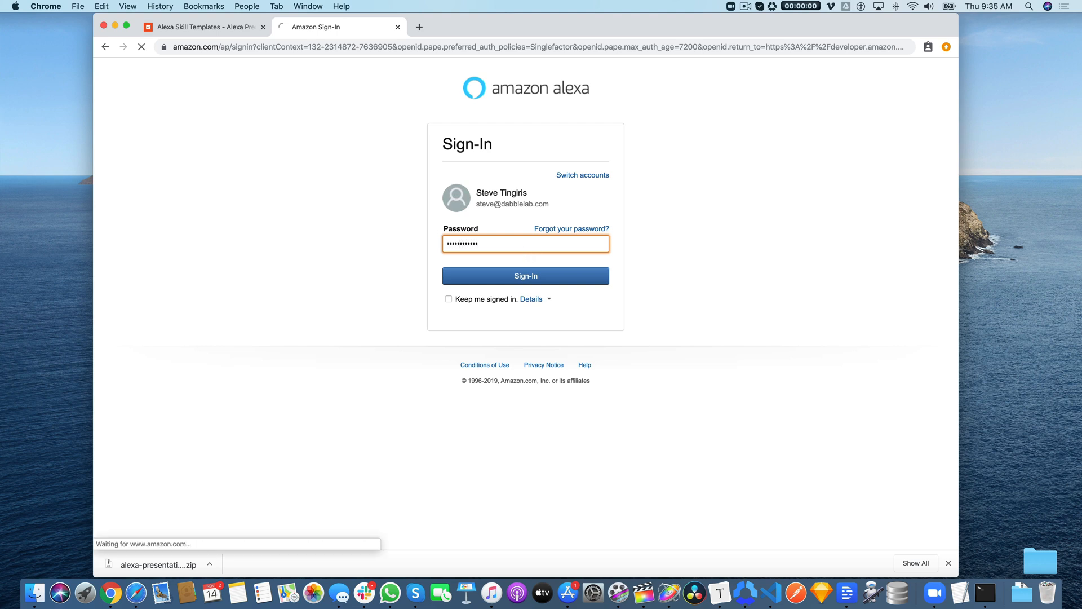
left_click(525, 276)
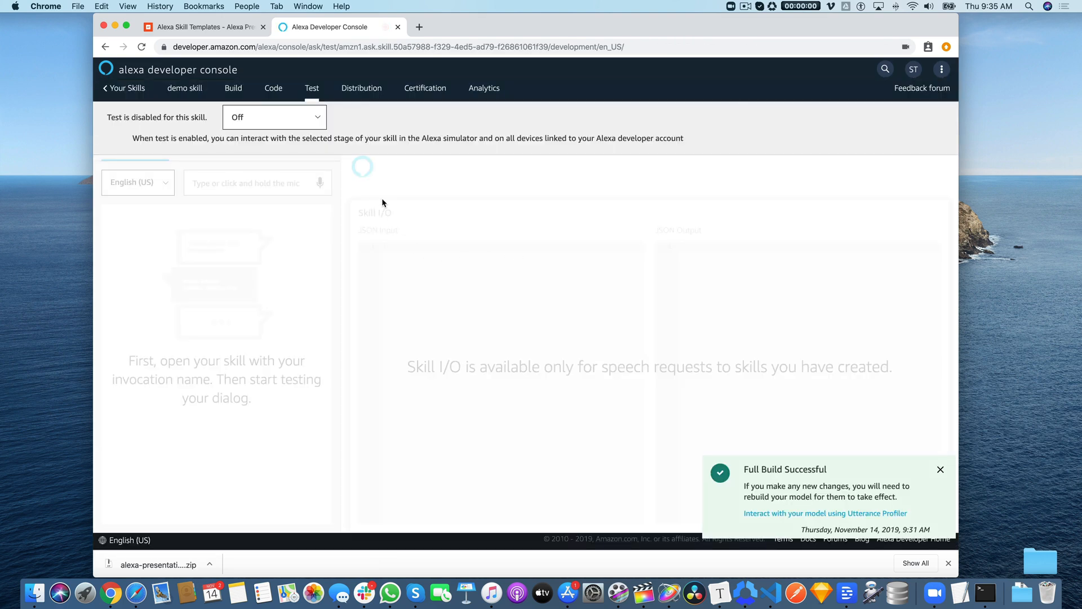
left_click(273, 117)
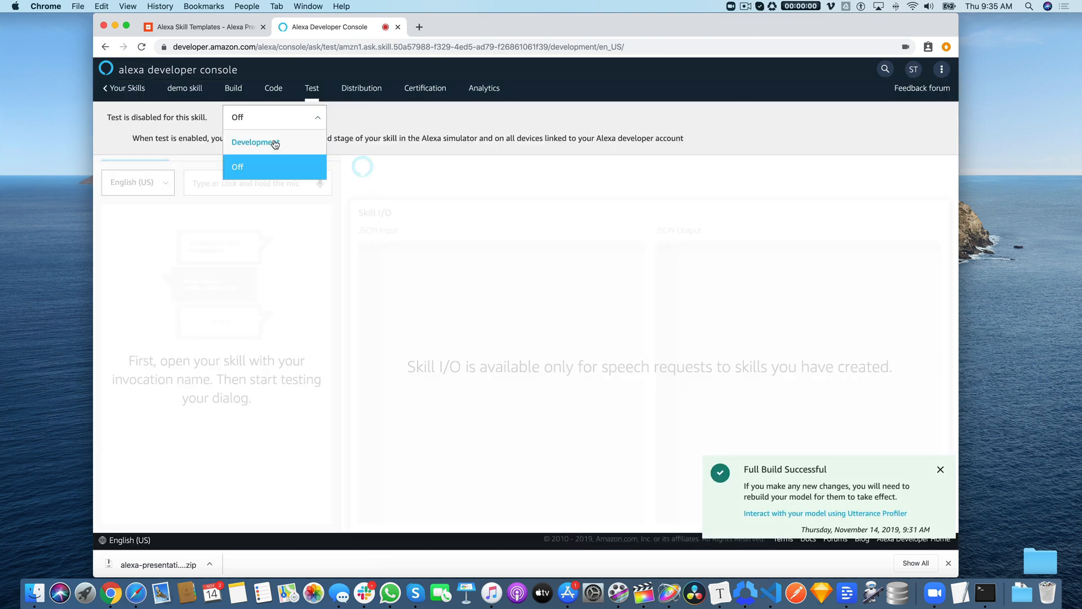
left_click(255, 142)
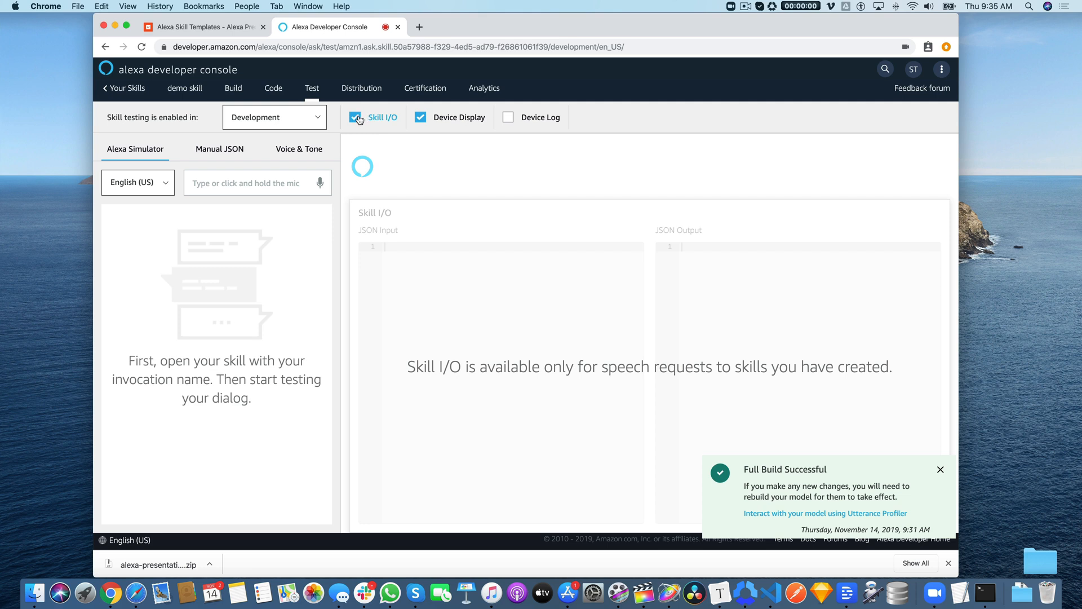
left_click(356, 117)
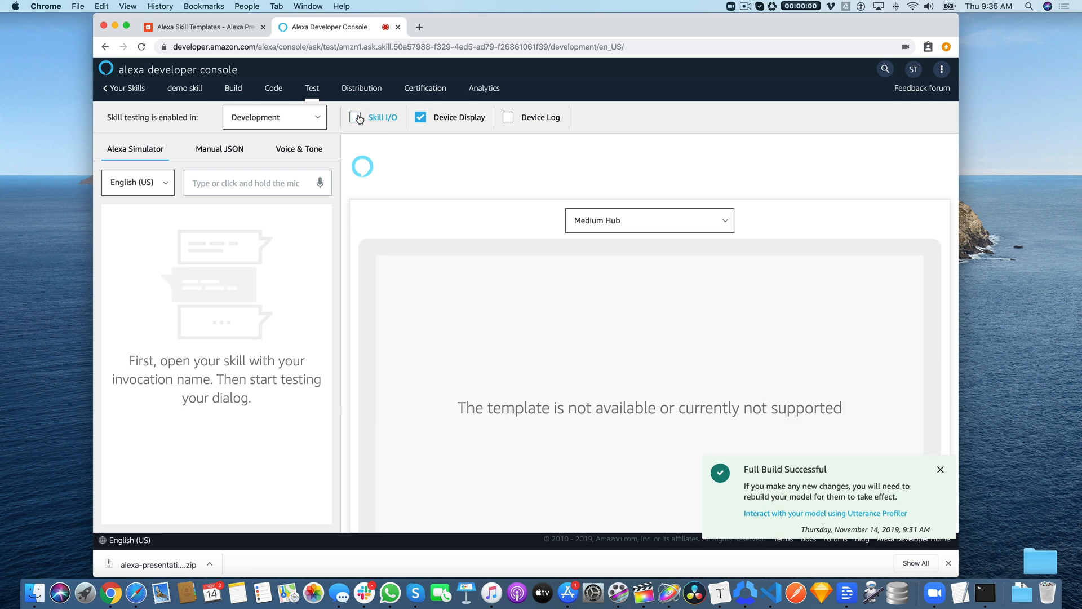
left_click(356, 117)
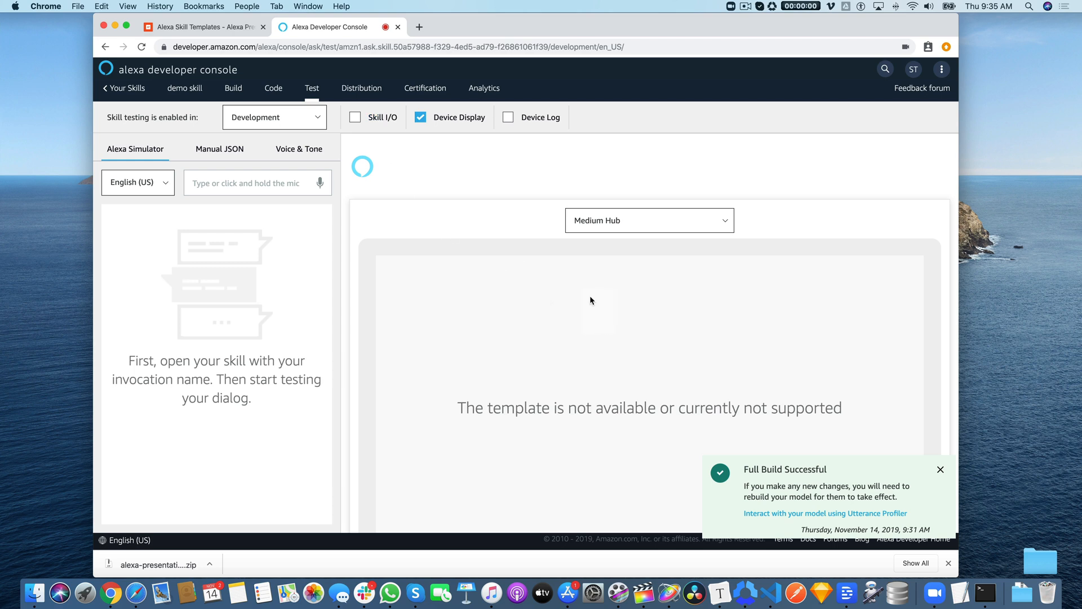
mouse_move(500, 191)
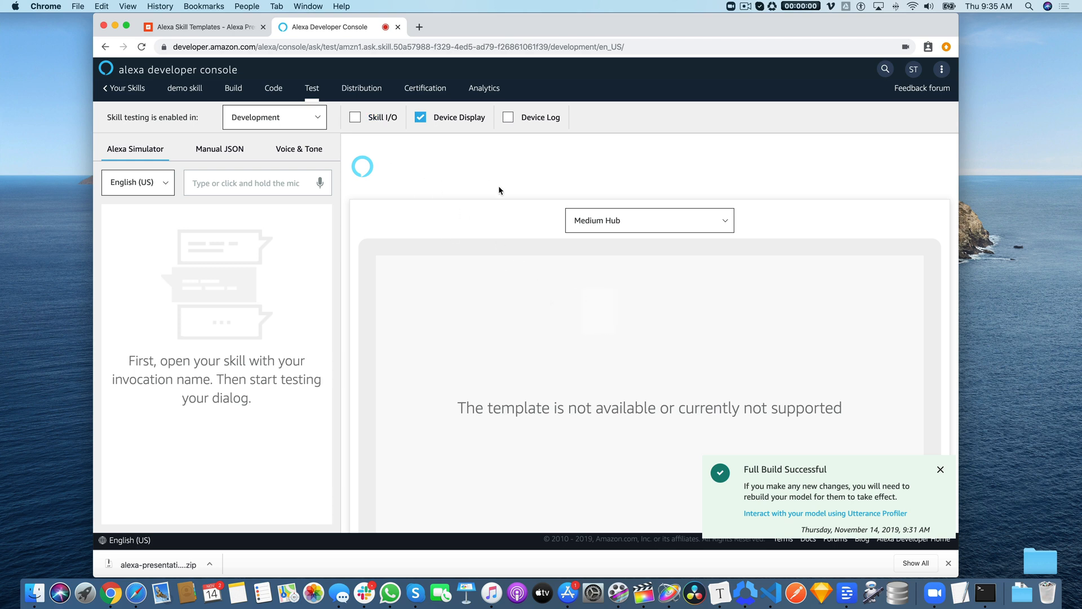
mouse_move(266, 173)
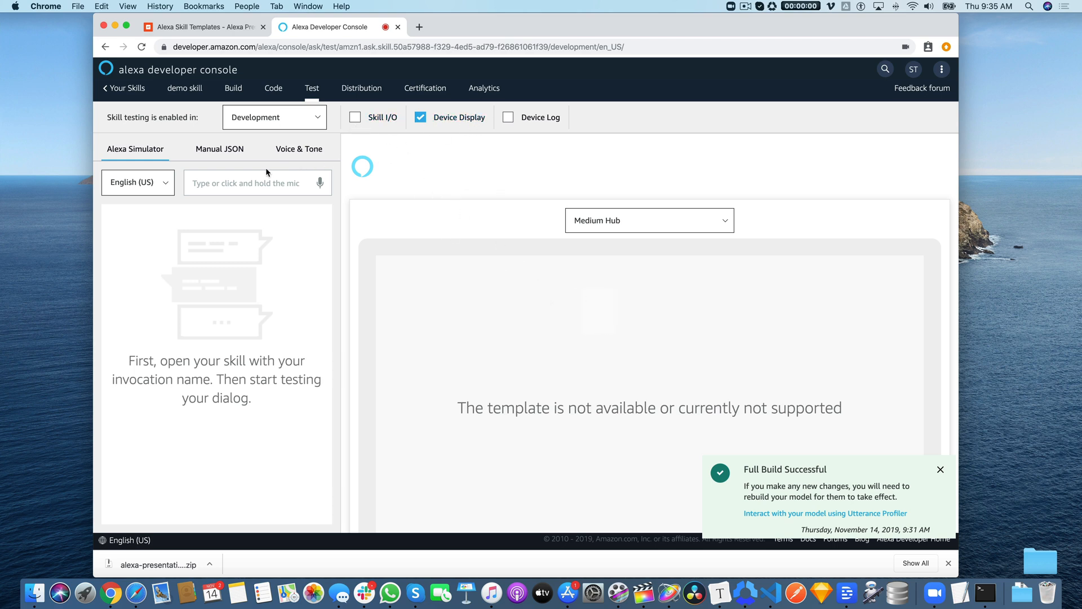
Invoke 'demo skill' in the Alexa Simulator to display the APL greeting
type("dme")
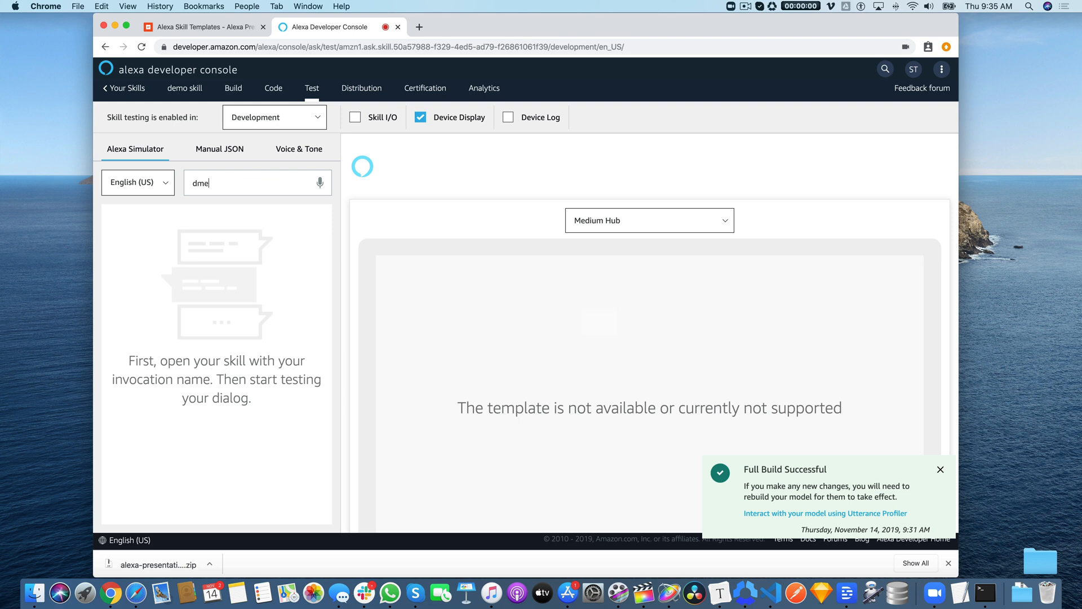
type("o")
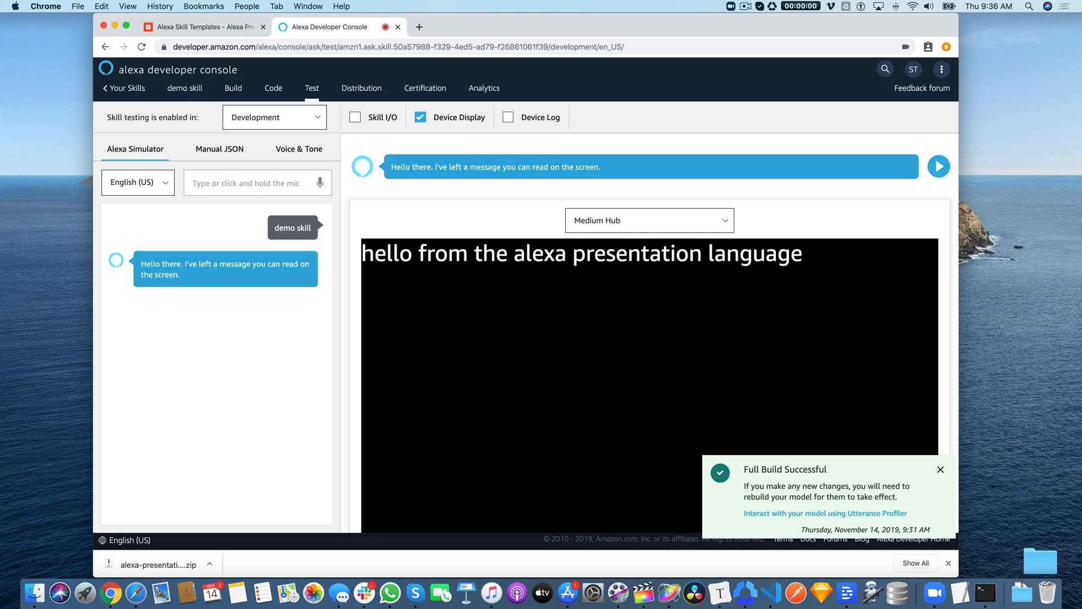
mouse_move(455, 310)
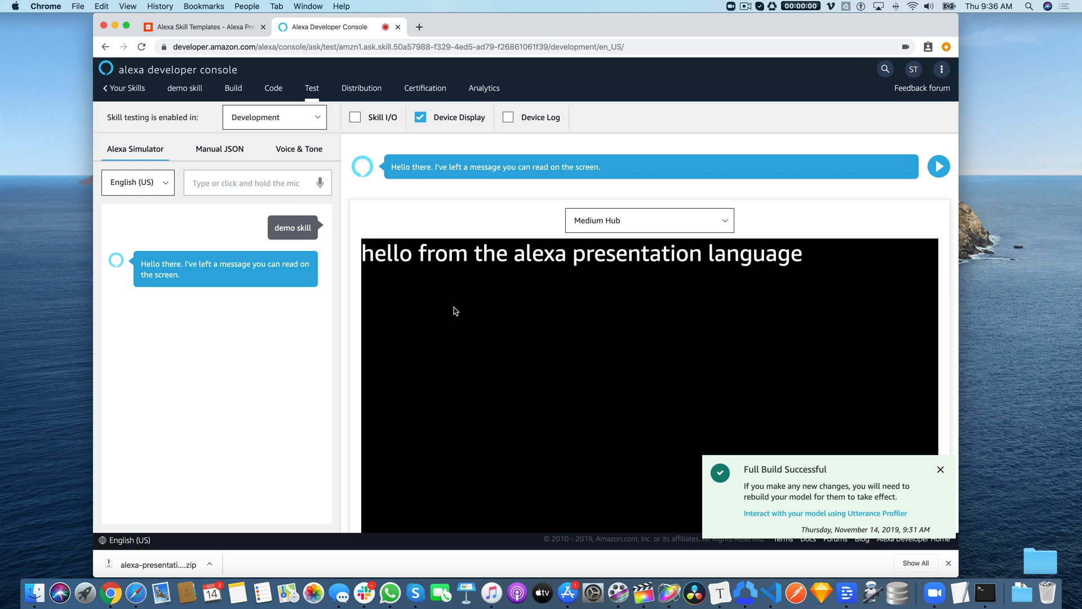
left_click(940, 470)
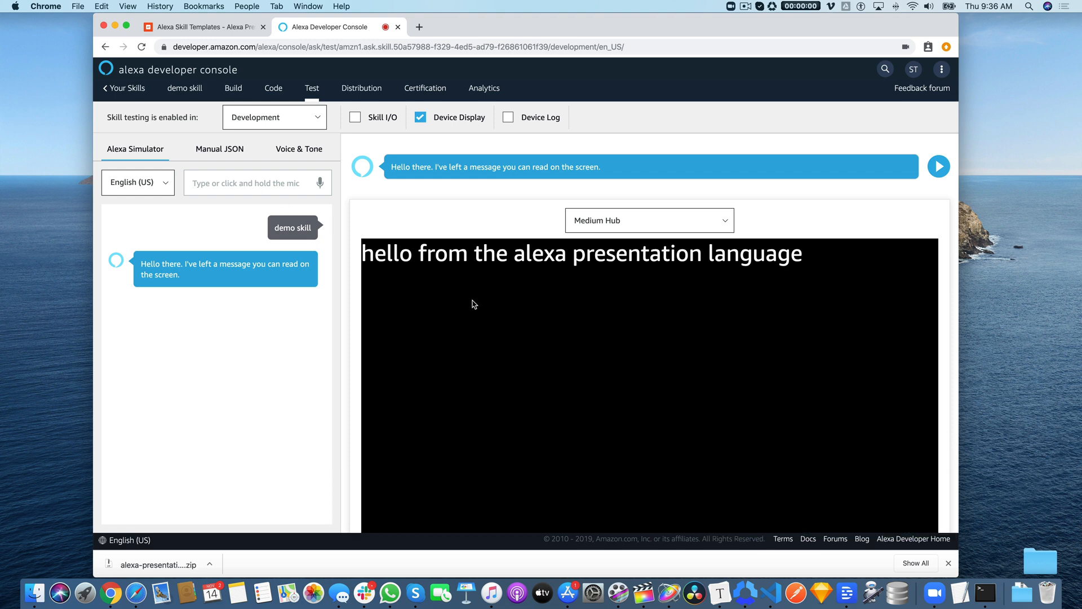
mouse_move(745, 255)
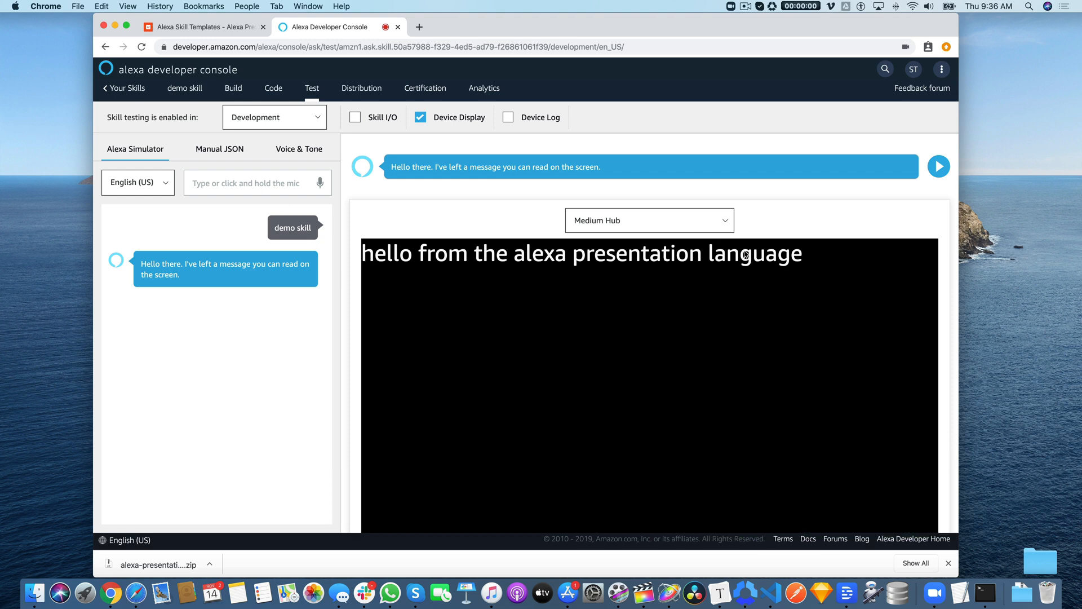
mouse_move(717, 261)
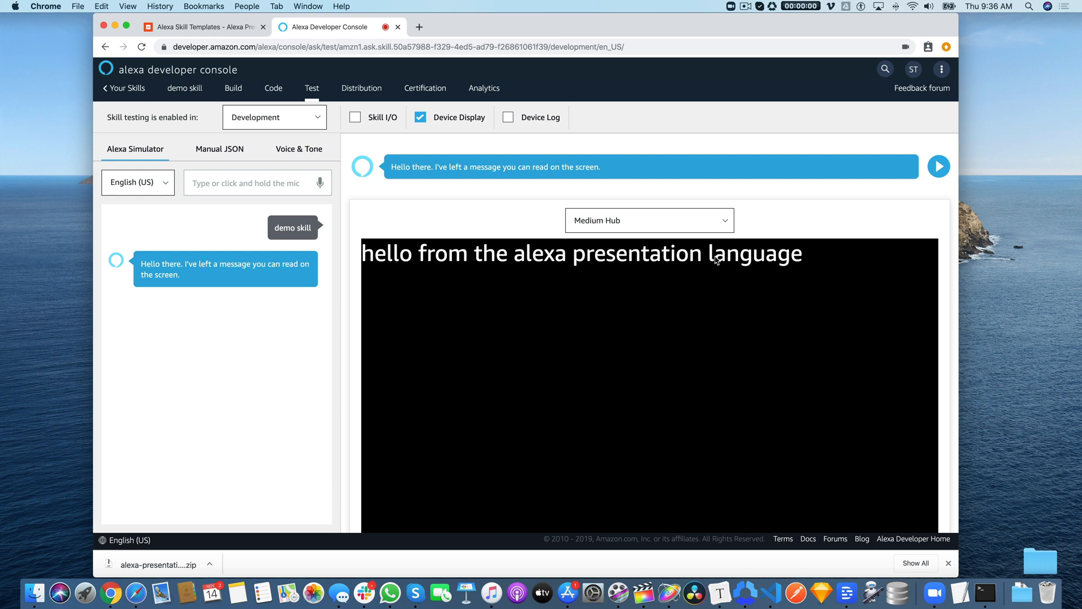
mouse_move(506, 269)
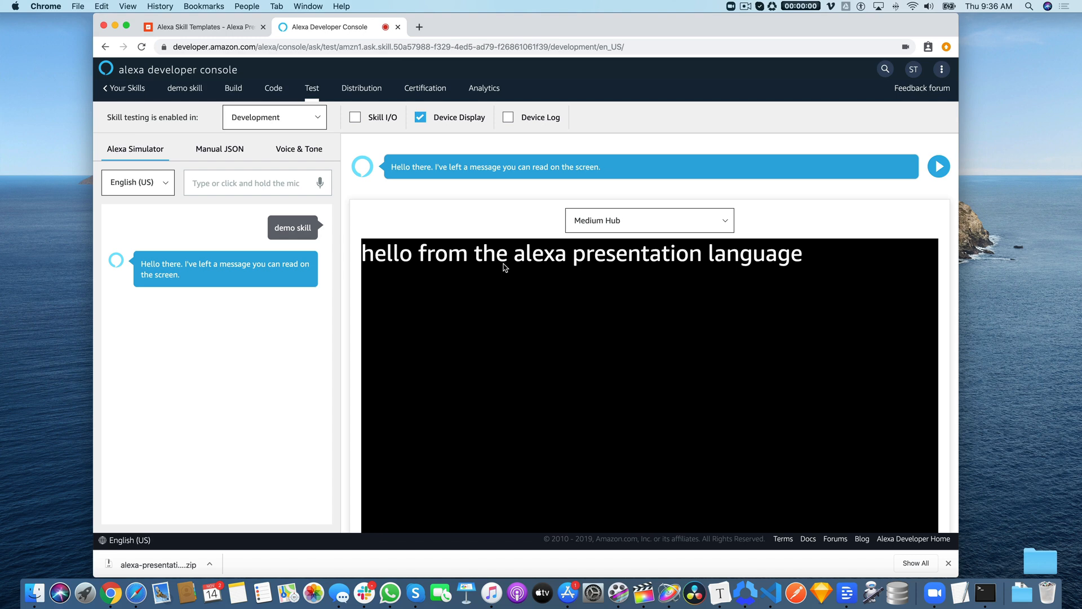
mouse_move(456, 236)
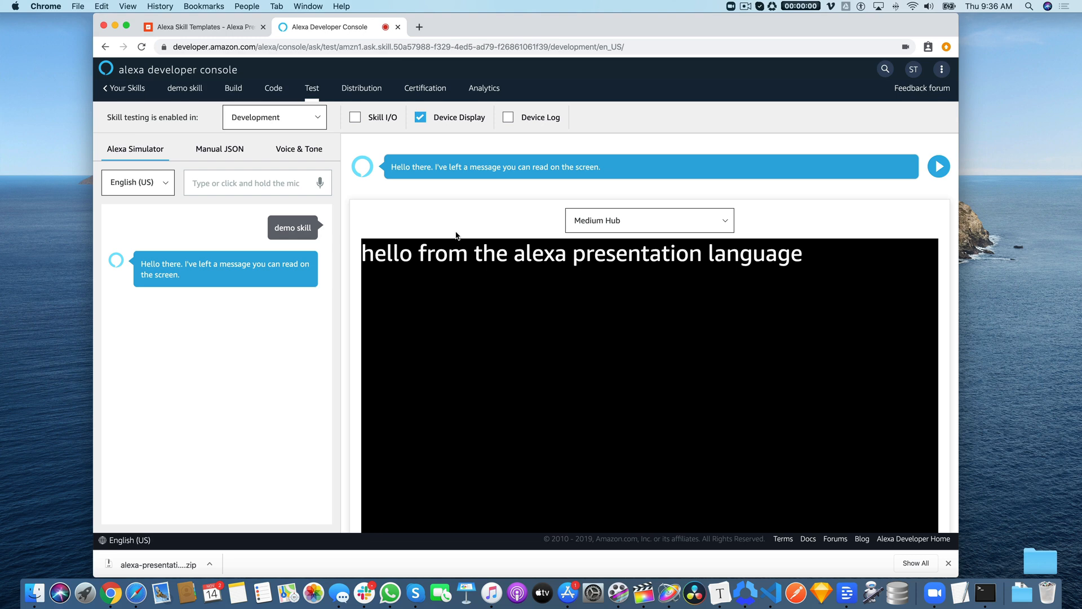
left_click(203, 27)
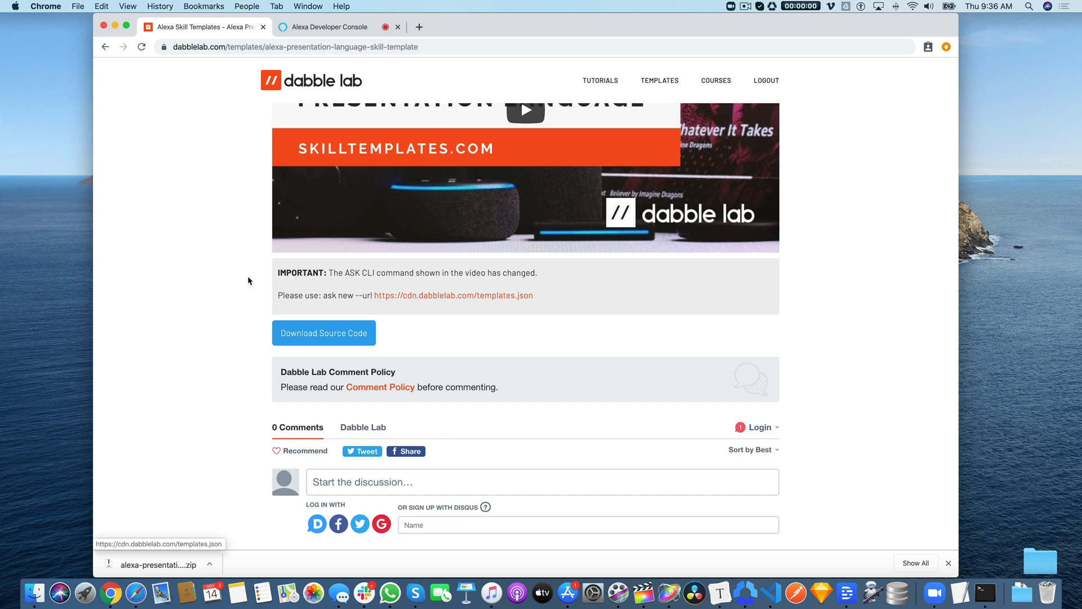
mouse_move(339, 36)
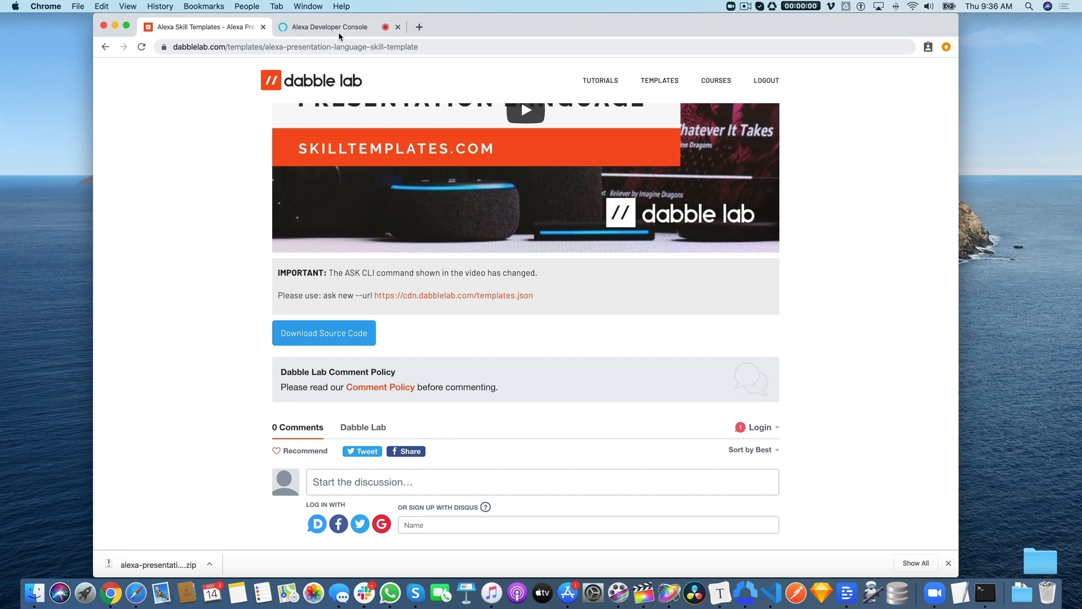
left_click(329, 26)
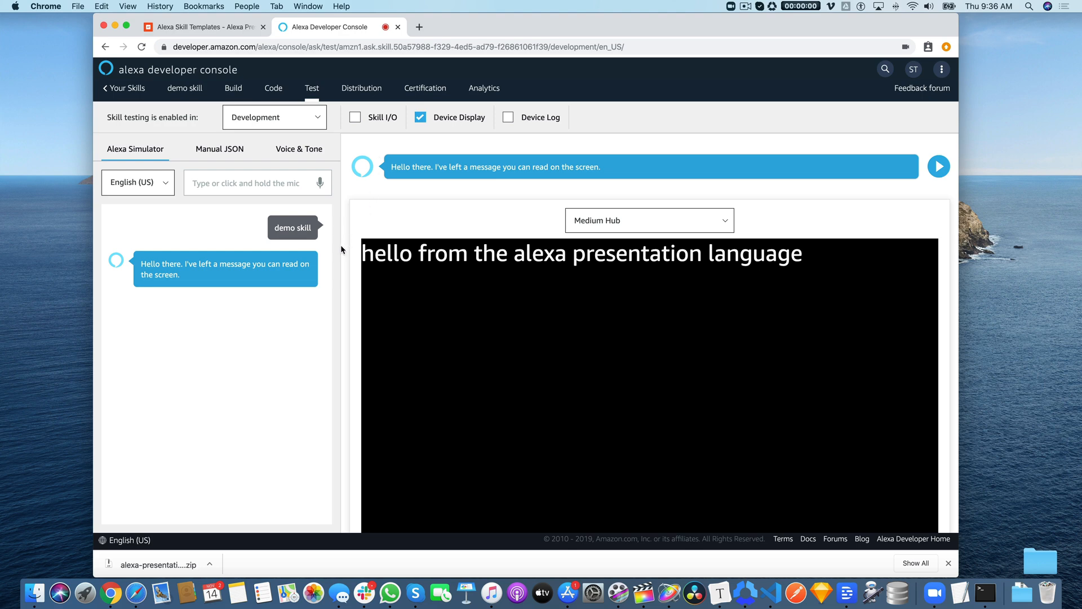